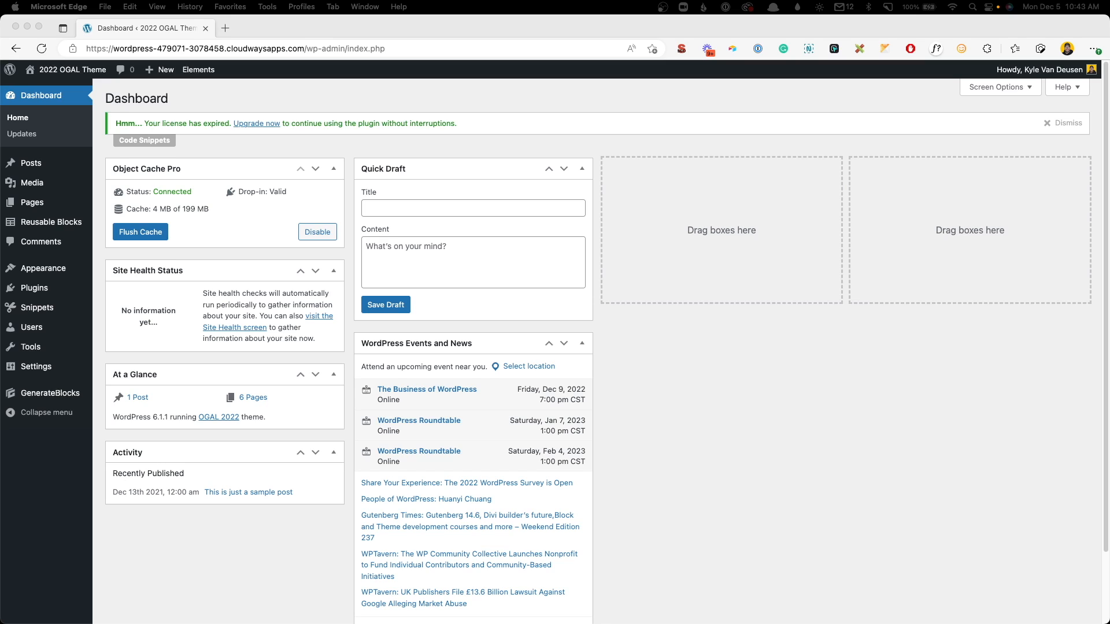
mouse_move(287, 311)
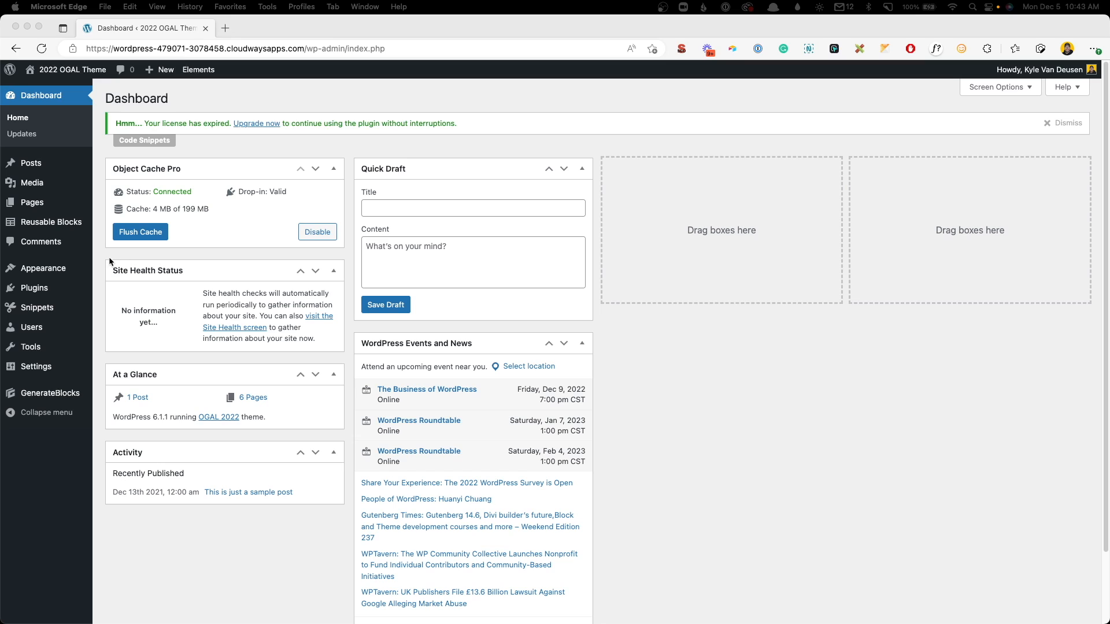
mouse_move(93, 270)
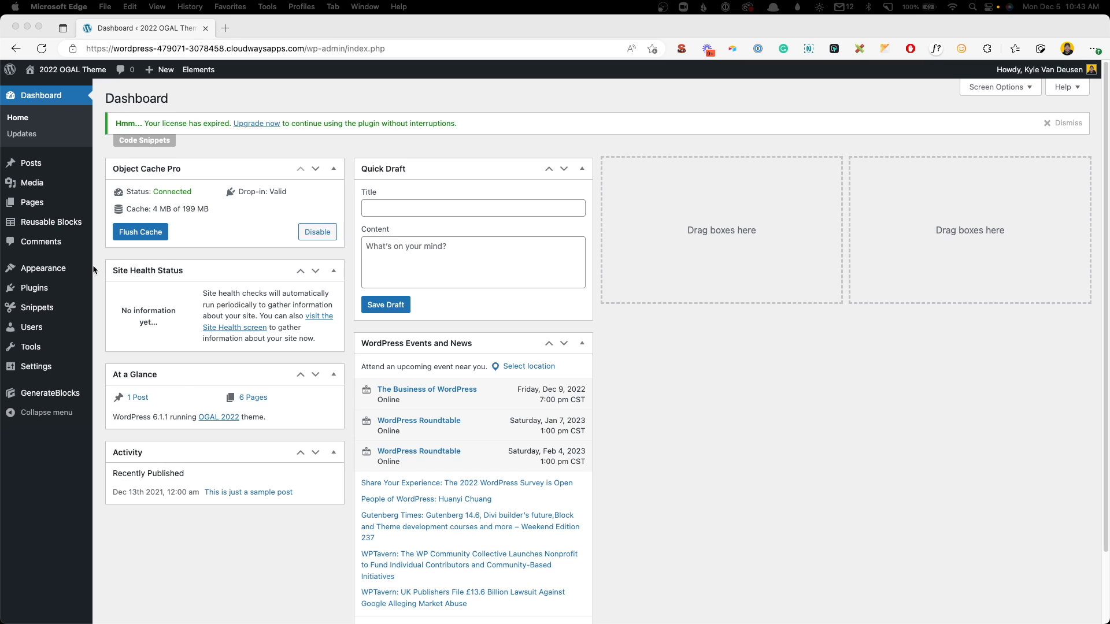
Step: Launch the theme Customizer from Appearance > Customize in the admin sidebar
click(122, 286)
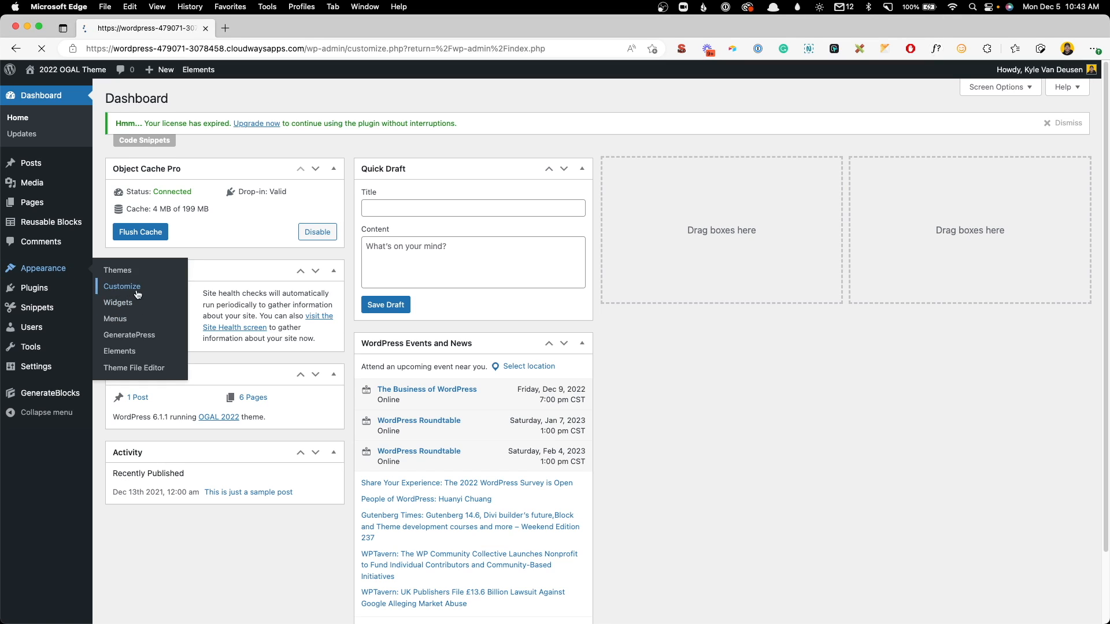
Step: Regenerate the external dynamic CSS file under General, then close the Customizer
click(122, 287)
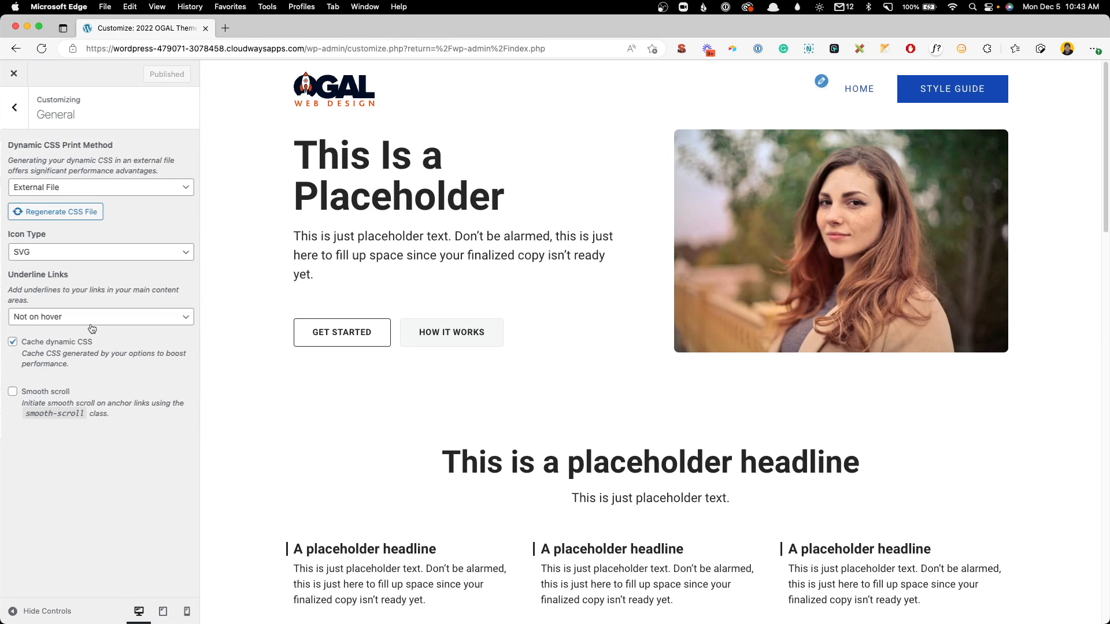
click(100, 186)
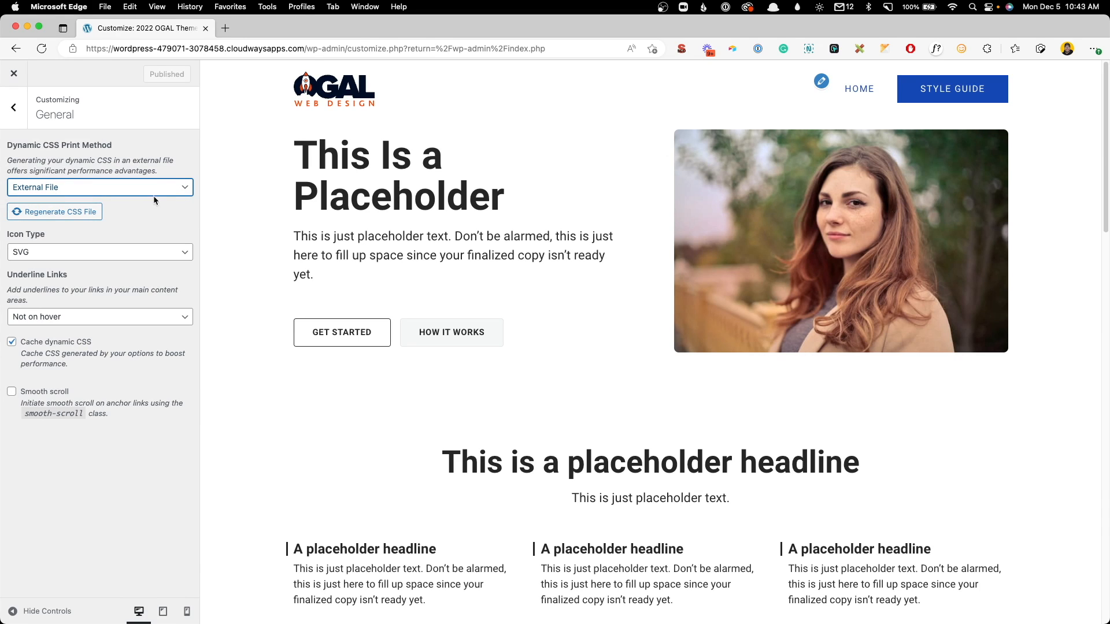
mouse_move(163, 213)
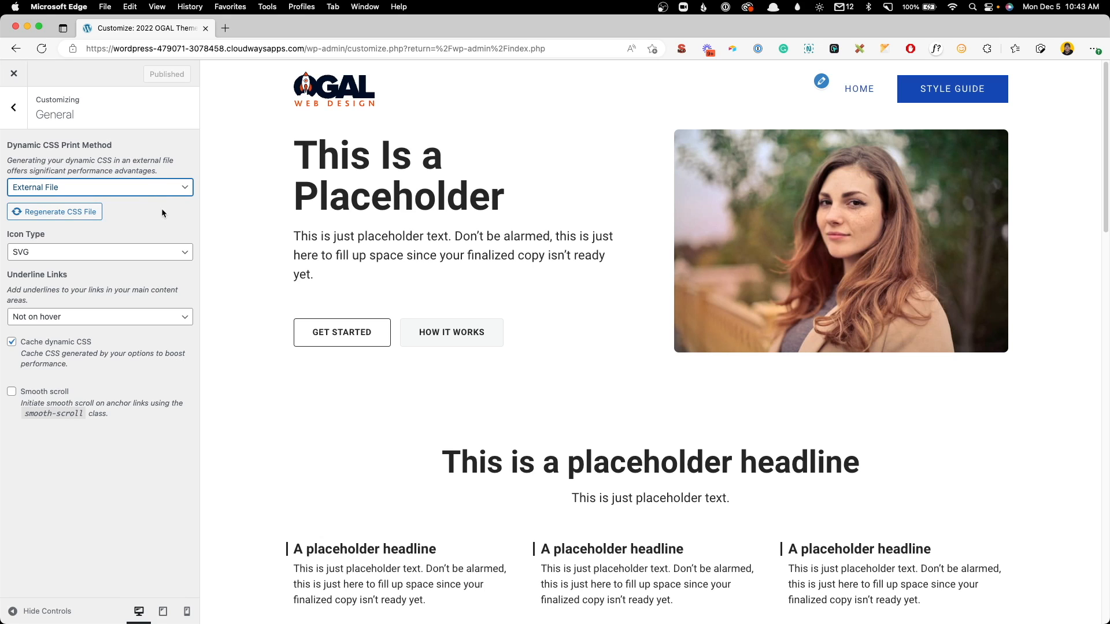
mouse_move(73, 200)
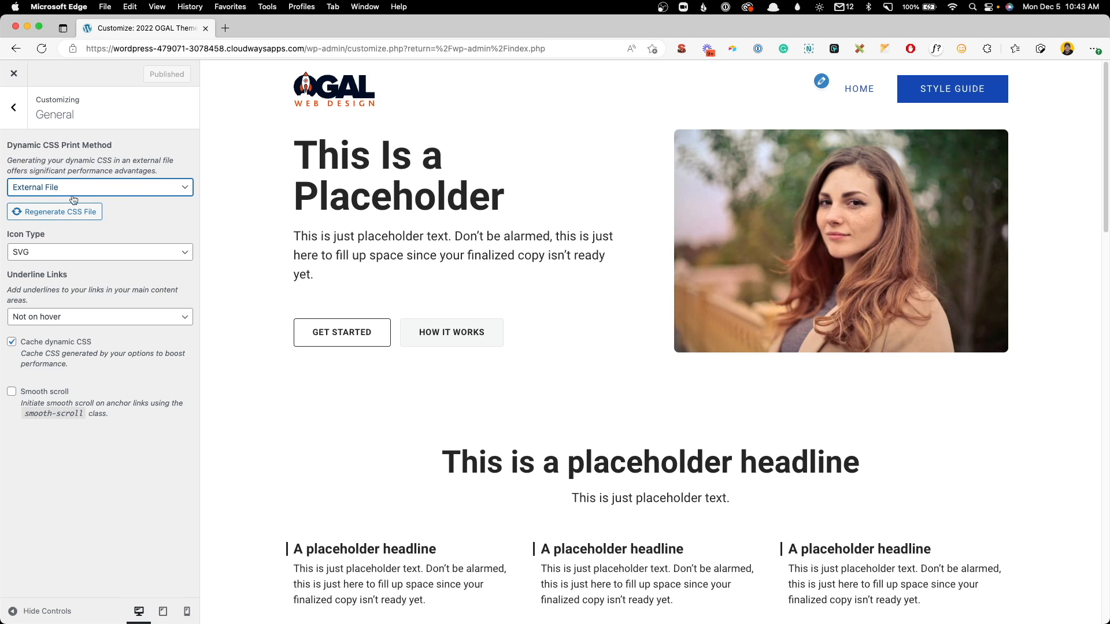
click(54, 211)
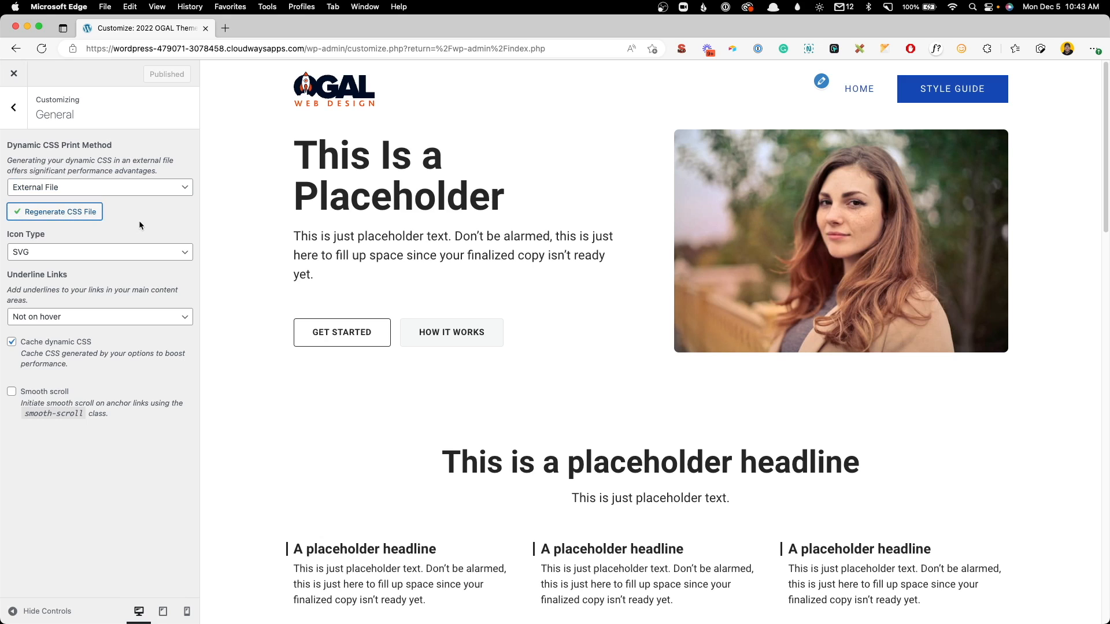
mouse_move(141, 220)
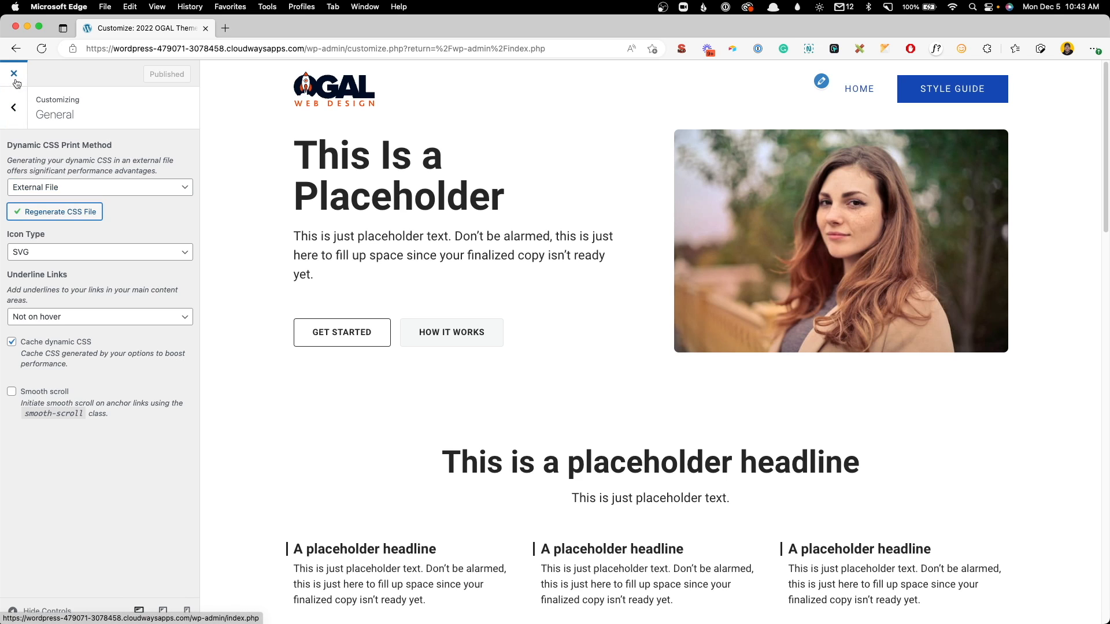
click(13, 73)
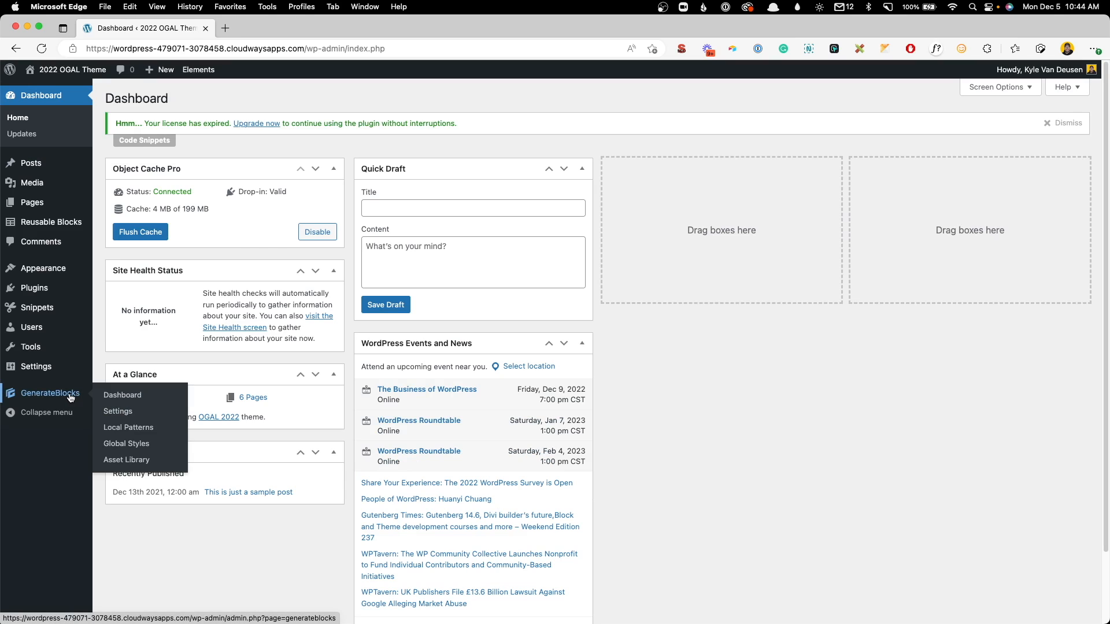
Step: Keep GenerateBlocks CSS Print Method as External File and save the settings
click(117, 411)
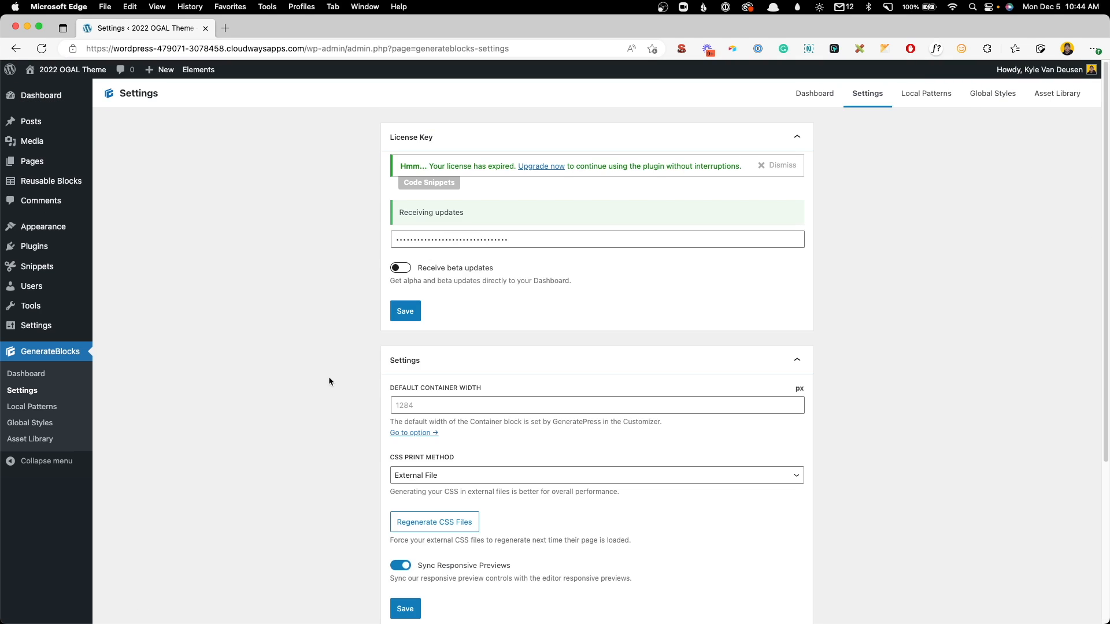
scroll(down, 3)
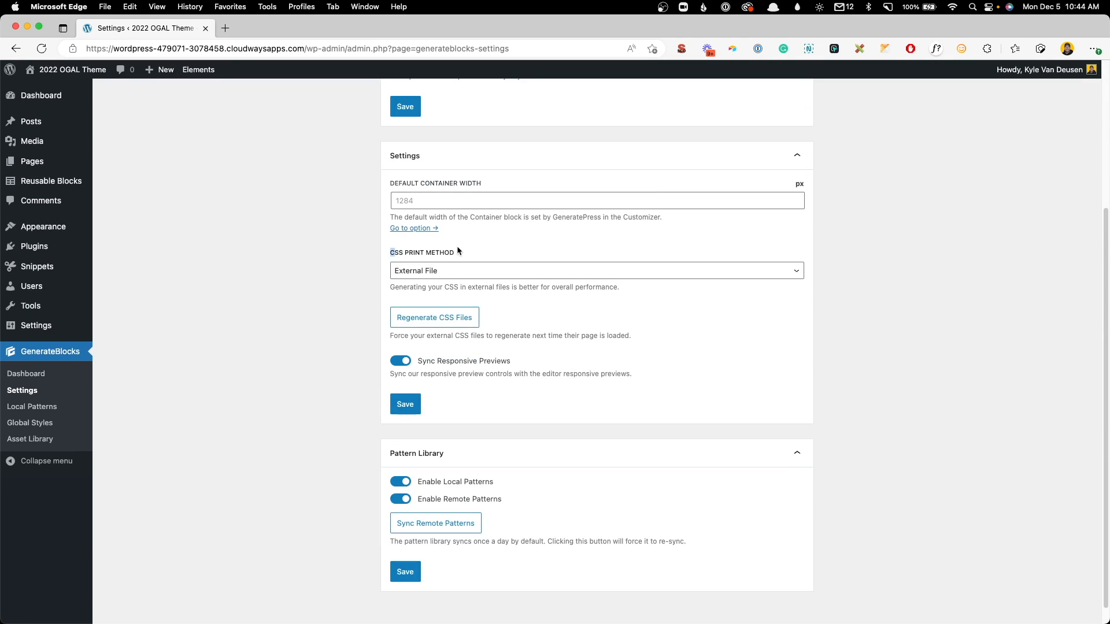
click(595, 271)
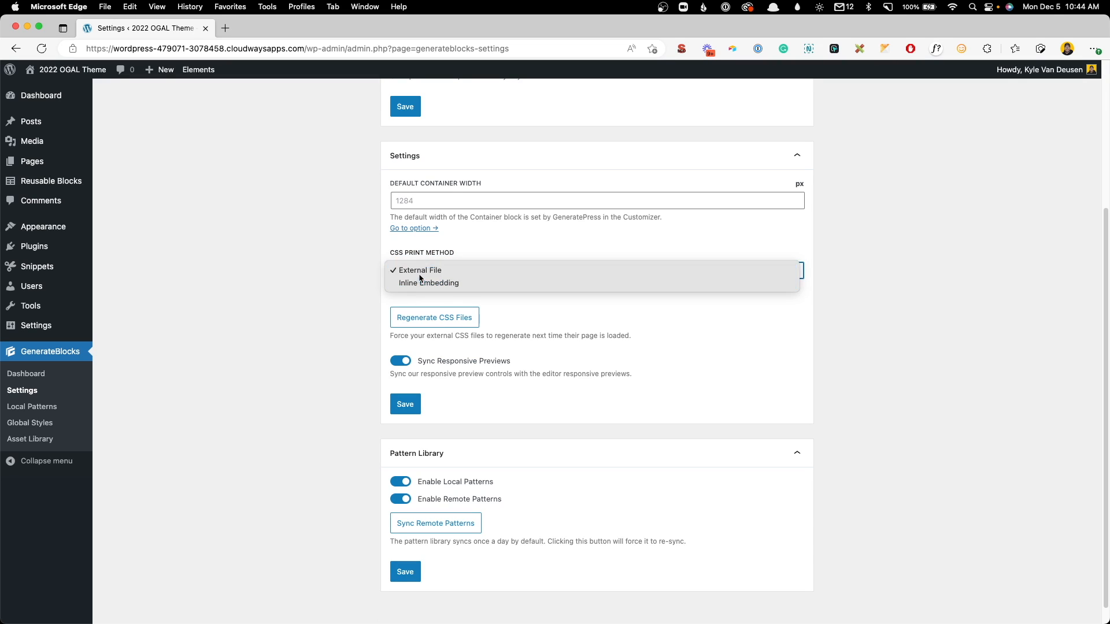
click(416, 270)
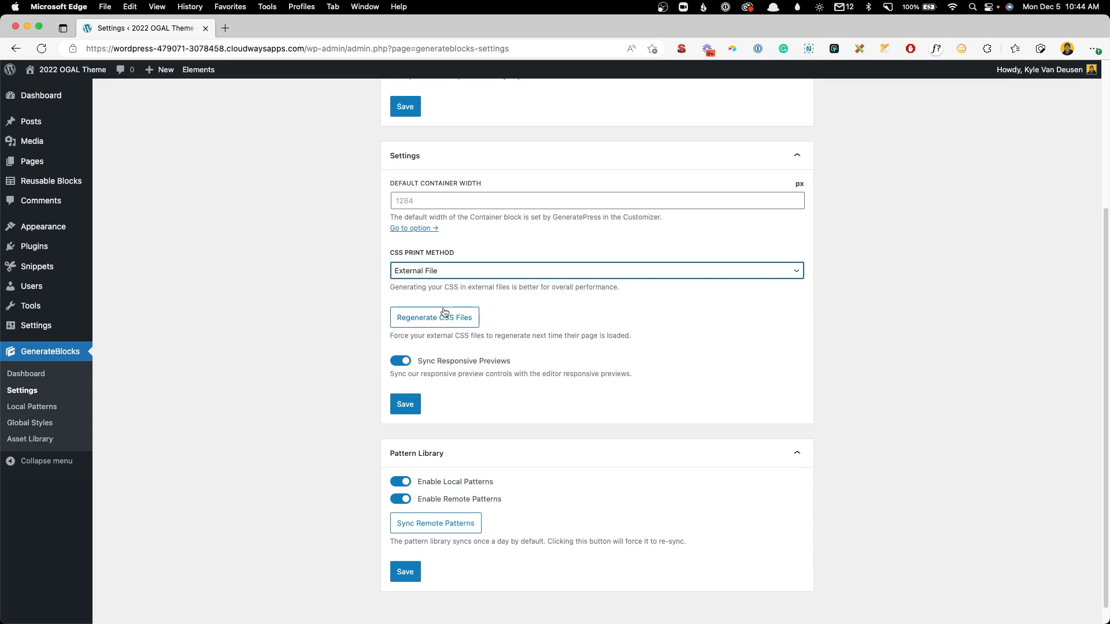
mouse_move(428, 441)
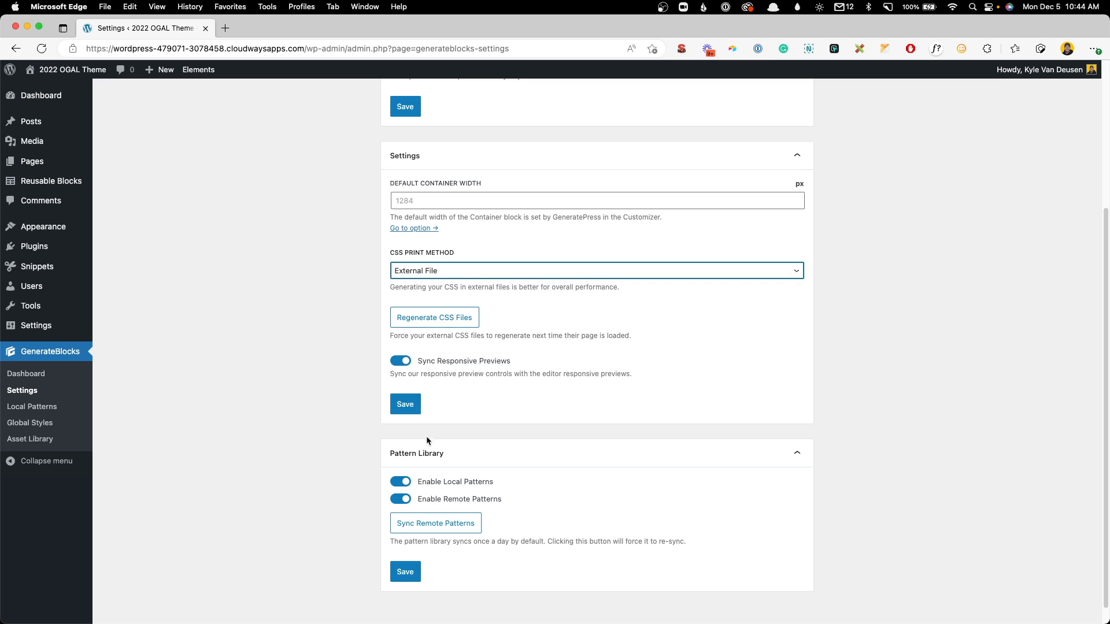
click(404, 404)
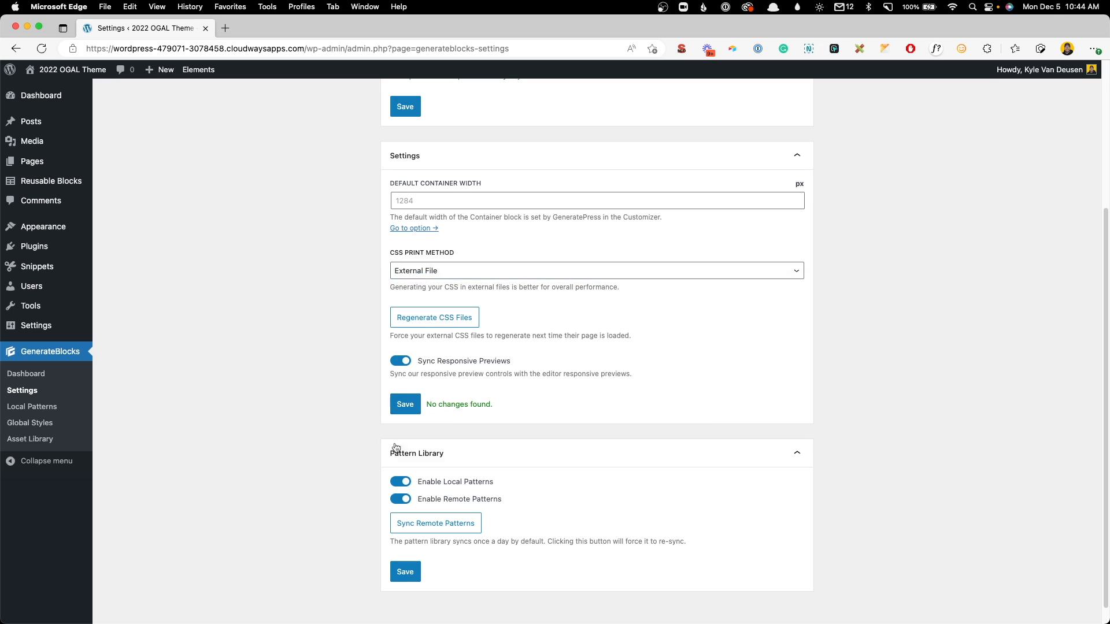
mouse_move(303, 395)
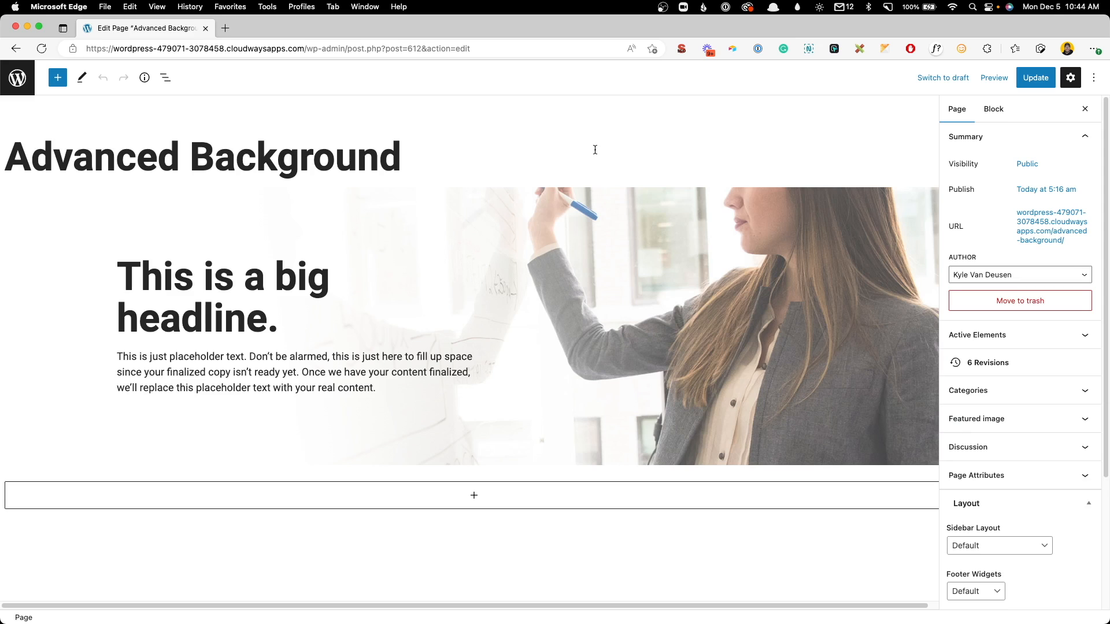
mouse_move(687, 435)
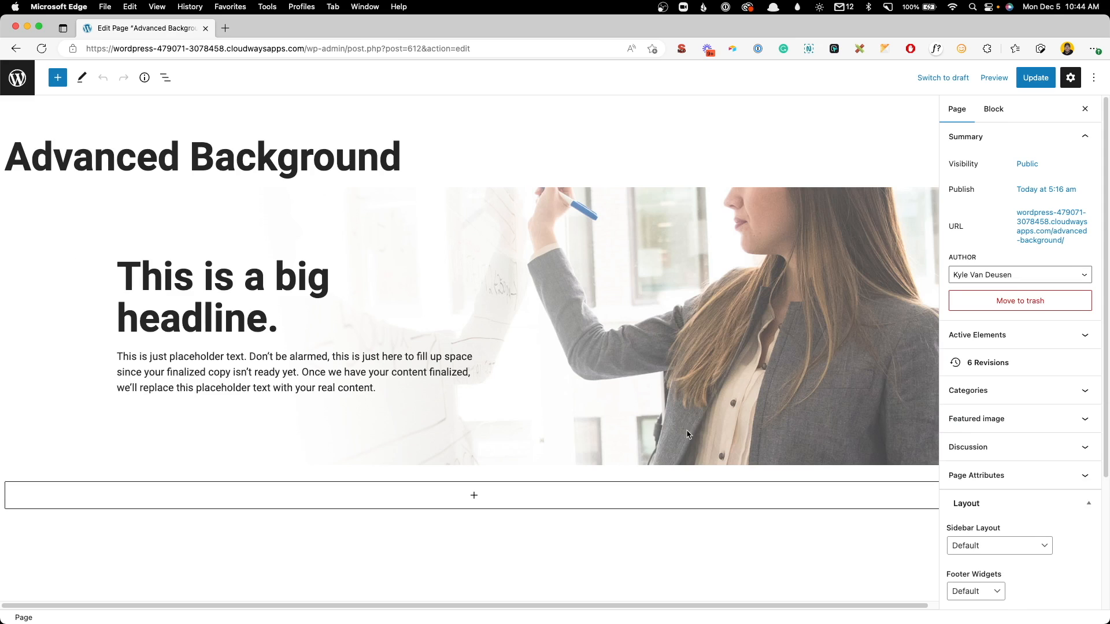
mouse_move(709, 213)
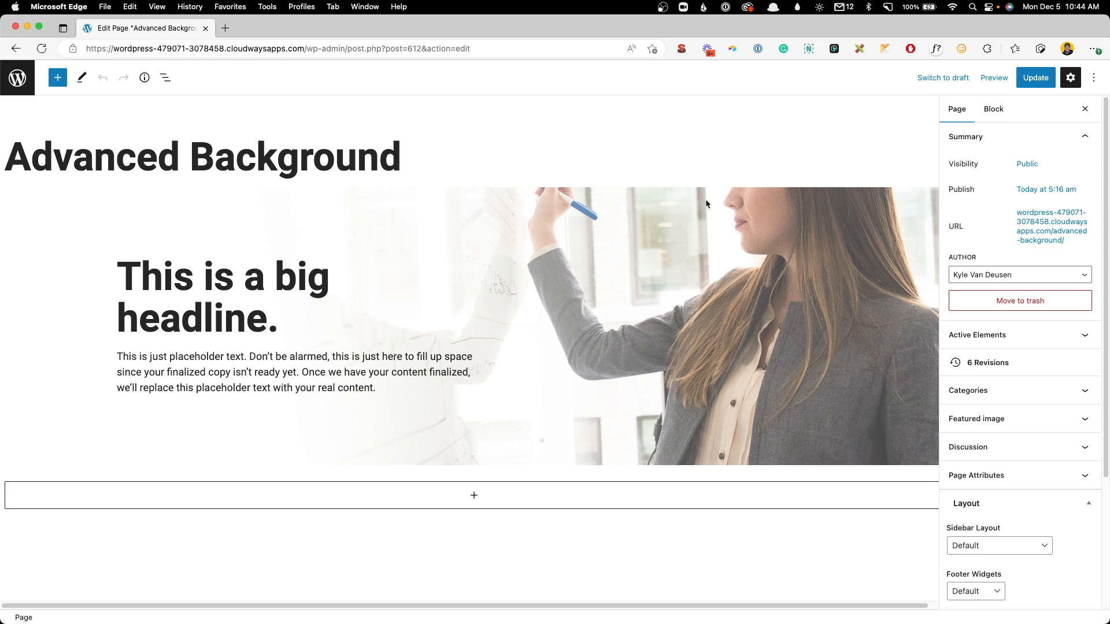
mouse_move(709, 202)
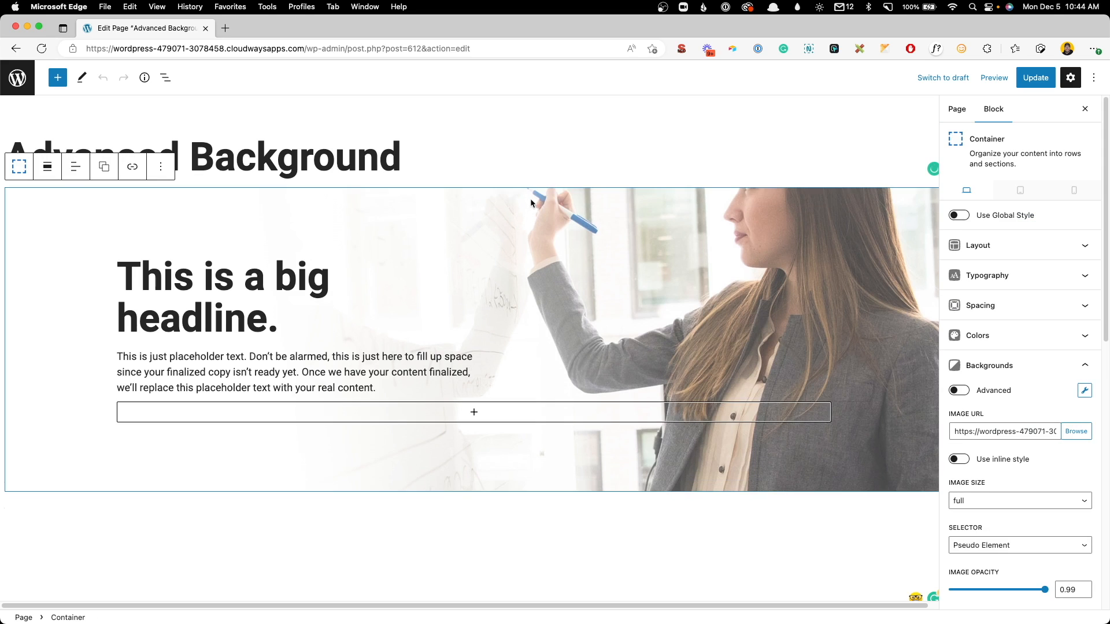
mouse_move(340, 192)
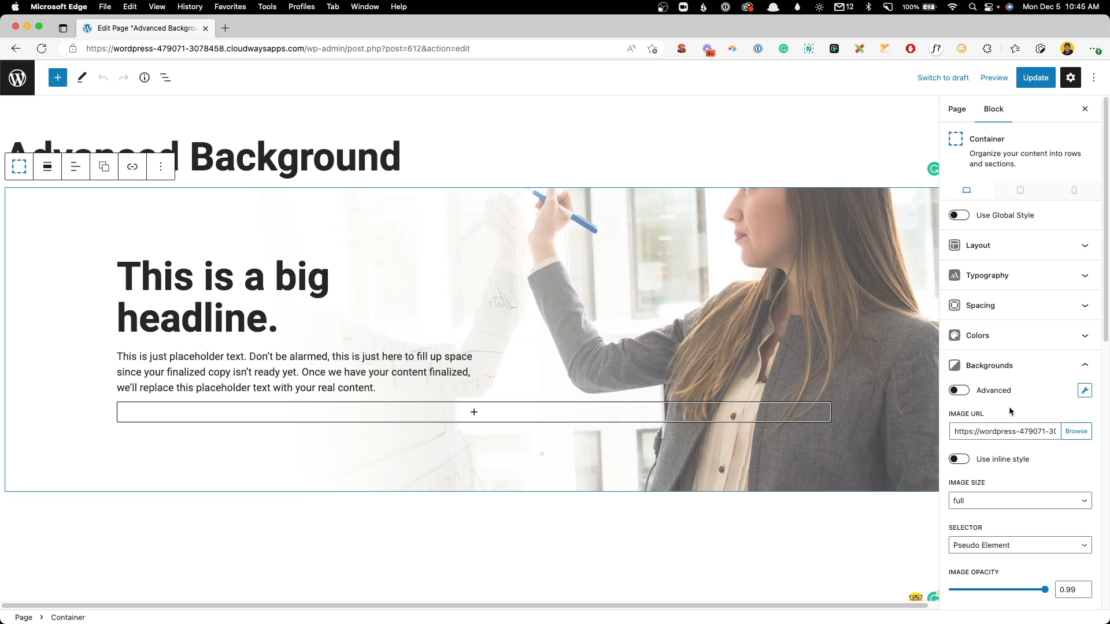
Step: Clear the hero Container's background Image URL and switch Advanced backgrounds on
click(1004, 431)
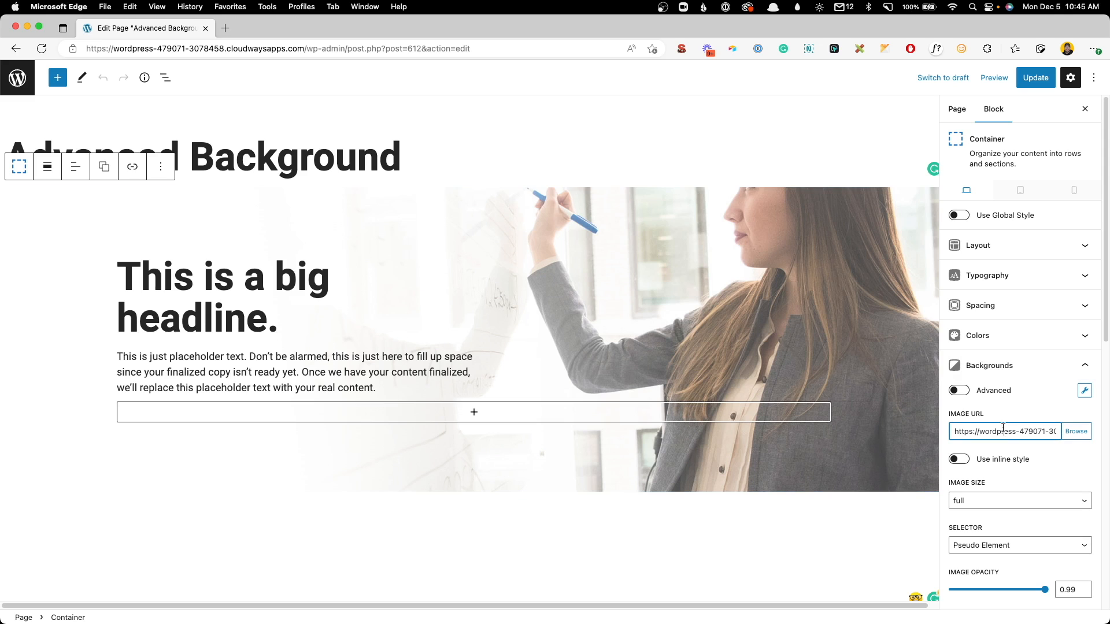
click(959, 459)
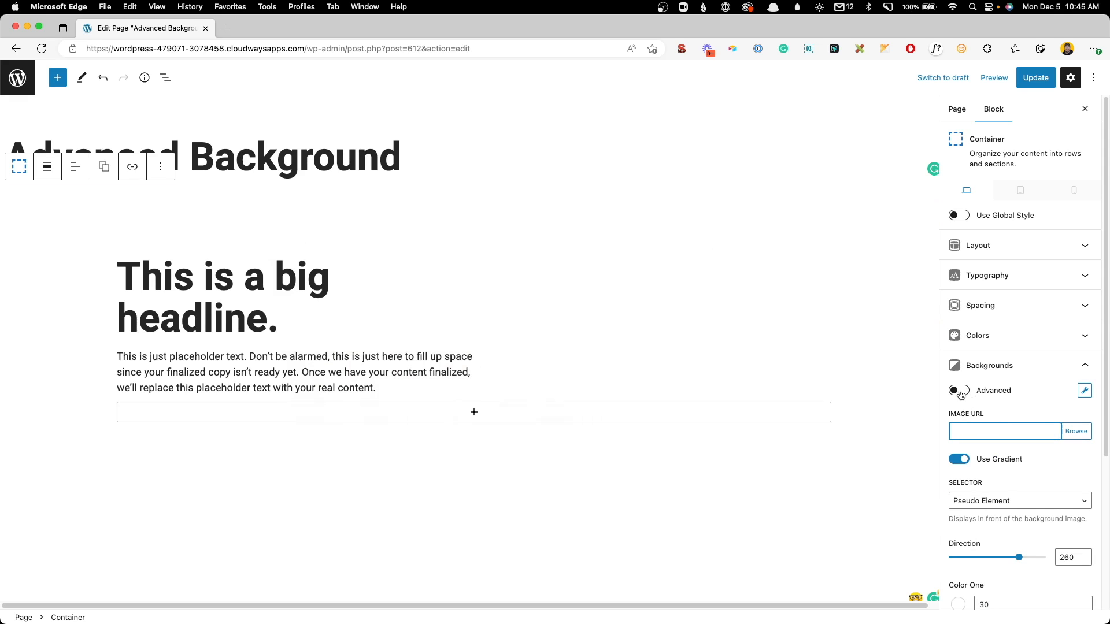
click(959, 390)
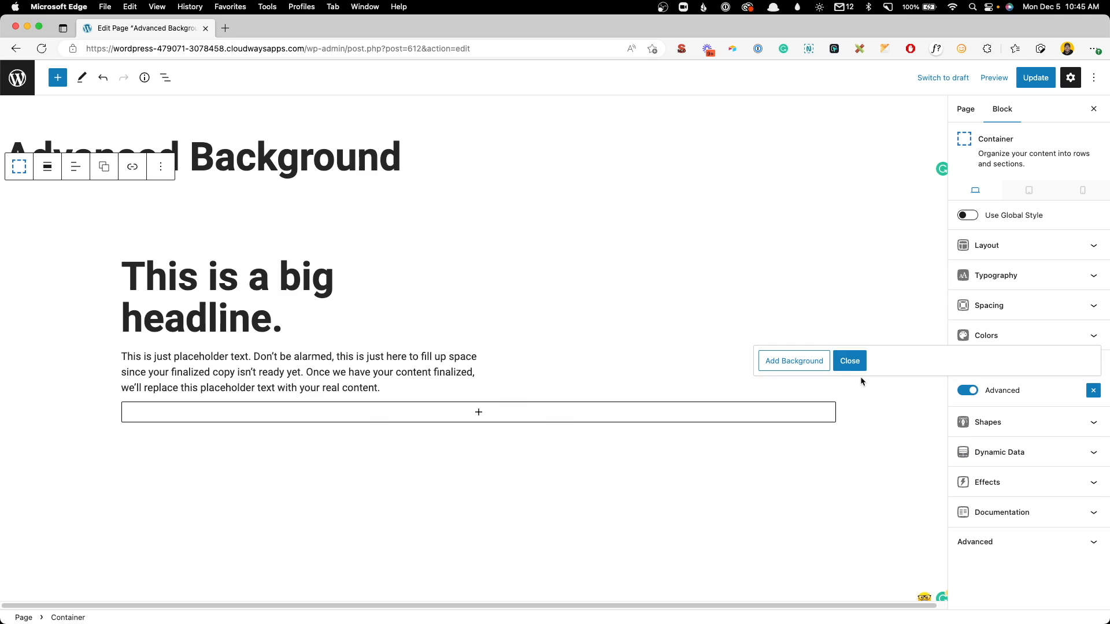
Step: Add an image background layer limited to Desktop and browse the media library
click(794, 361)
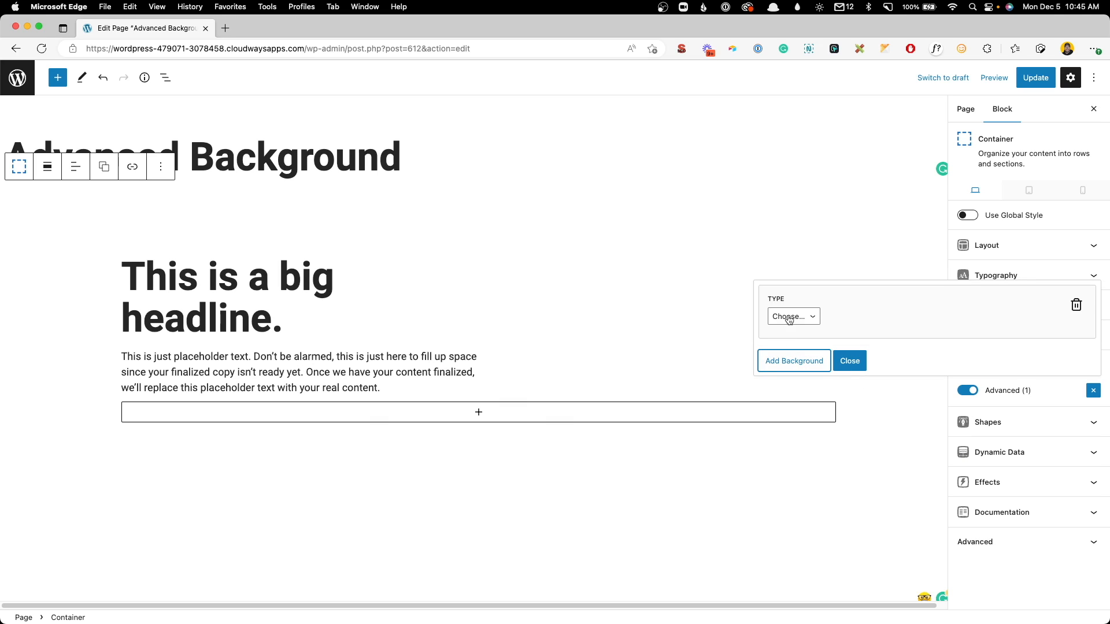
click(792, 317)
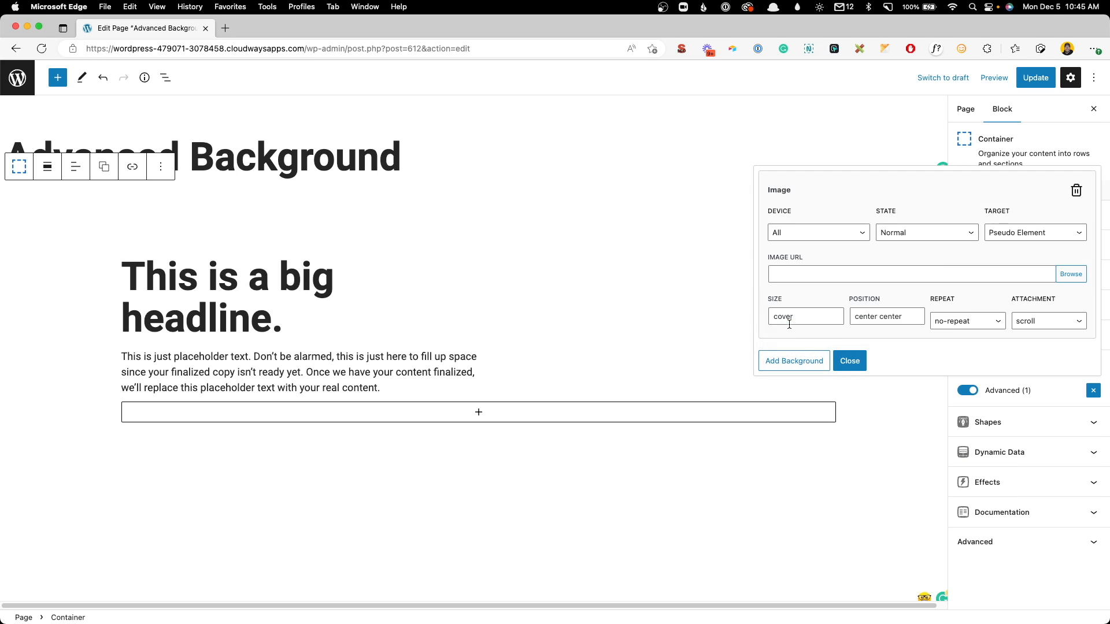
click(816, 233)
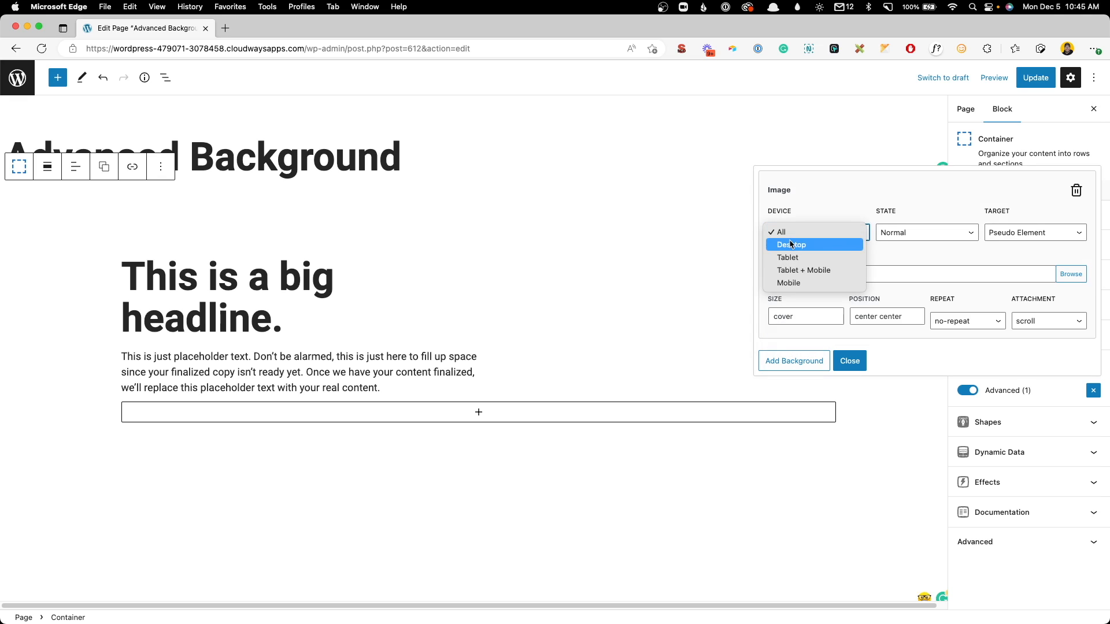
click(791, 244)
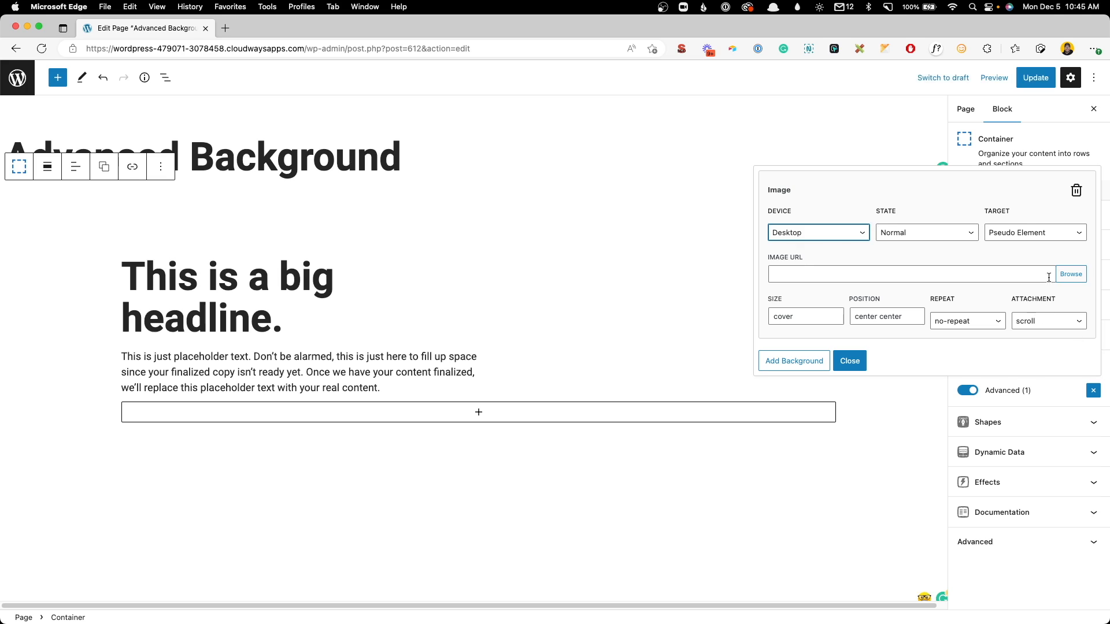
click(1071, 274)
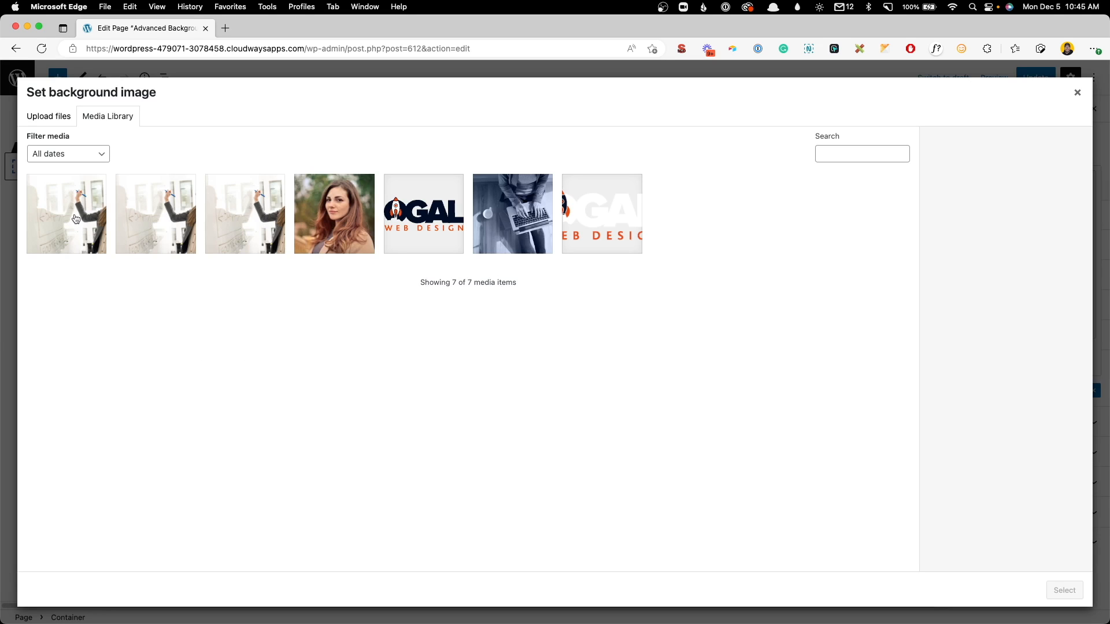
Step: Select adv-desktop.jpg as the desktop background image and dismiss the background panel
click(67, 213)
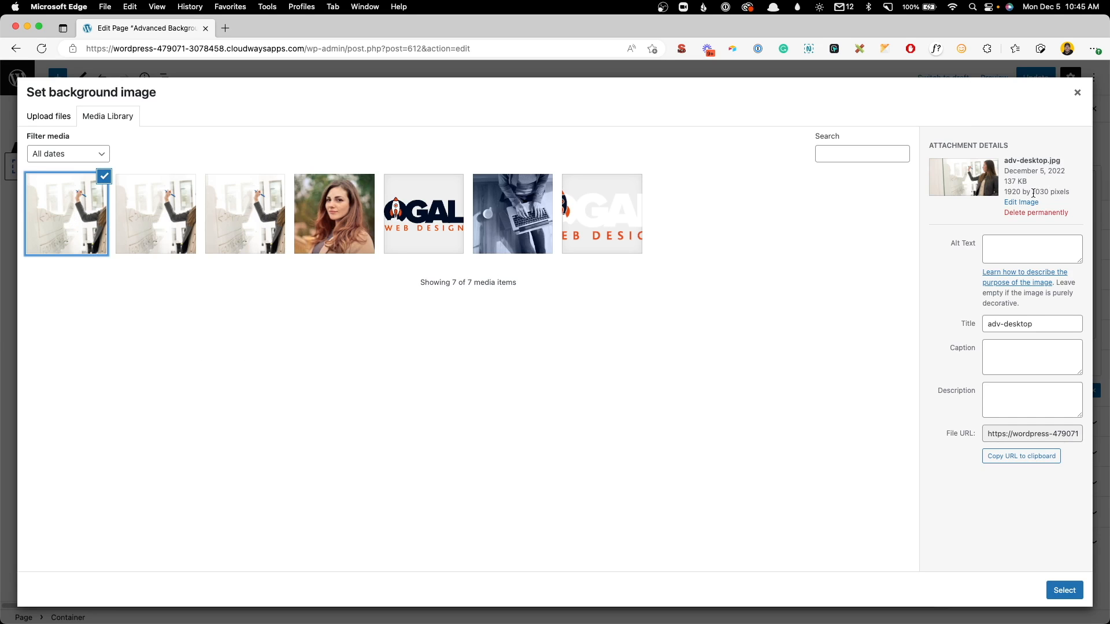
double_click(1012, 192)
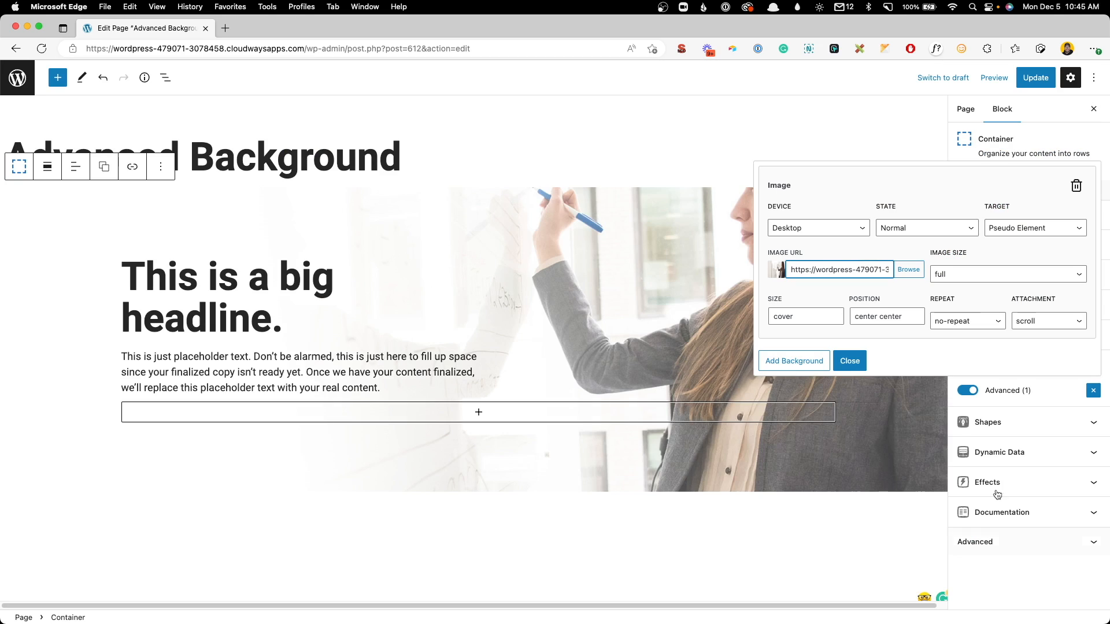
click(849, 361)
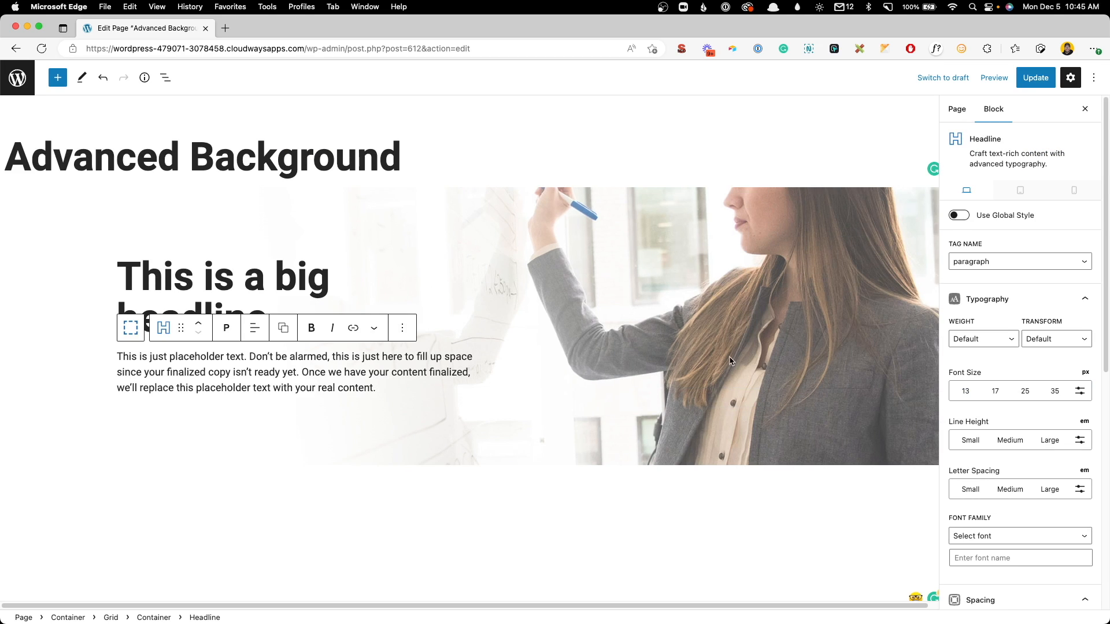
mouse_move(924, 239)
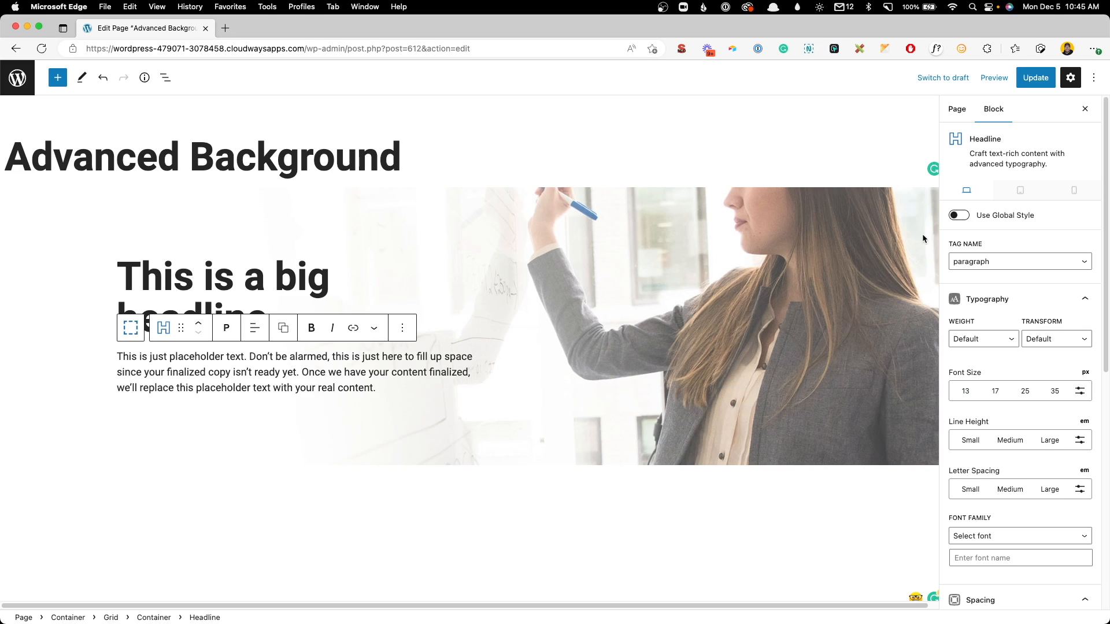
mouse_move(1020, 190)
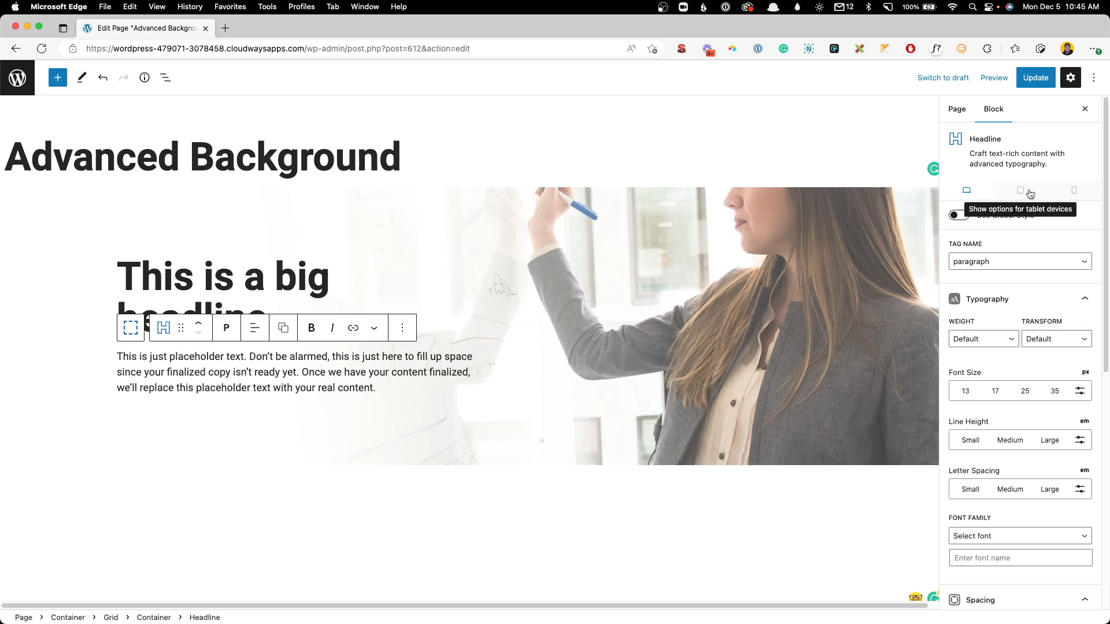
Step: Add a Tablet background layer using the adv-tablet.jpg photo
click(1020, 190)
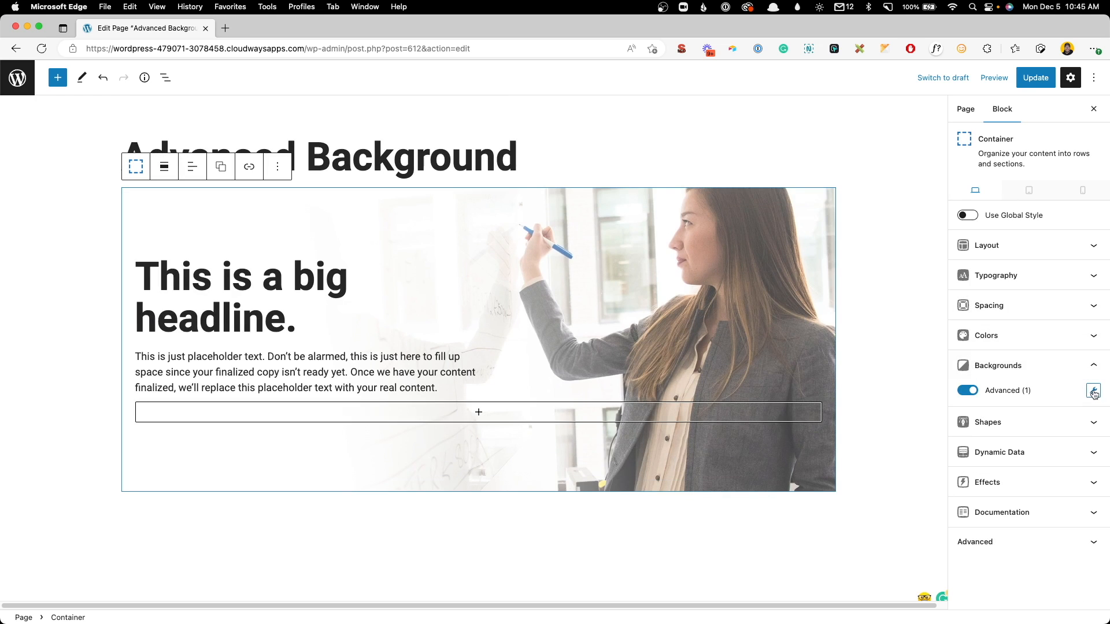
click(1093, 390)
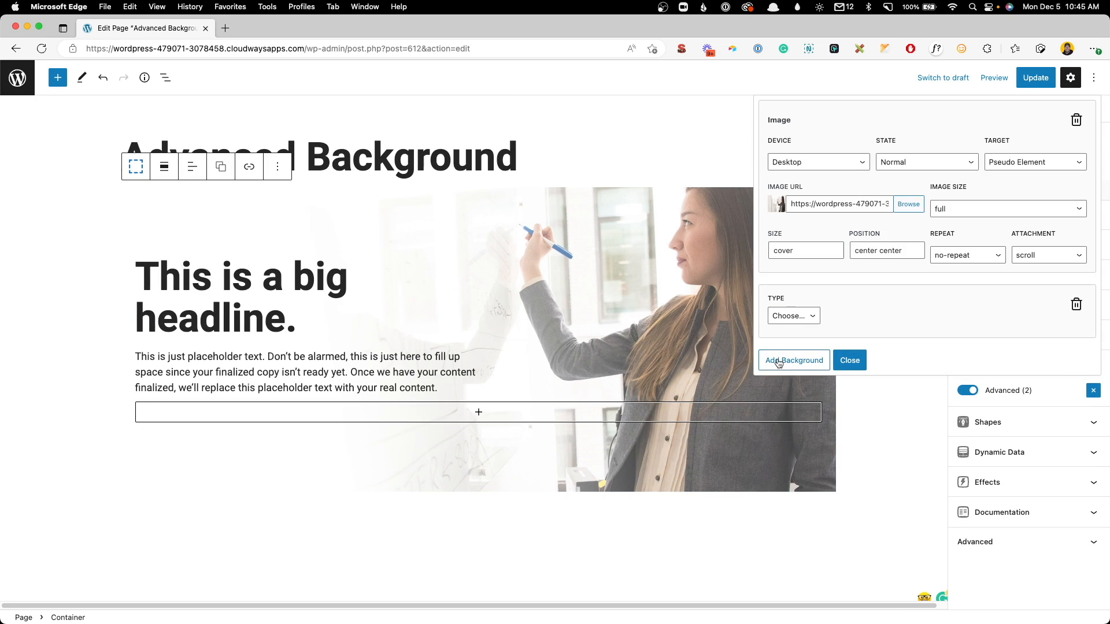
click(792, 316)
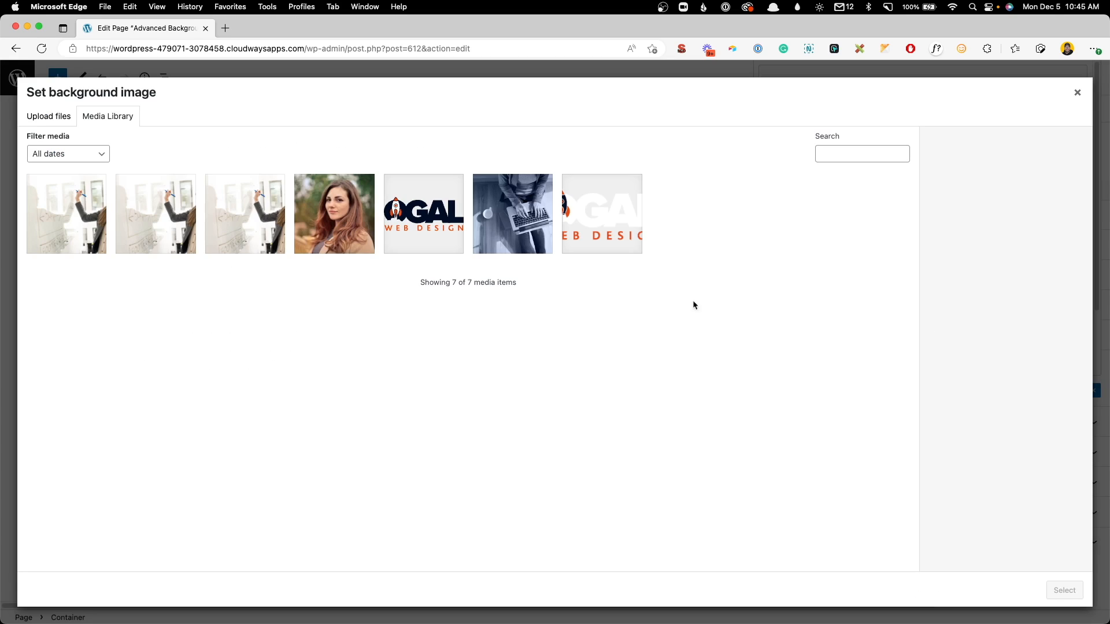
click(155, 213)
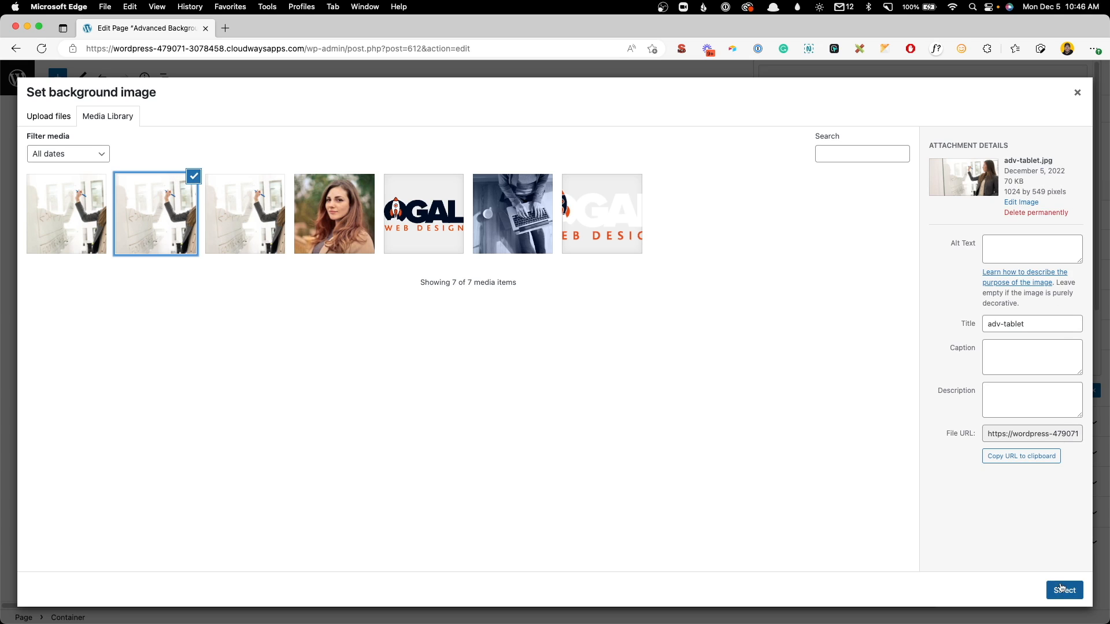
click(1064, 589)
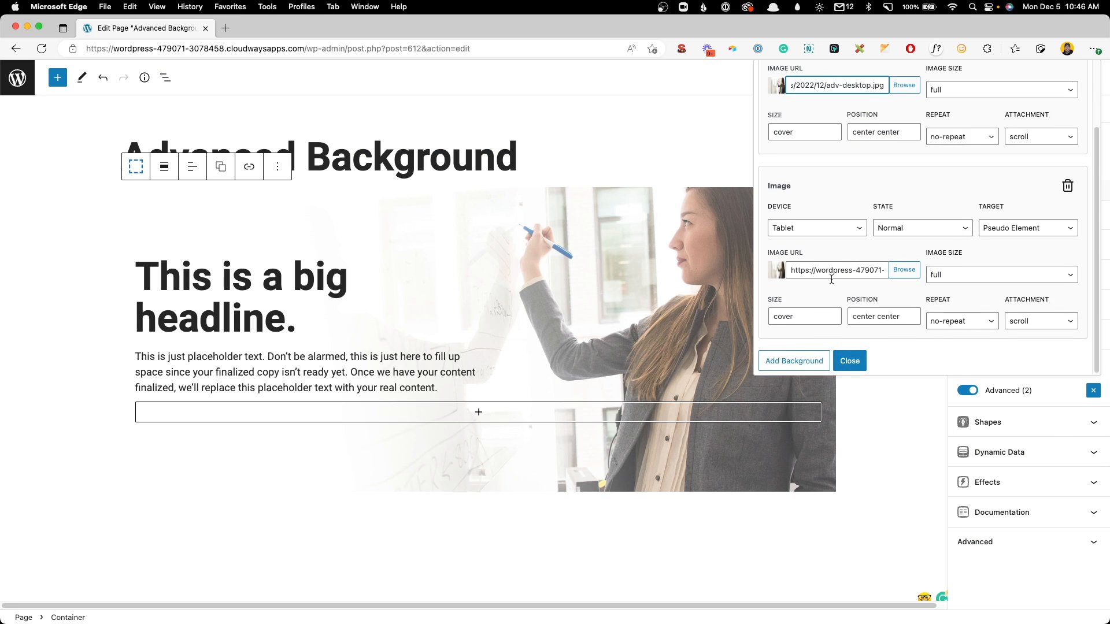
Step: Add a Mobile image background layer using the advanced-mobile.jpg photo
click(794, 361)
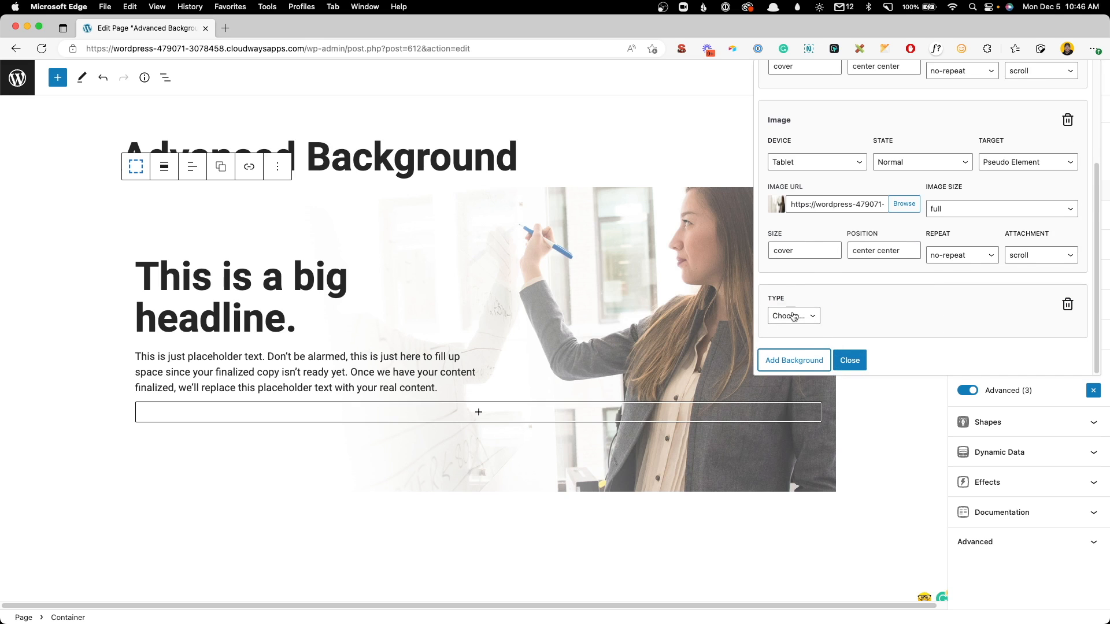
click(793, 360)
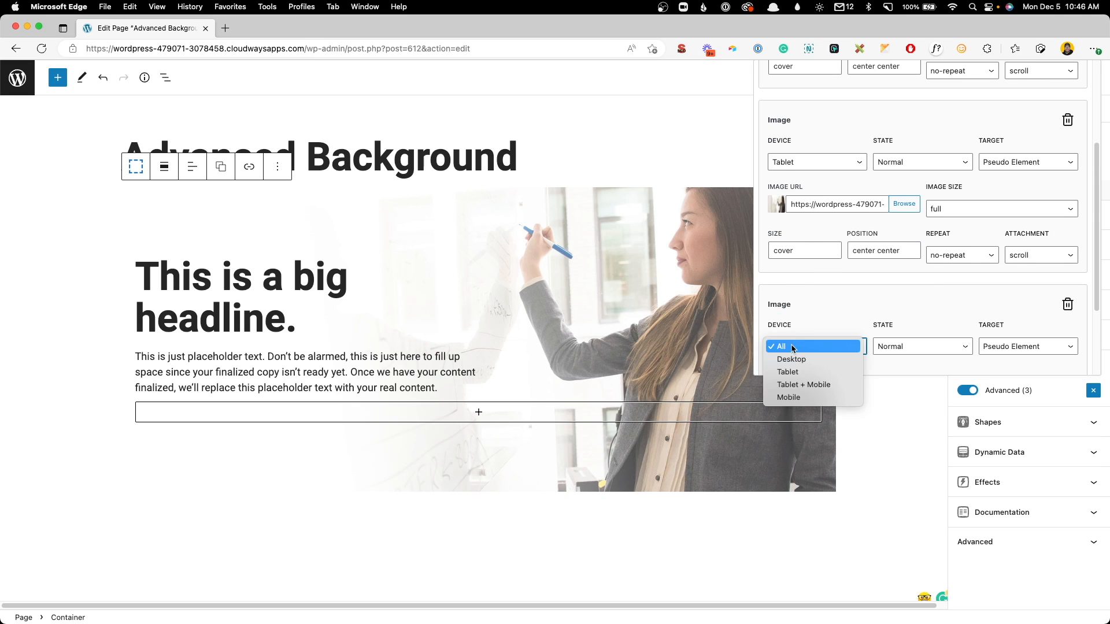
click(789, 398)
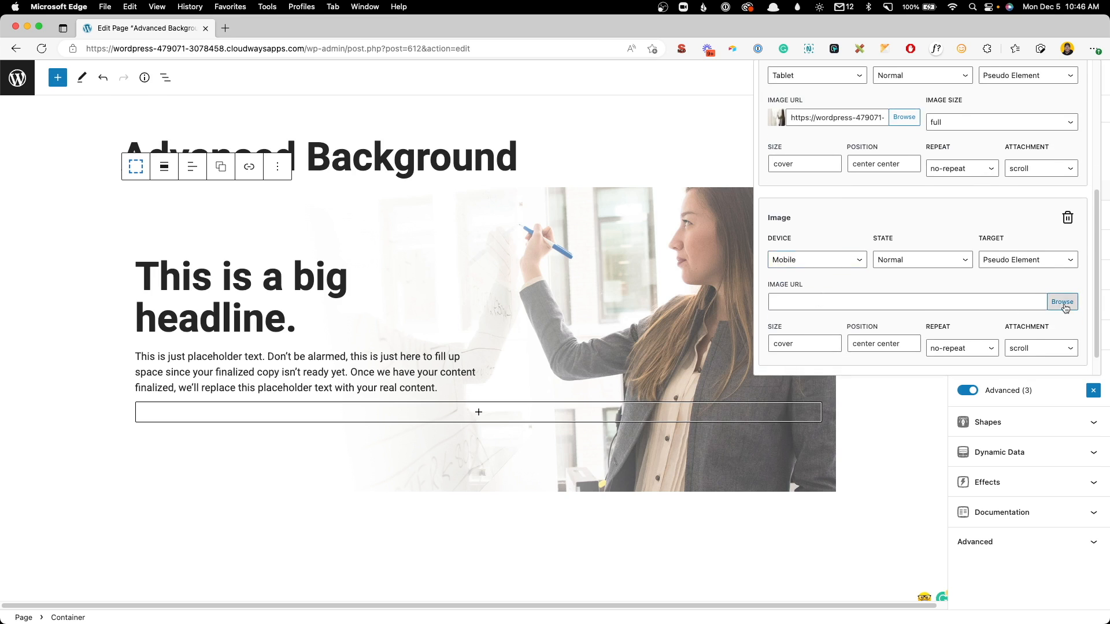
click(1062, 302)
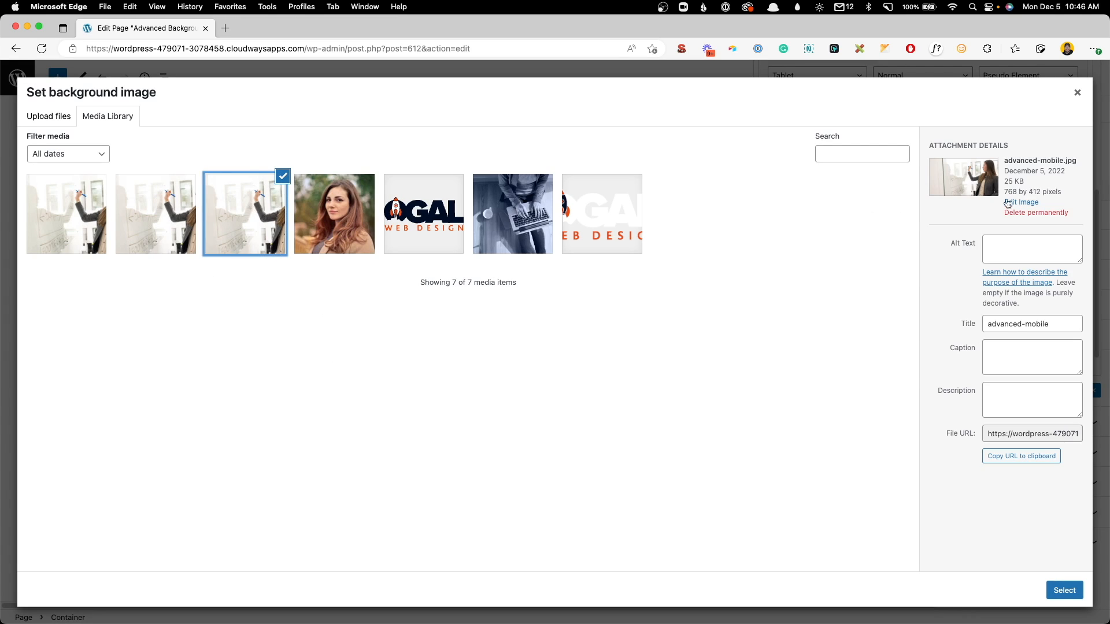
double_click(1009, 192)
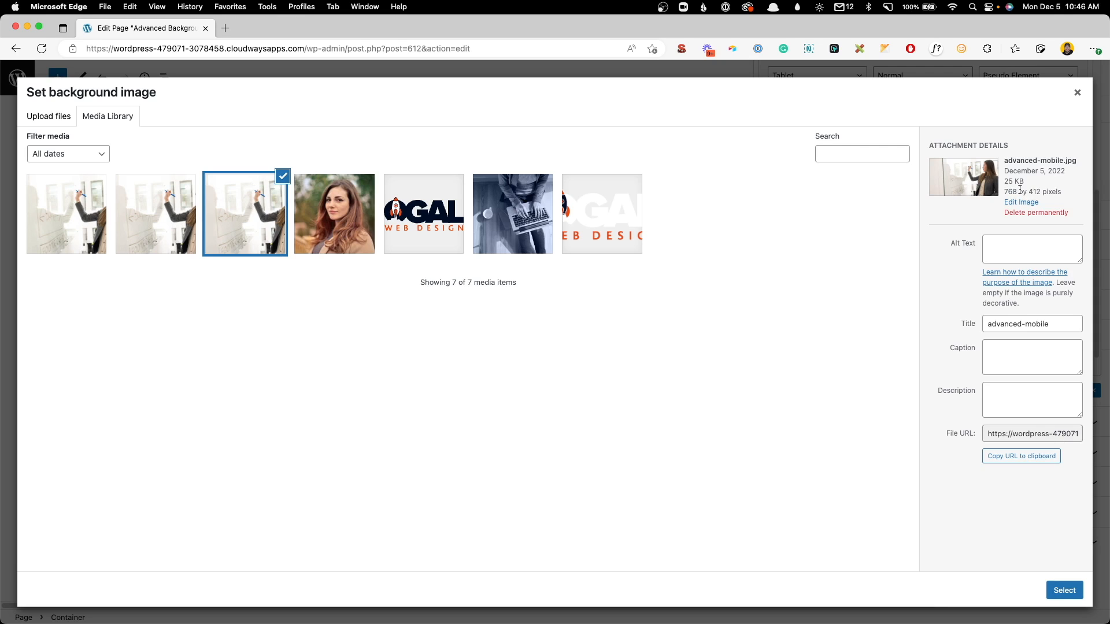
mouse_move(1015, 186)
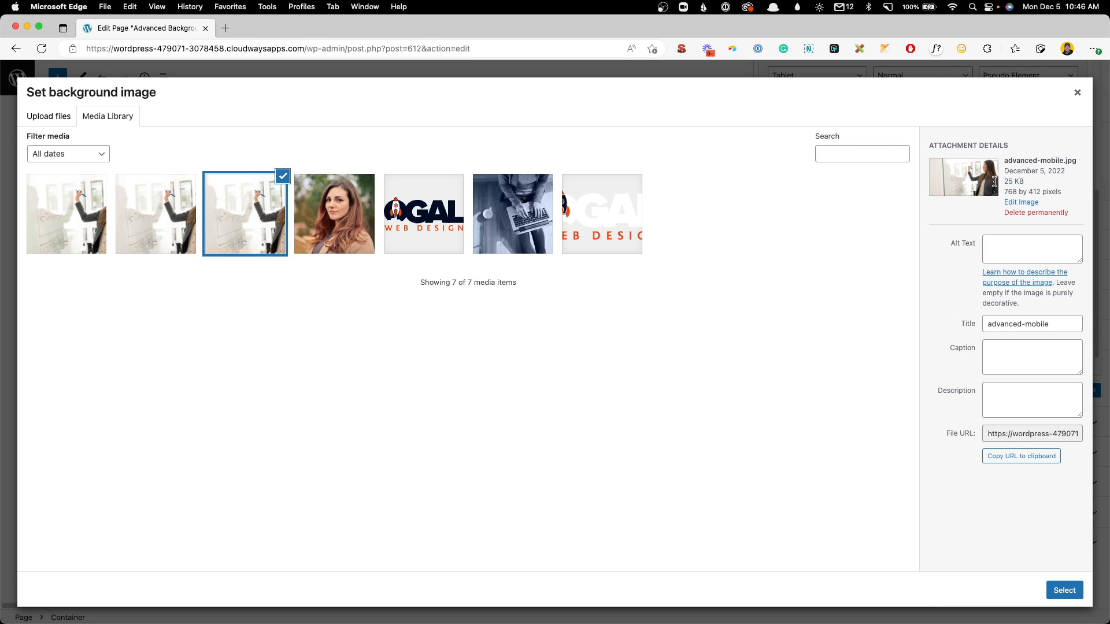
click(66, 213)
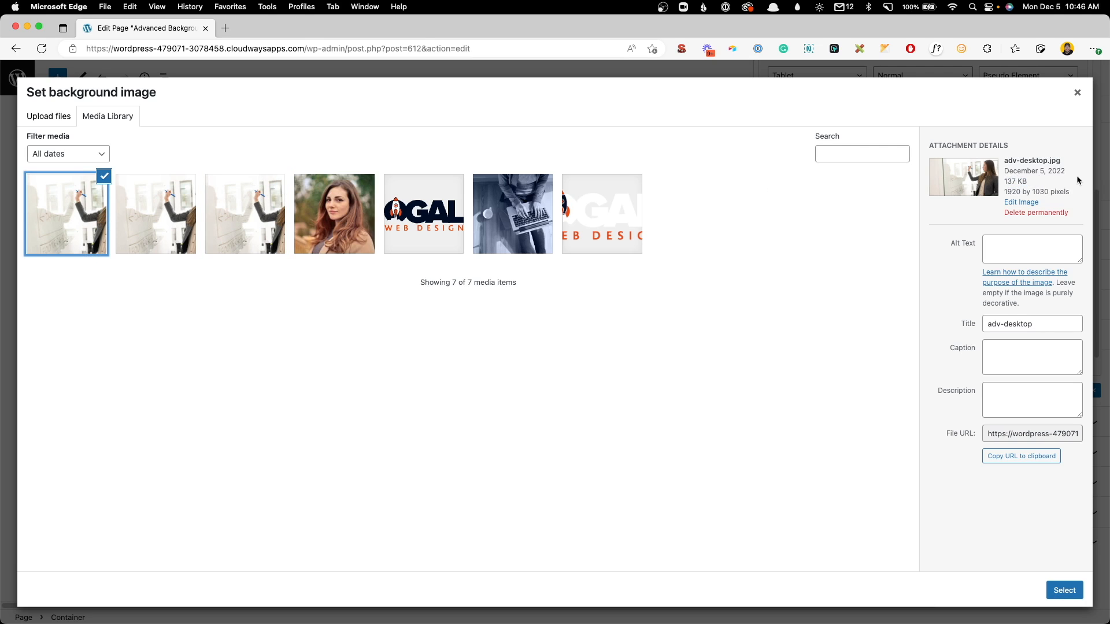
click(245, 214)
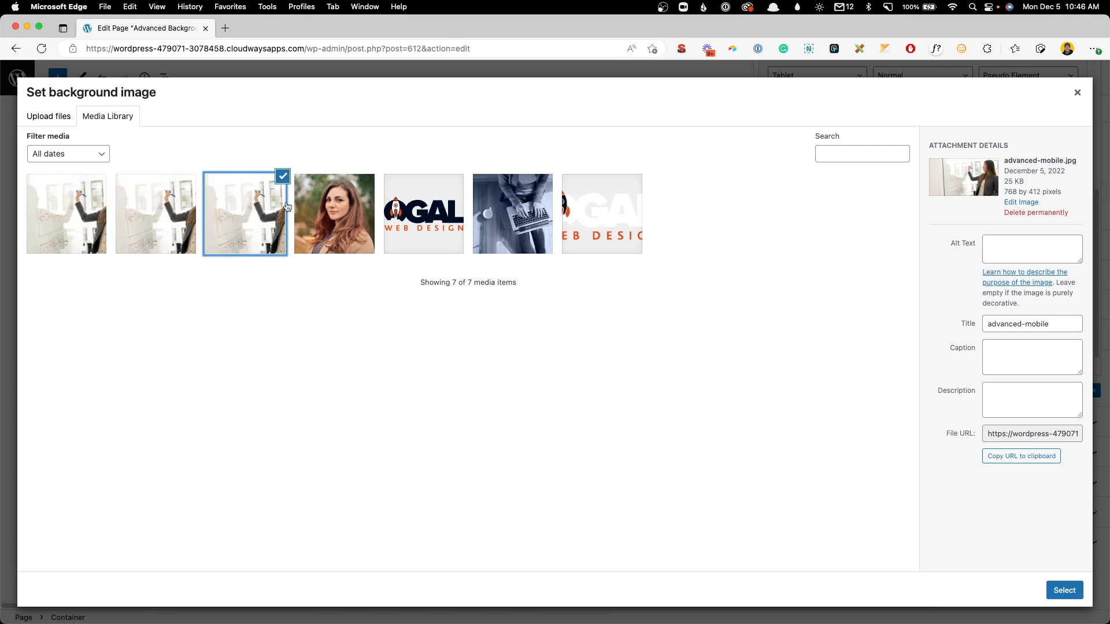
click(1064, 590)
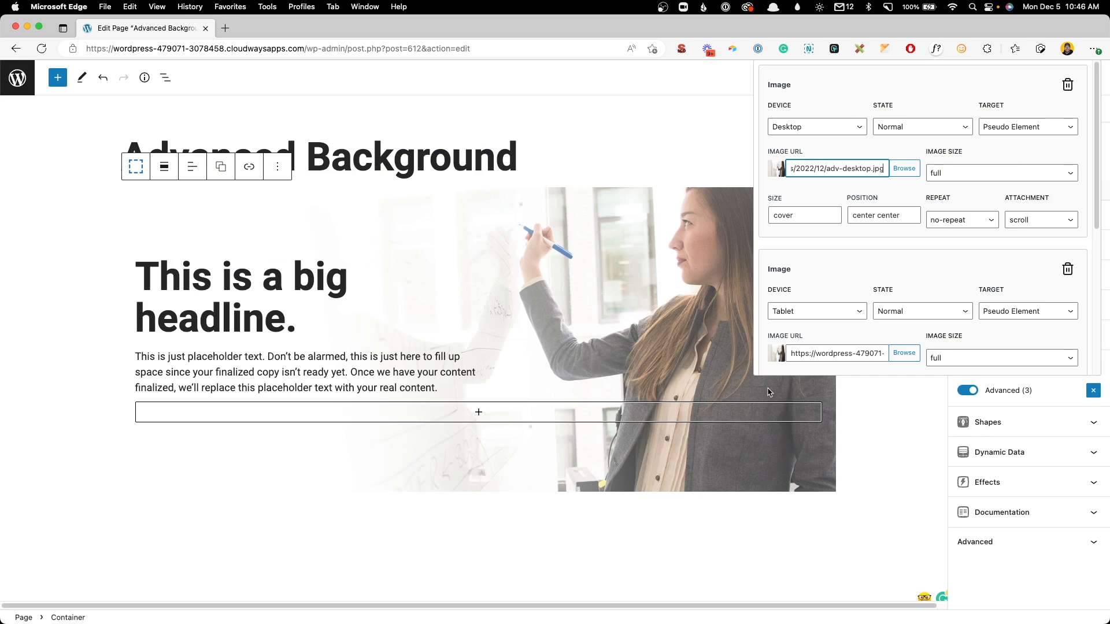
scroll(down, 3)
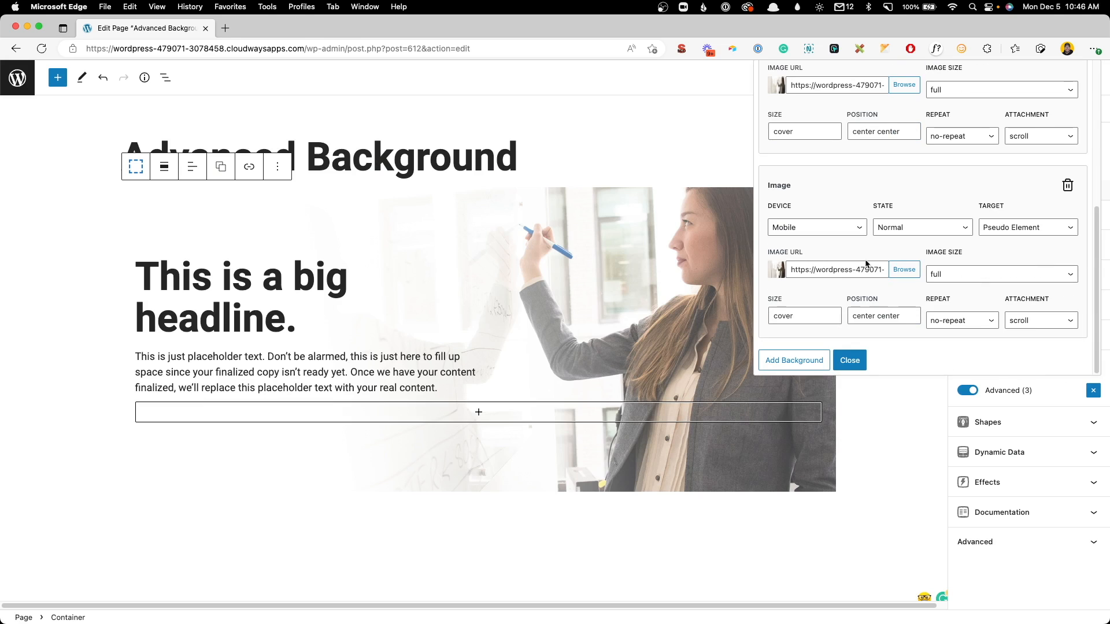
click(848, 360)
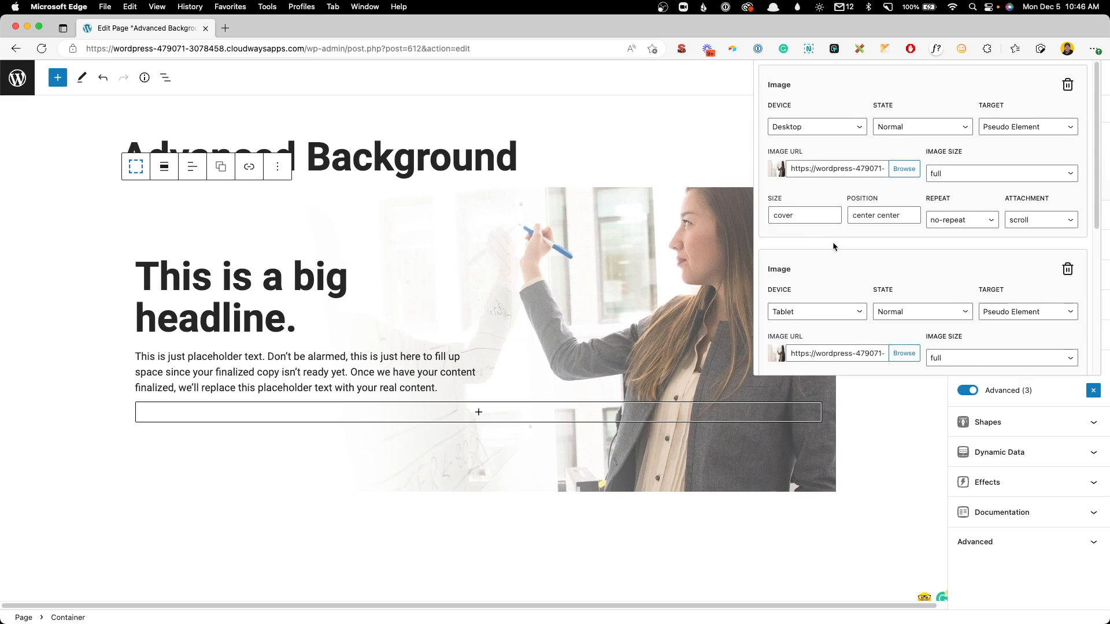
click(904, 168)
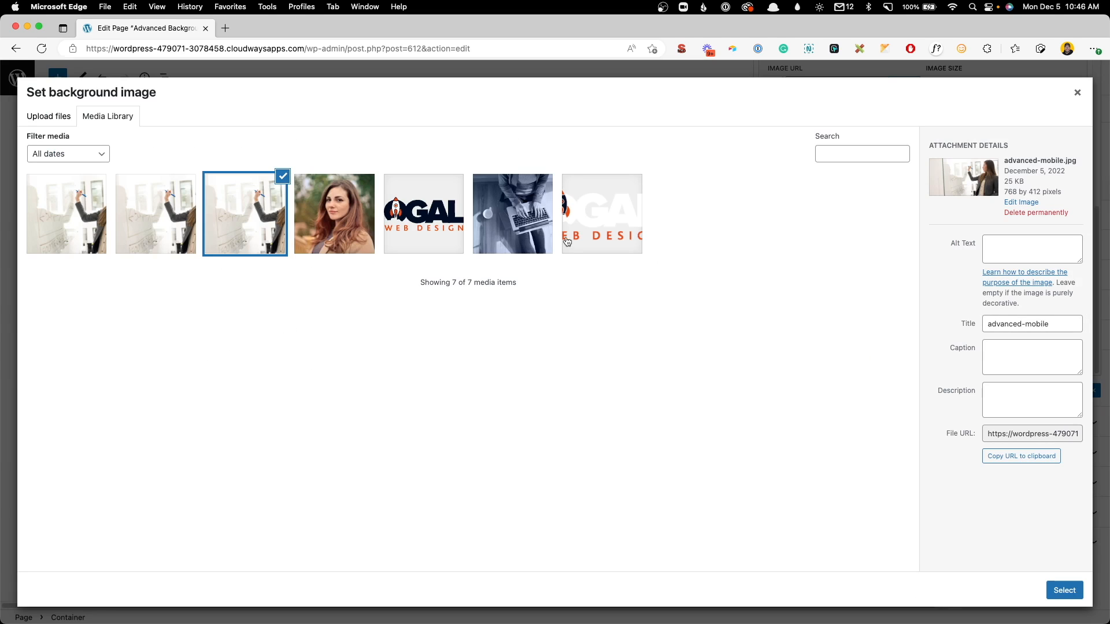
click(1064, 590)
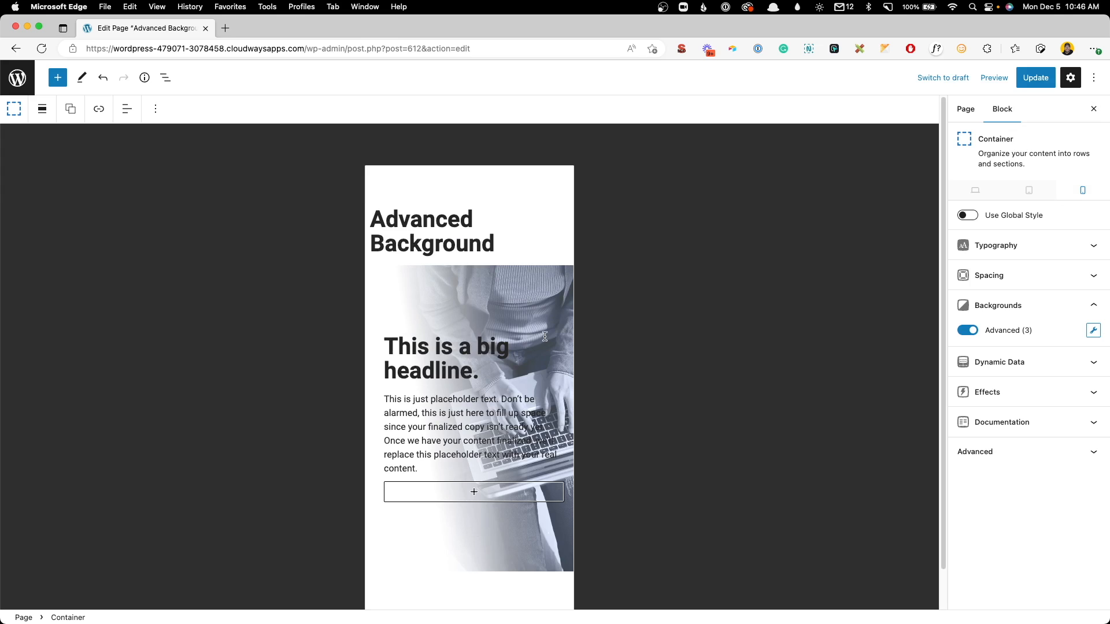
mouse_move(546, 334)
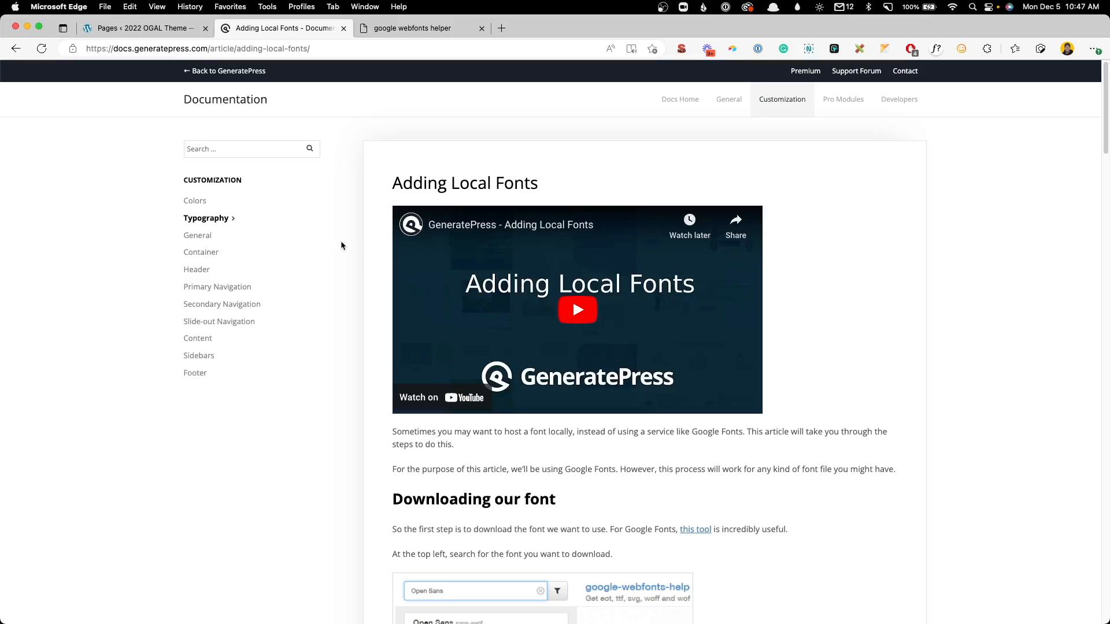
mouse_move(496, 268)
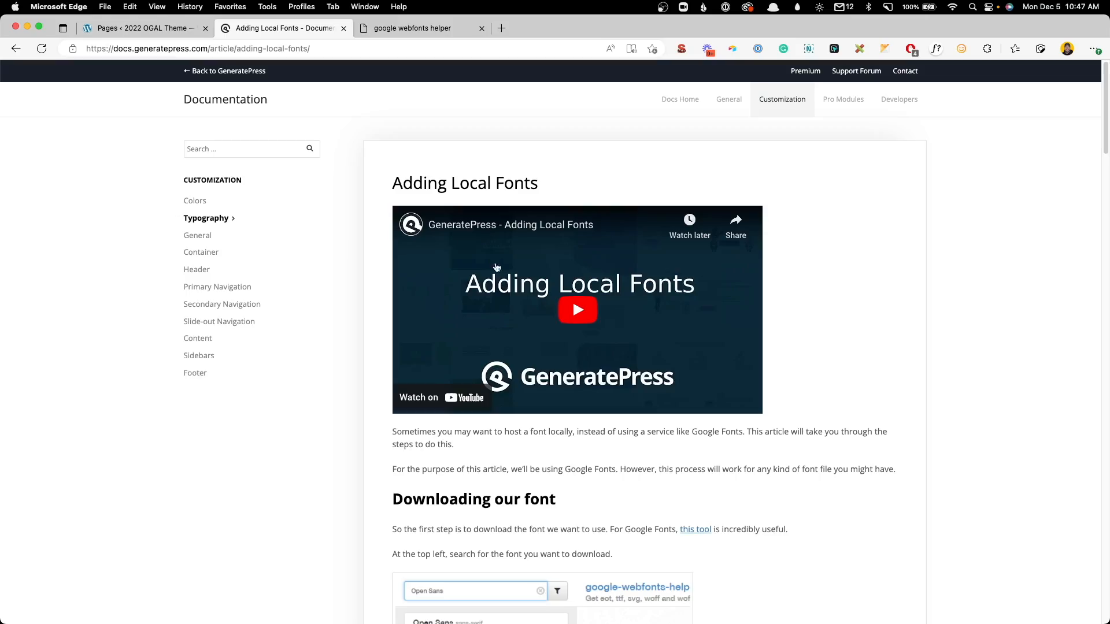
Step: Scroll through the Adding Local Fonts article, then switch back to the WordPress Pages tab
scroll(down, 3)
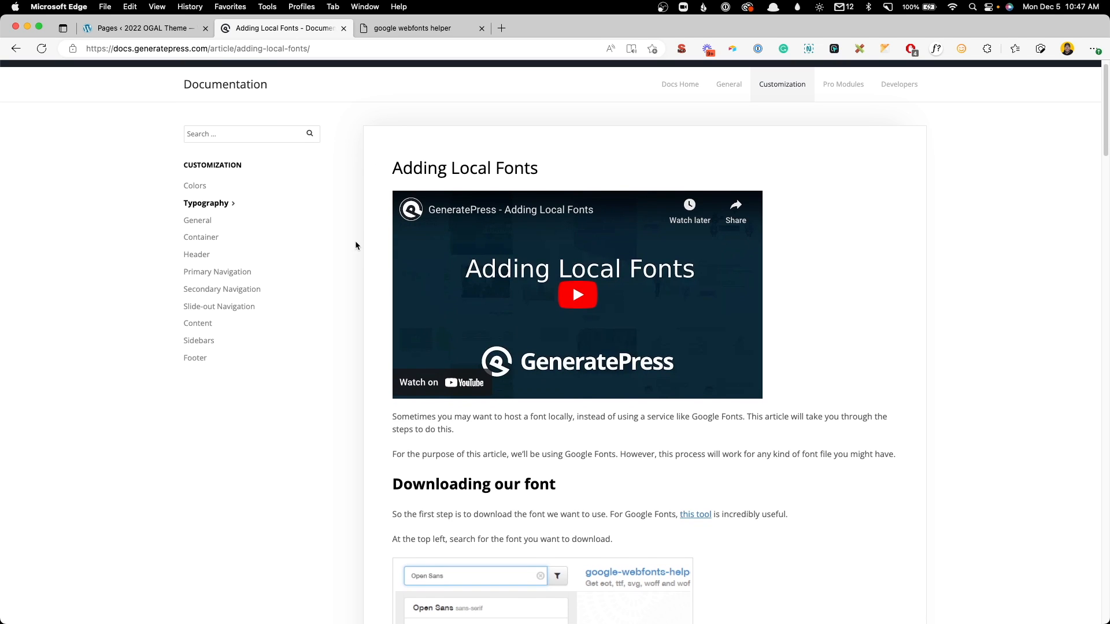
scroll(down, 3)
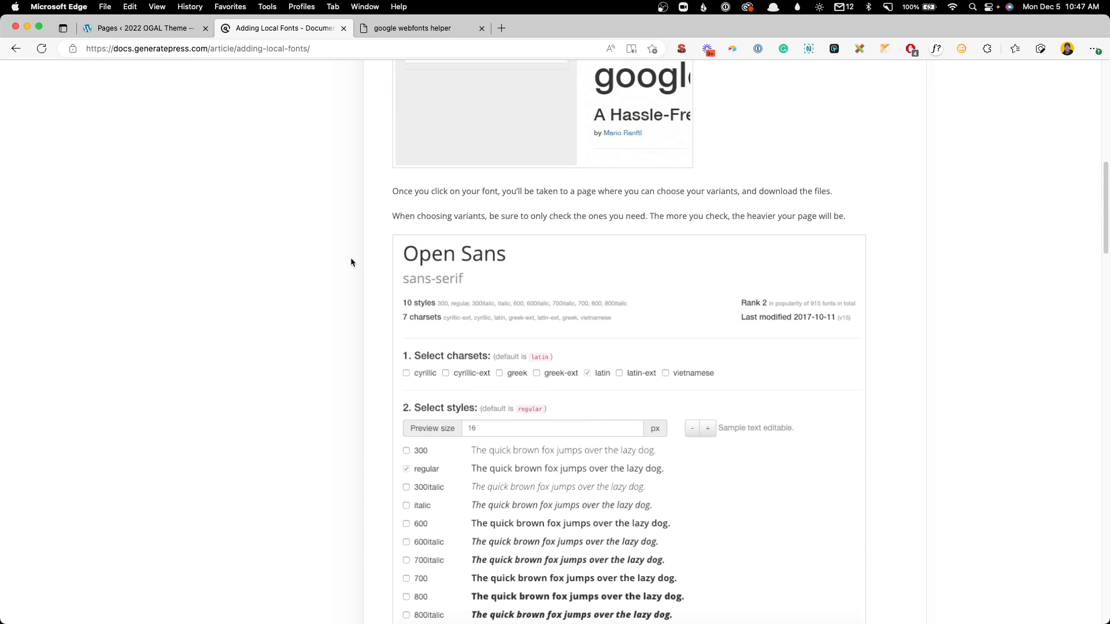
scroll(down, 3)
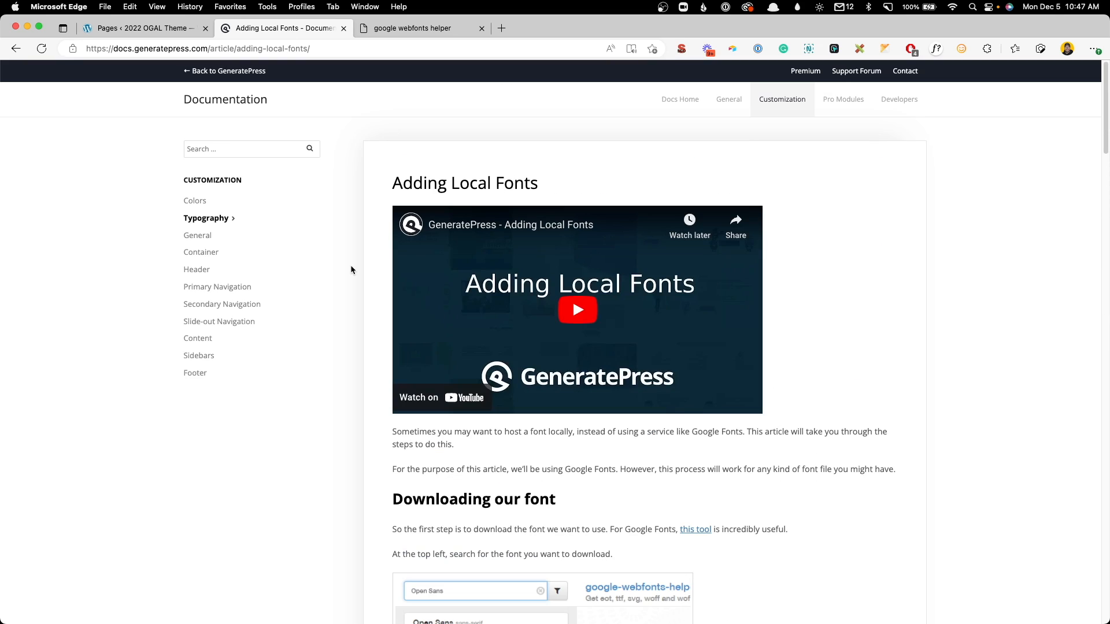
click(141, 28)
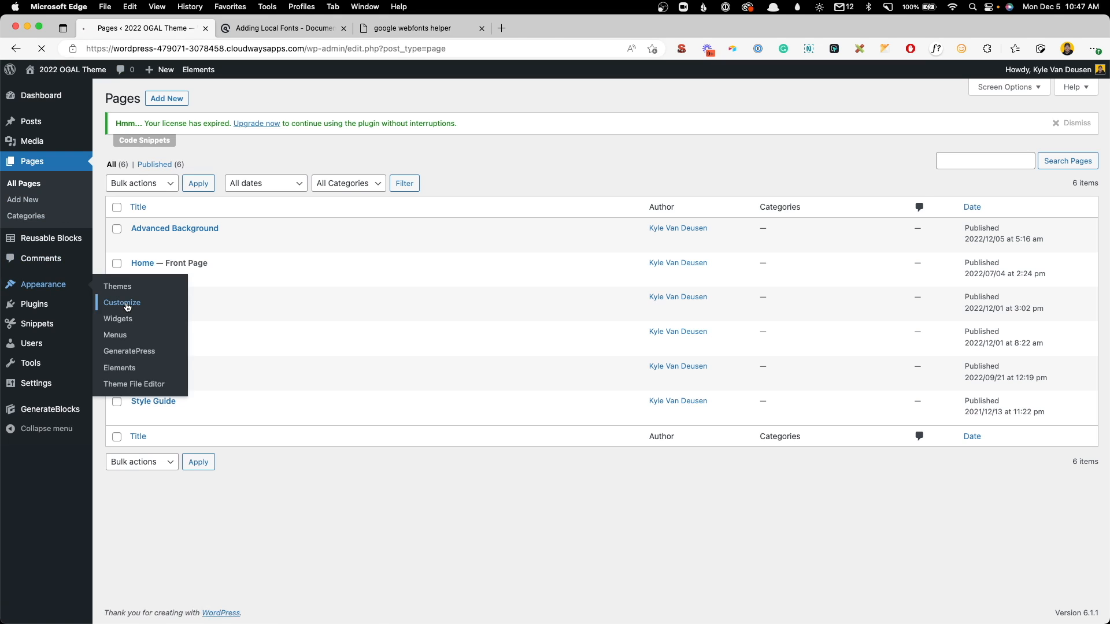
Step: Expand Roboto under Customizer > Typography Font Manager, then return to the local-fonts guide
click(122, 303)
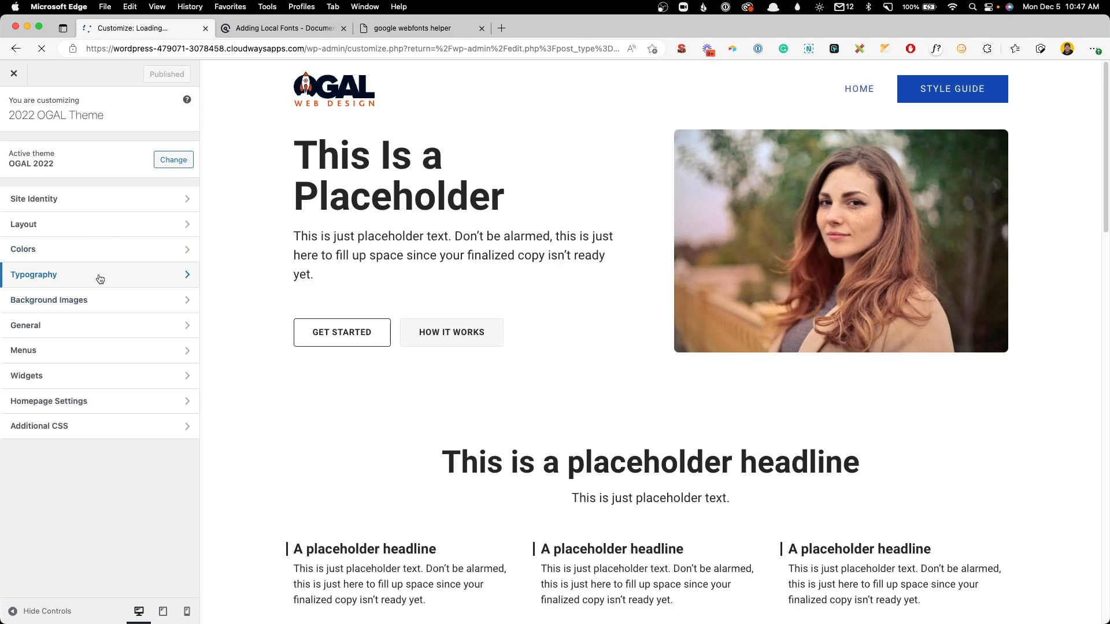
click(33, 275)
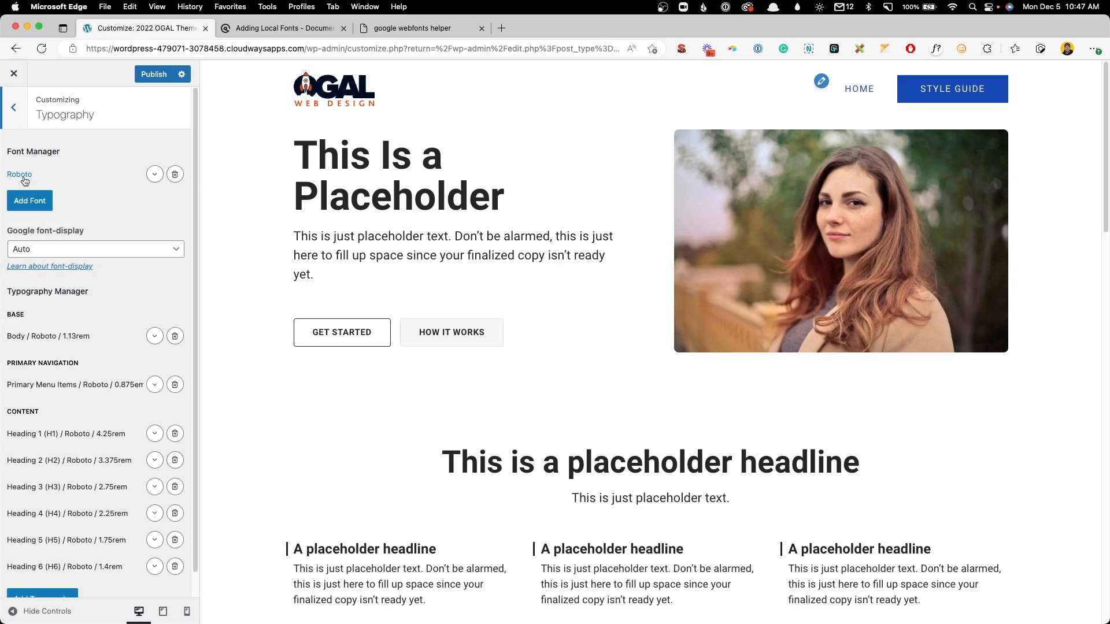
click(154, 174)
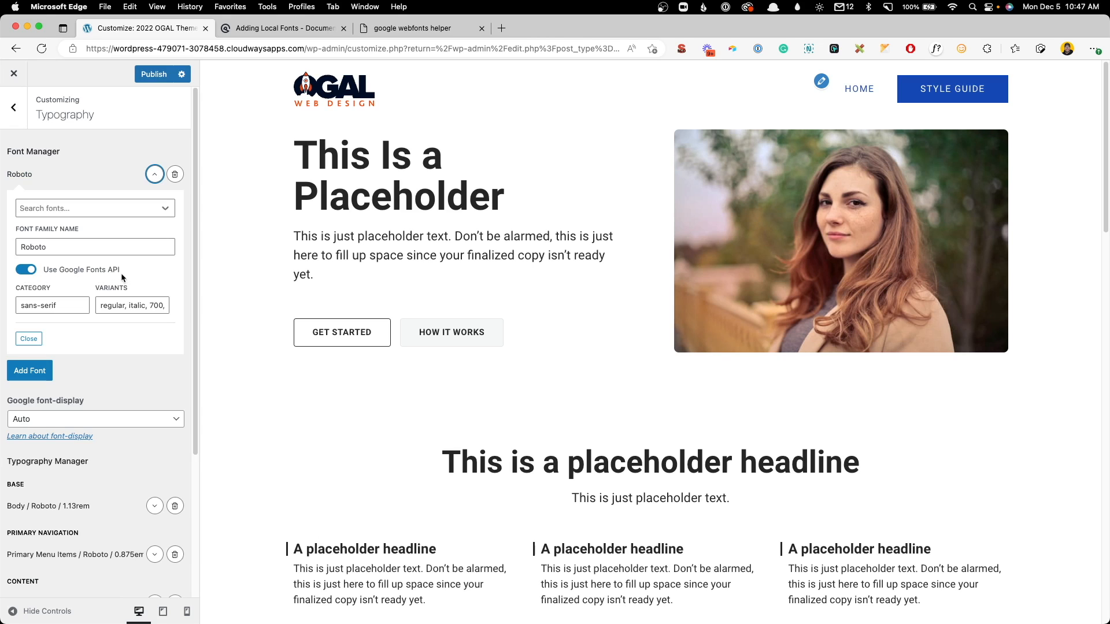
mouse_move(130, 274)
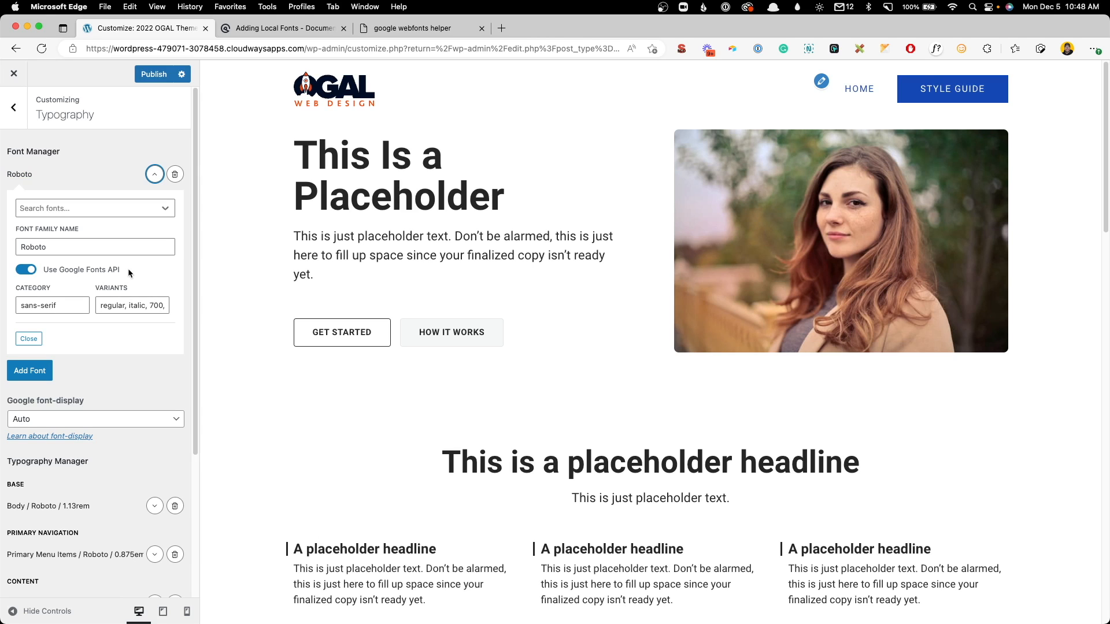
drag(306, 236, 356, 236)
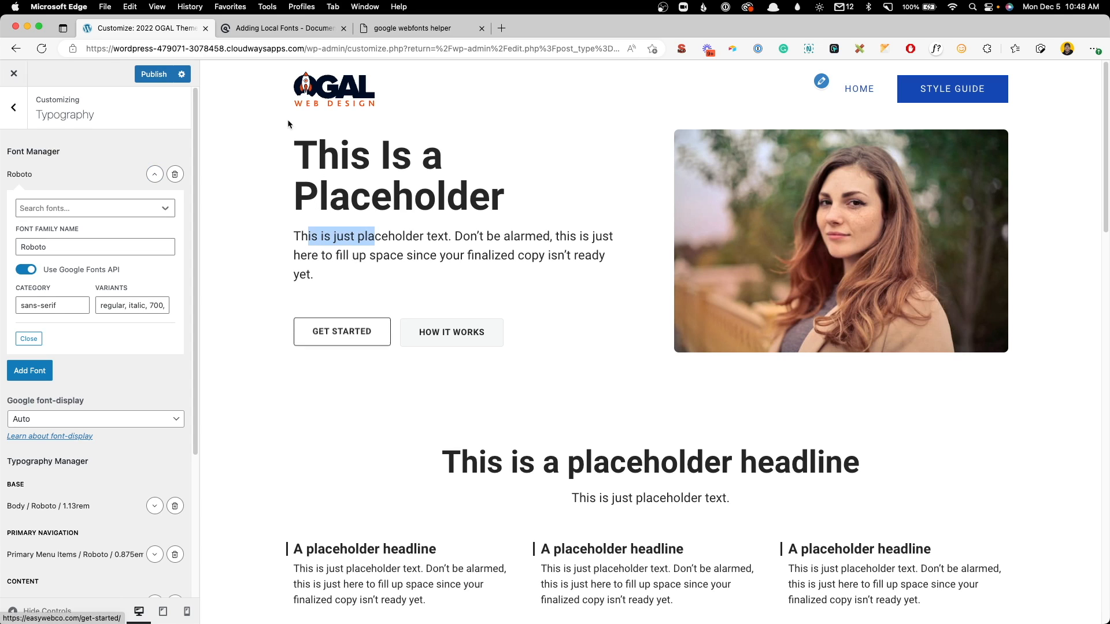
click(388, 233)
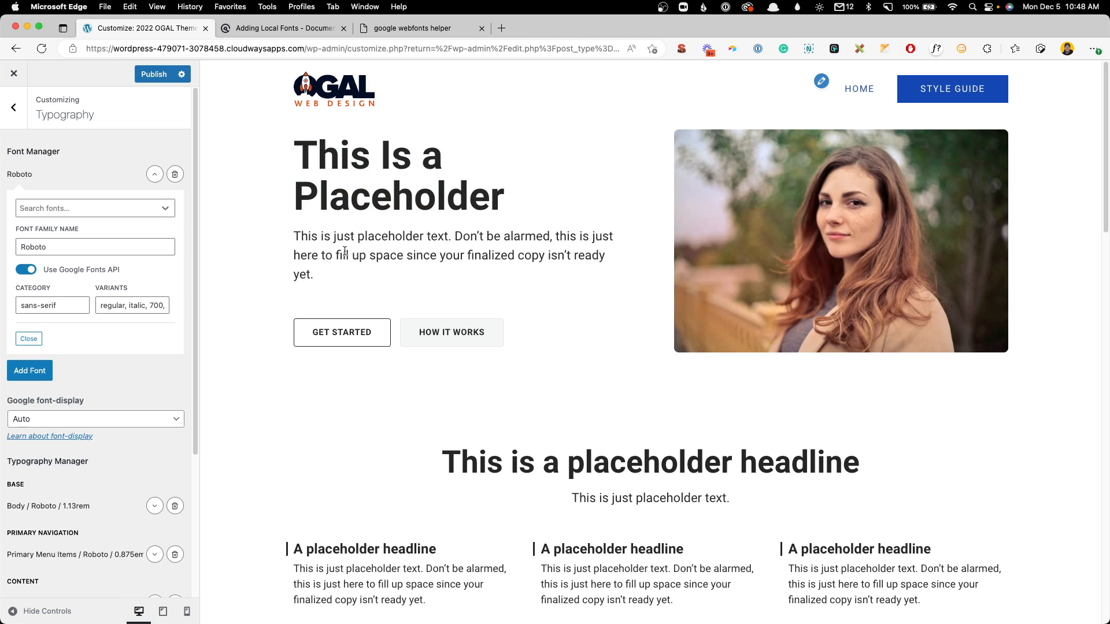
click(153, 74)
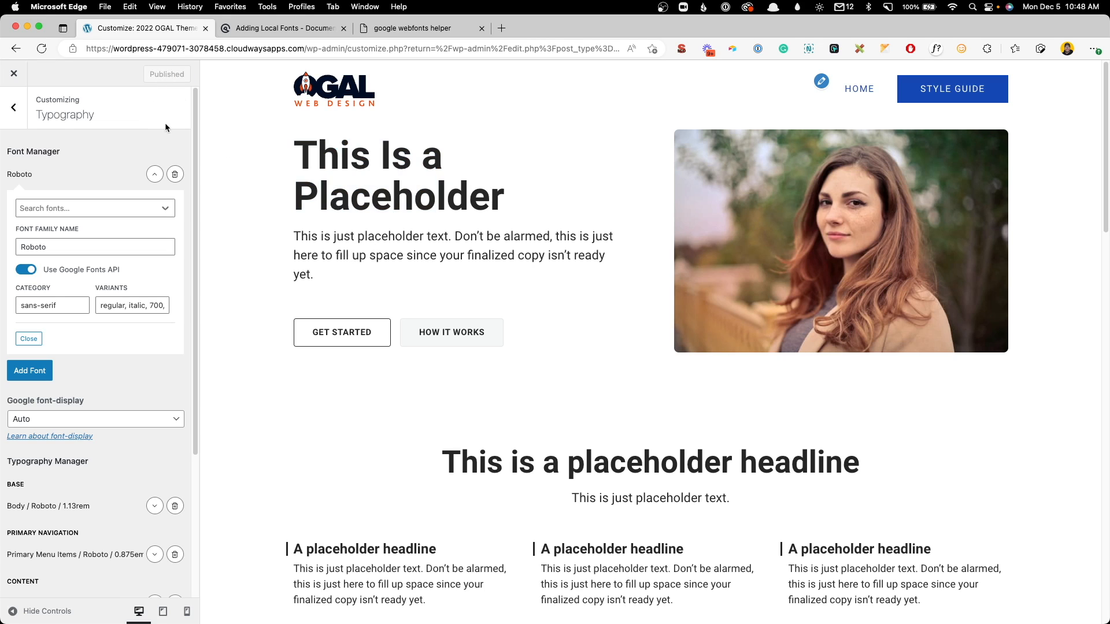
click(283, 28)
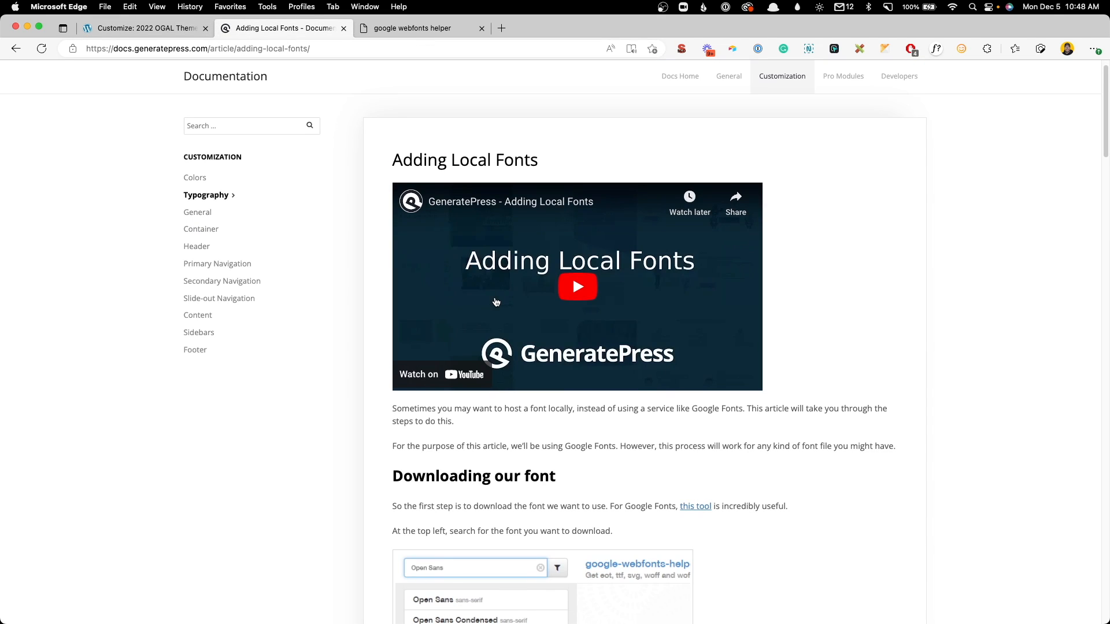
Step: Search google-webfonts-helper for Roboto and tick the 500 and 700 styles alongside regular
scroll(down, 3)
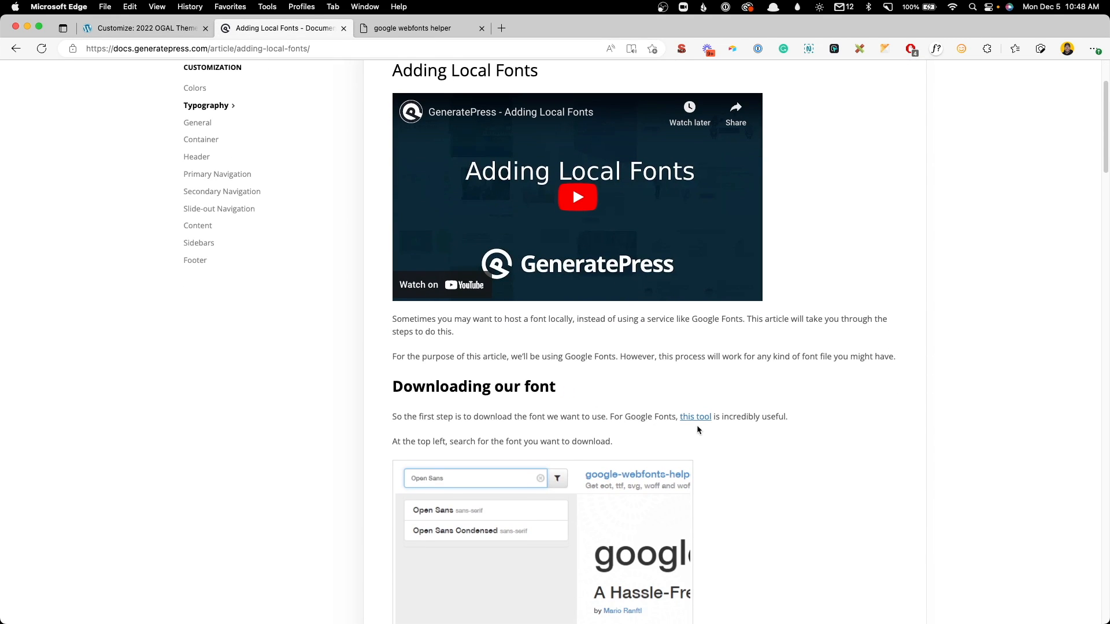
click(413, 29)
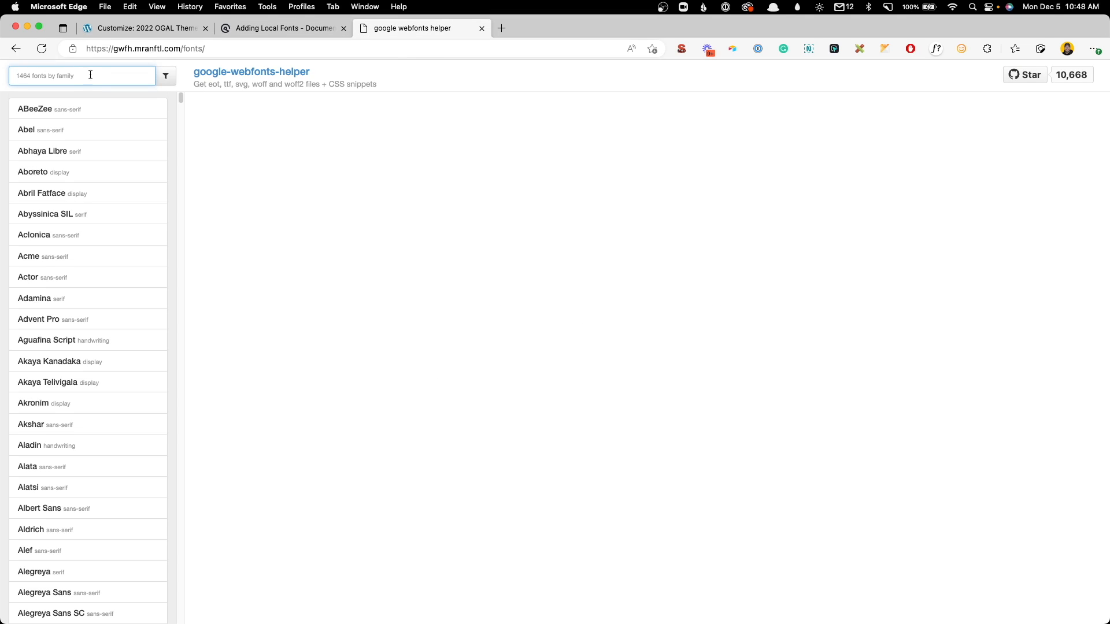
text(roboto)
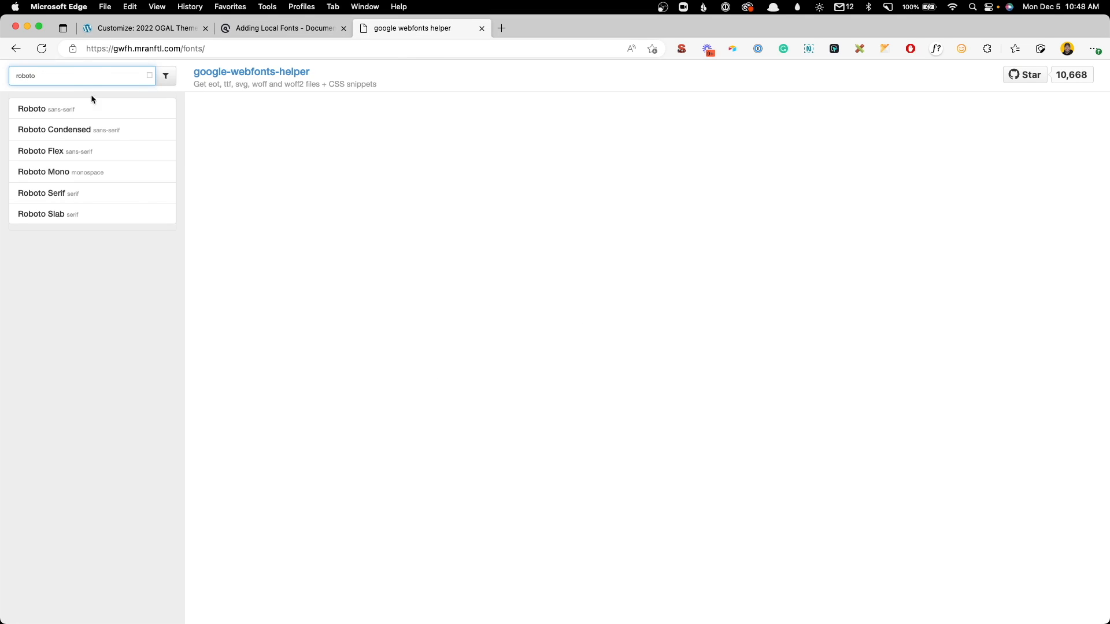
click(32, 110)
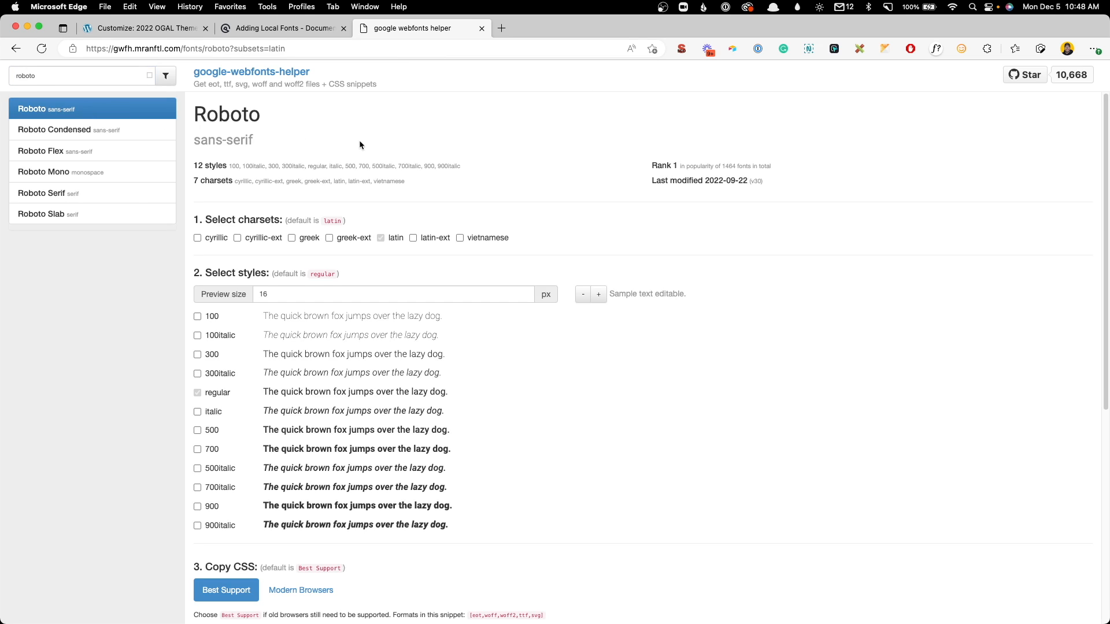
scroll(down, 3)
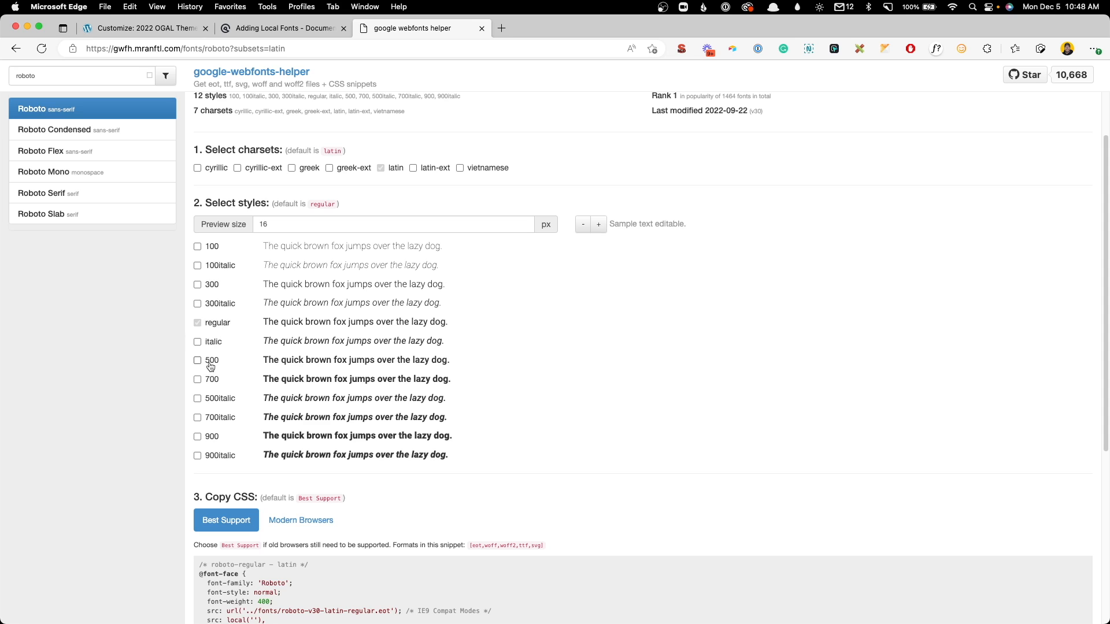
click(197, 359)
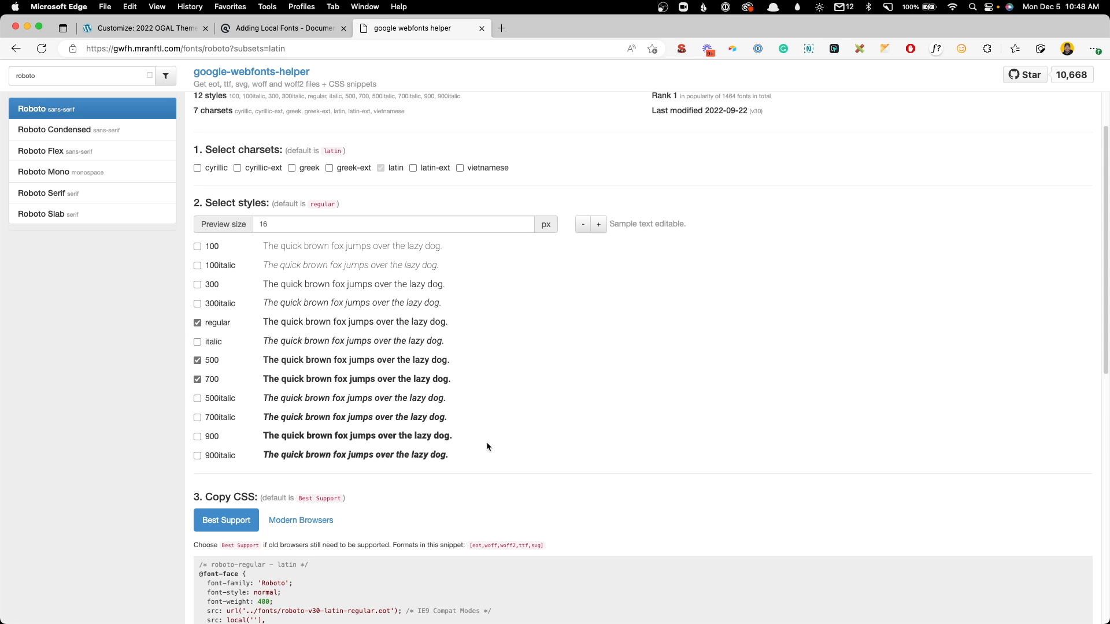
scroll(down, 3)
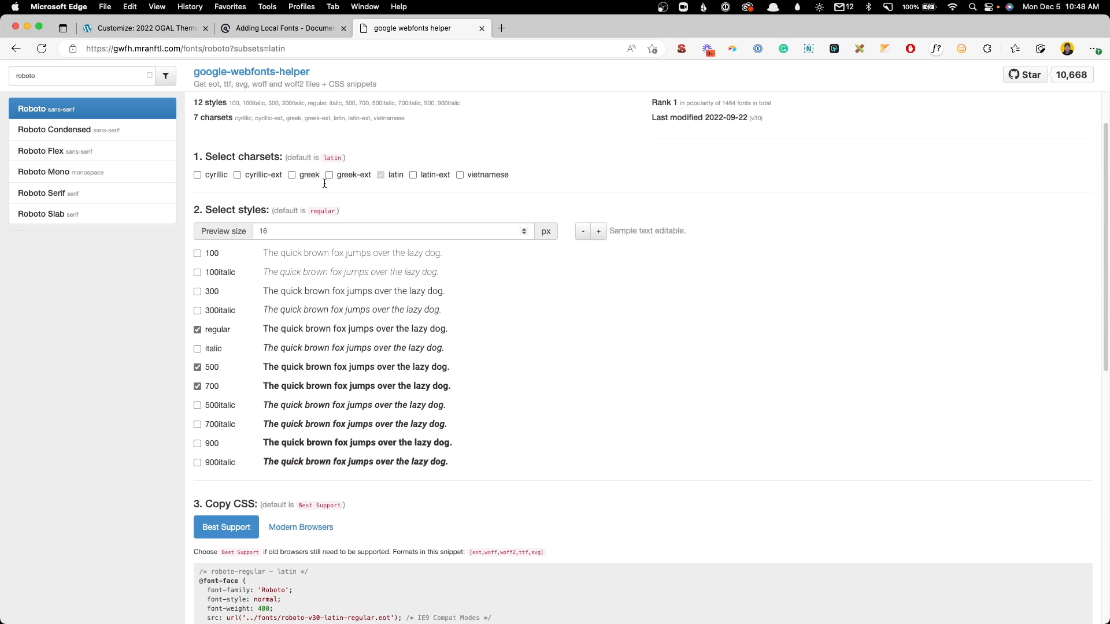
Step: Return to the GeneratePress guide and scroll to the upload_mimes filter code under 'Uploading our font'
click(282, 28)
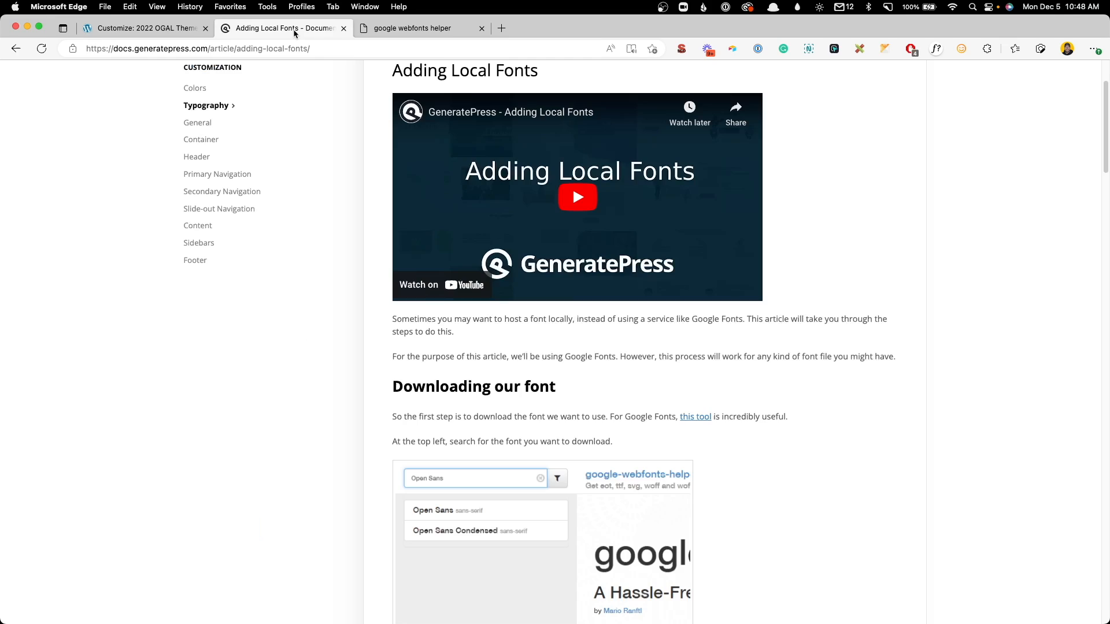
scroll(down, 3)
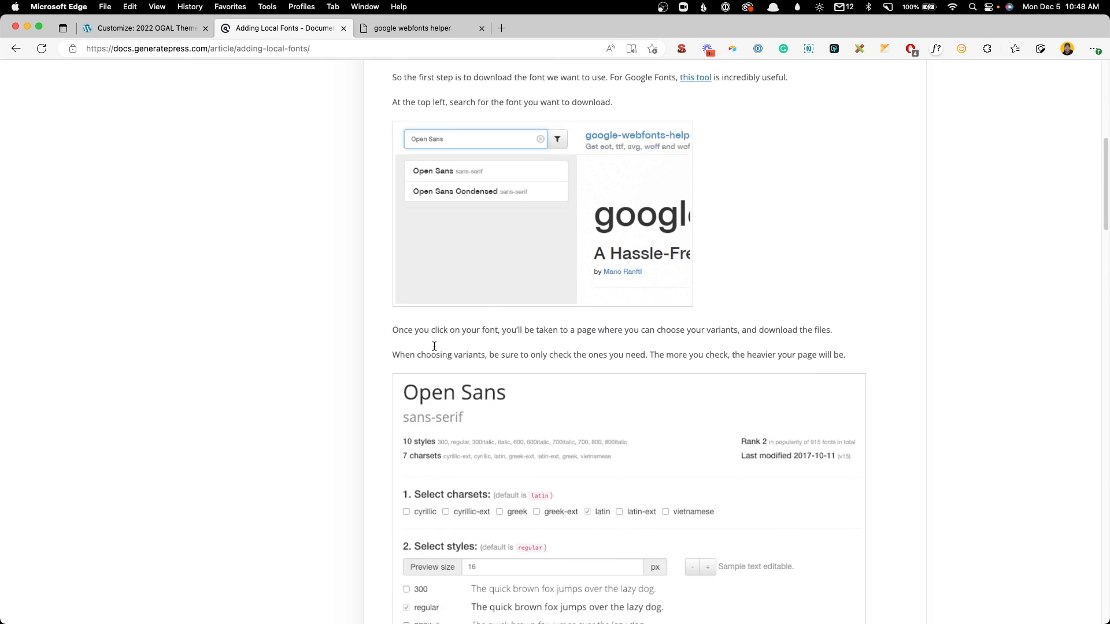
scroll(down, 3)
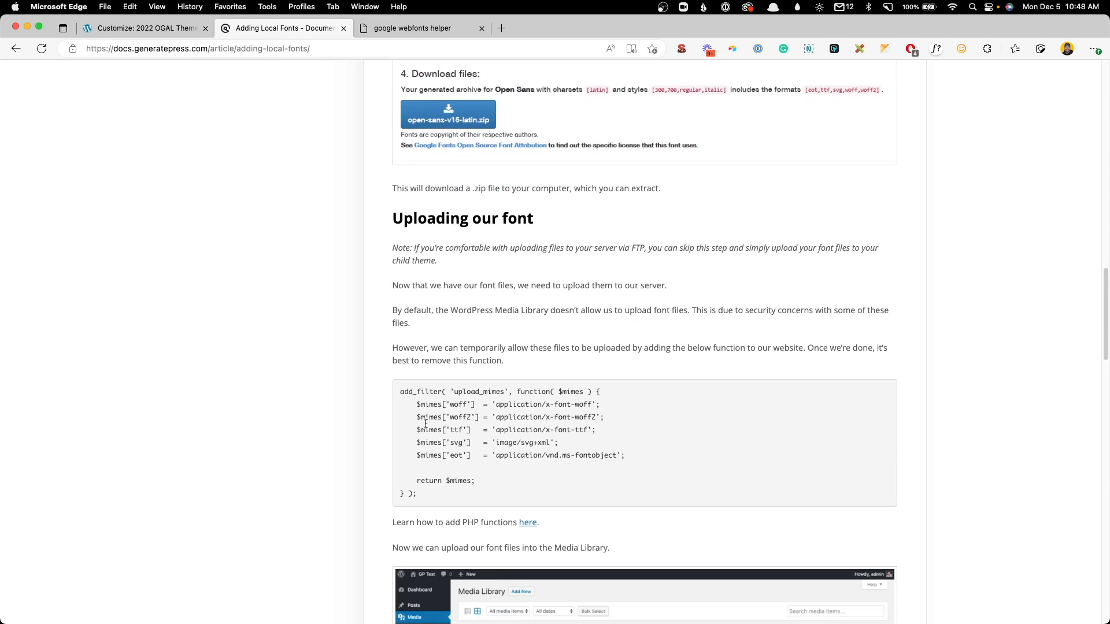
right_click(425, 417)
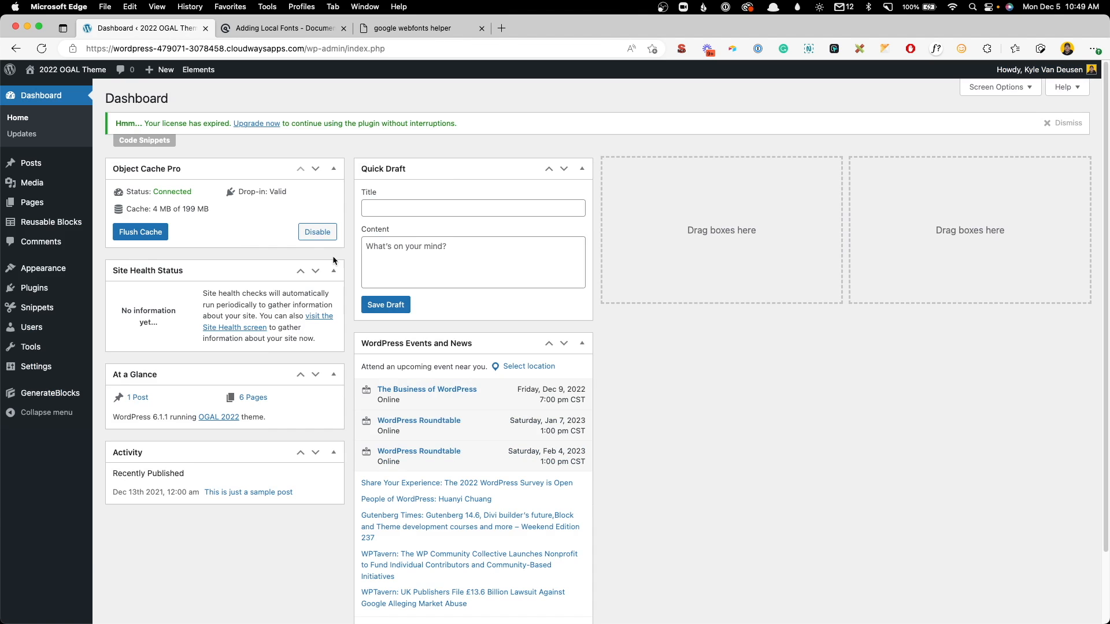
mouse_move(38, 307)
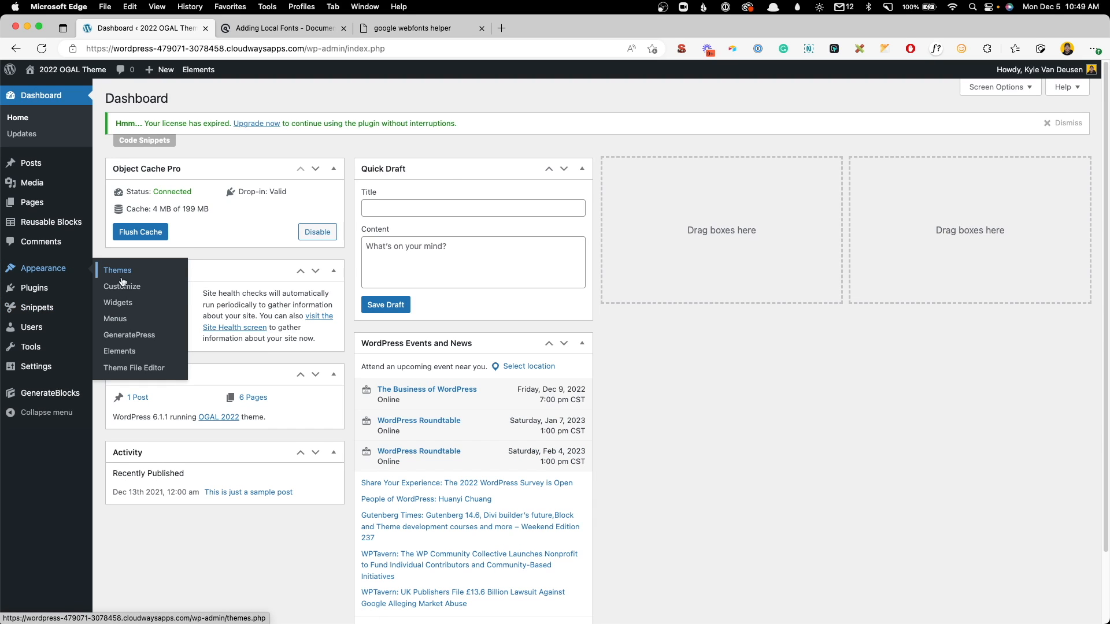
Step: View the child theme's functions.php with the upload_mimes filter for woff, woff2, ttf, svg, eot
click(133, 368)
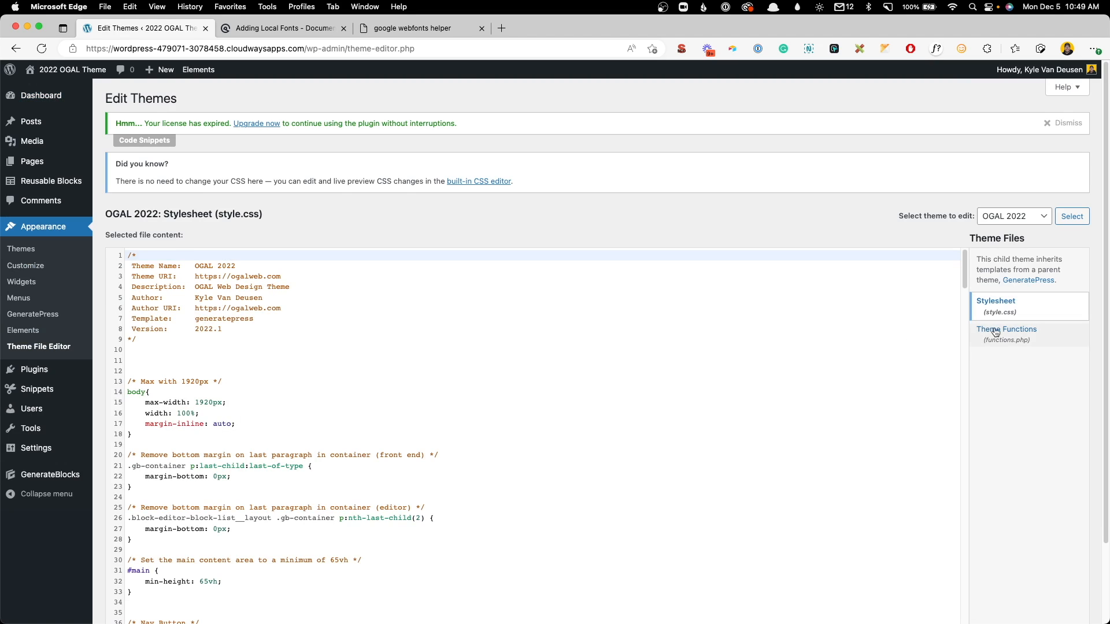
click(1007, 329)
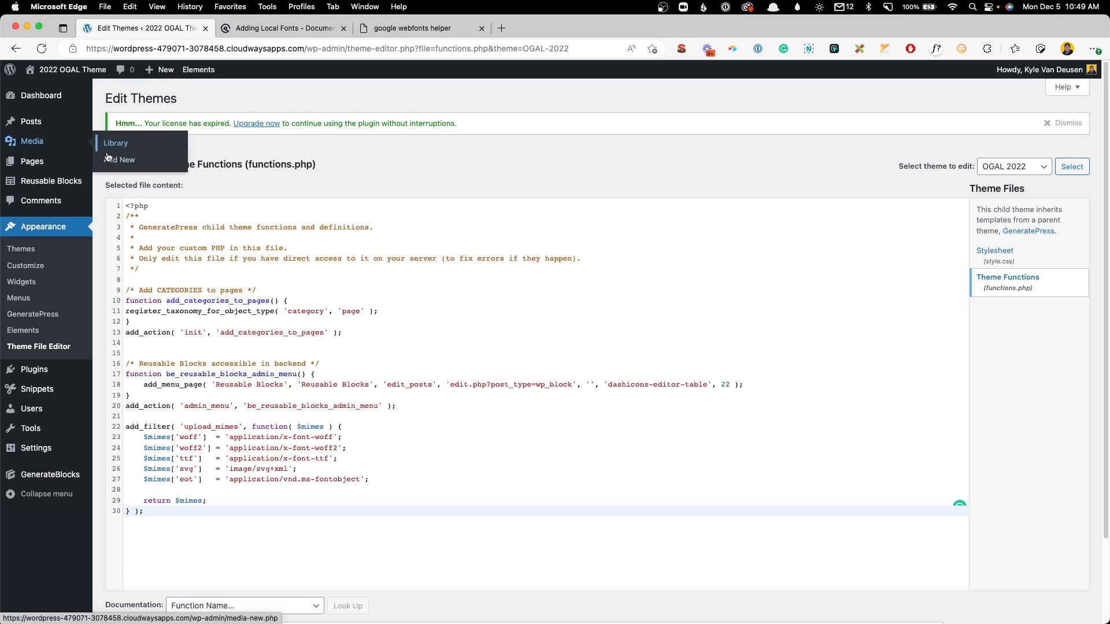
Step: Upload the eight roboto-v30-latin woff/woff2 files and copy the roboto-v30-latin-700 file URL
click(119, 159)
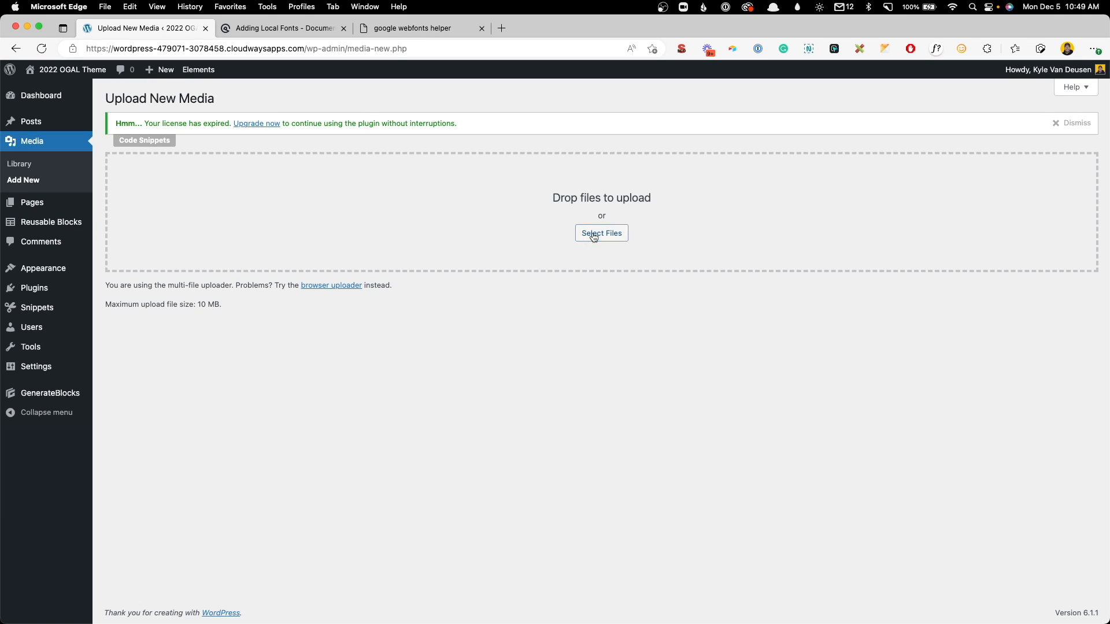
click(601, 233)
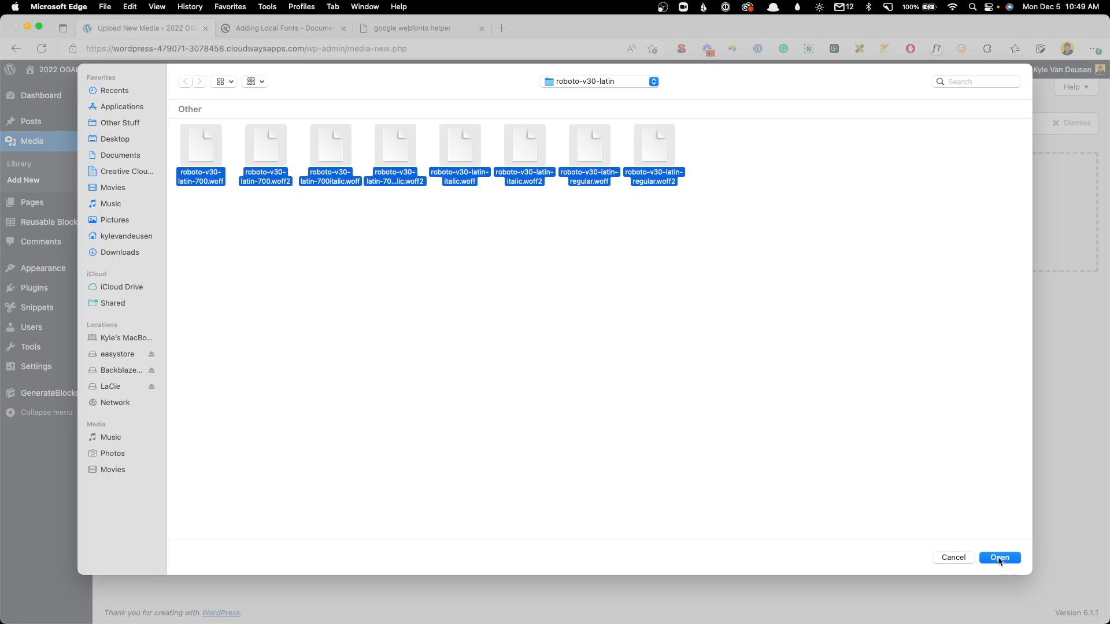
click(999, 558)
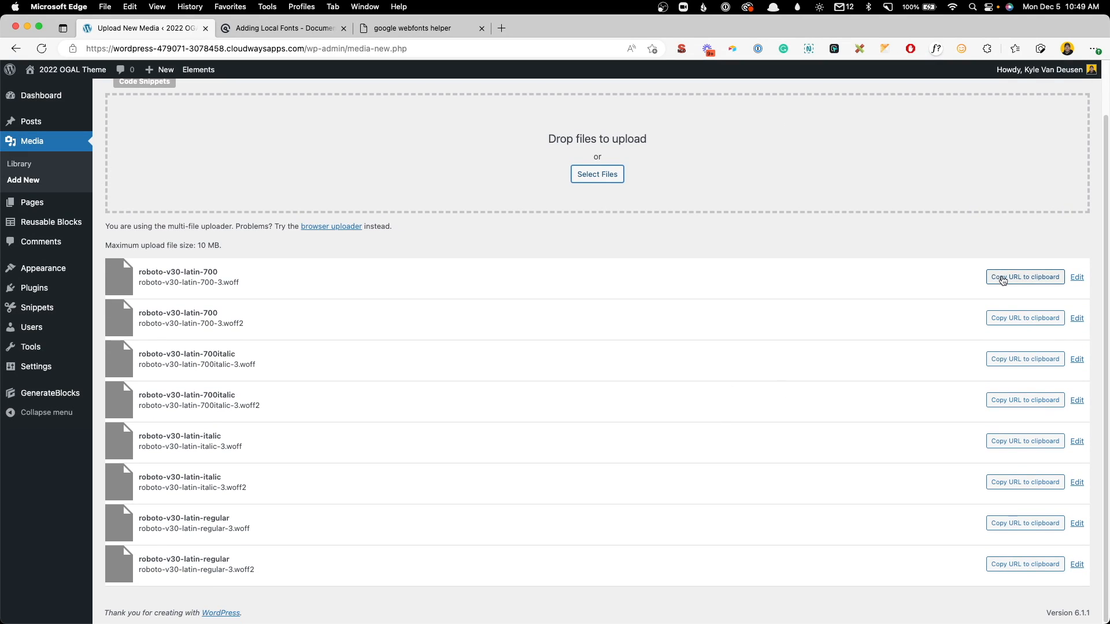
click(1024, 277)
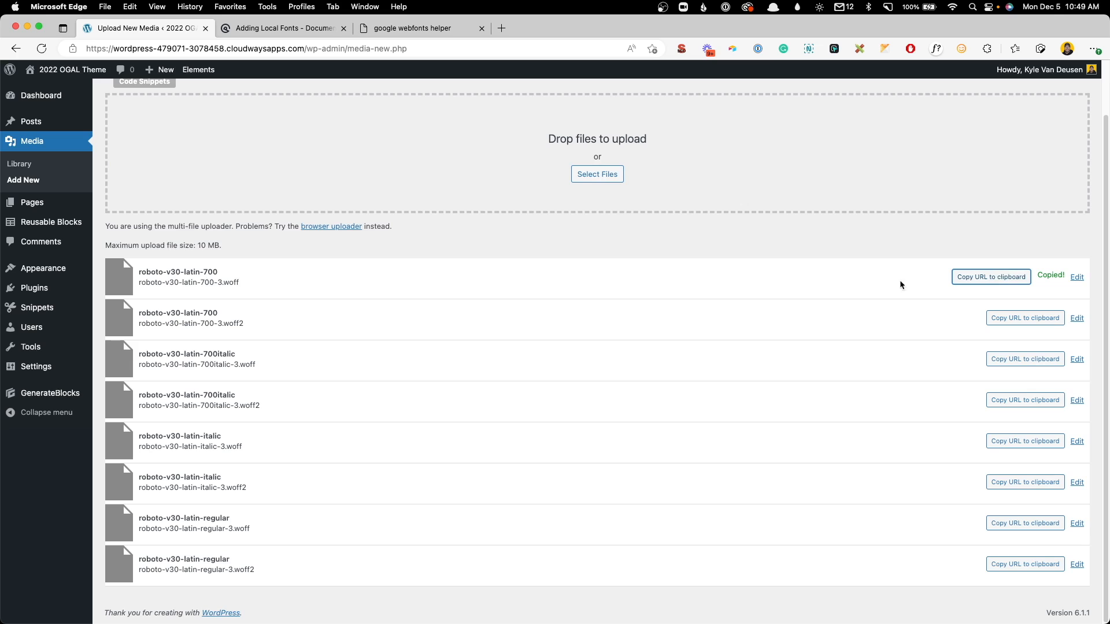
mouse_move(444, 284)
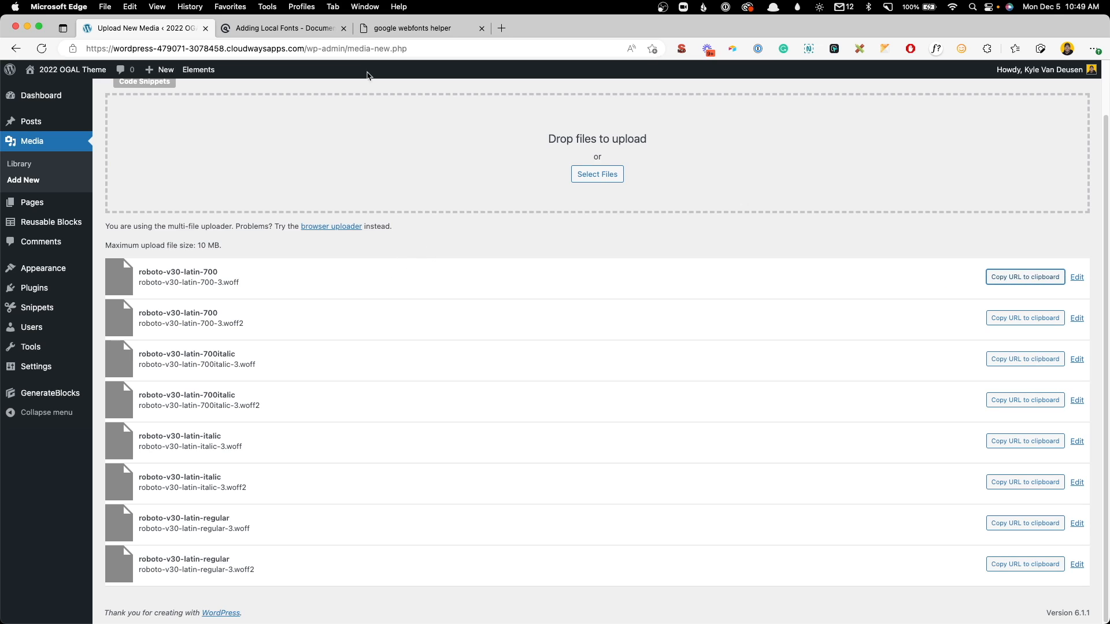
click(411, 28)
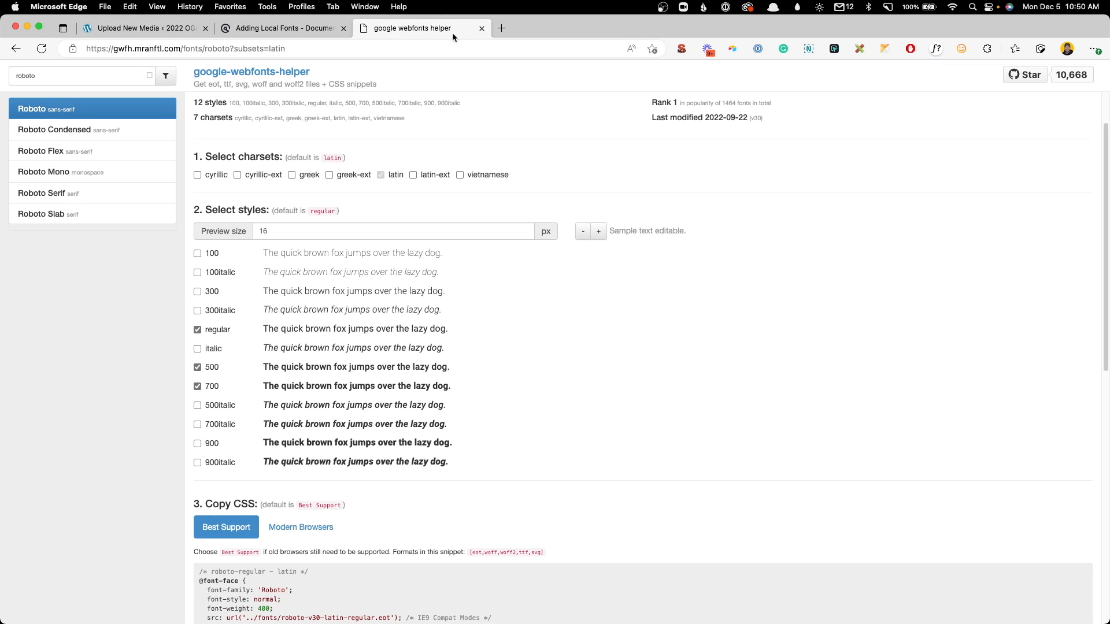
scroll(down, 3)
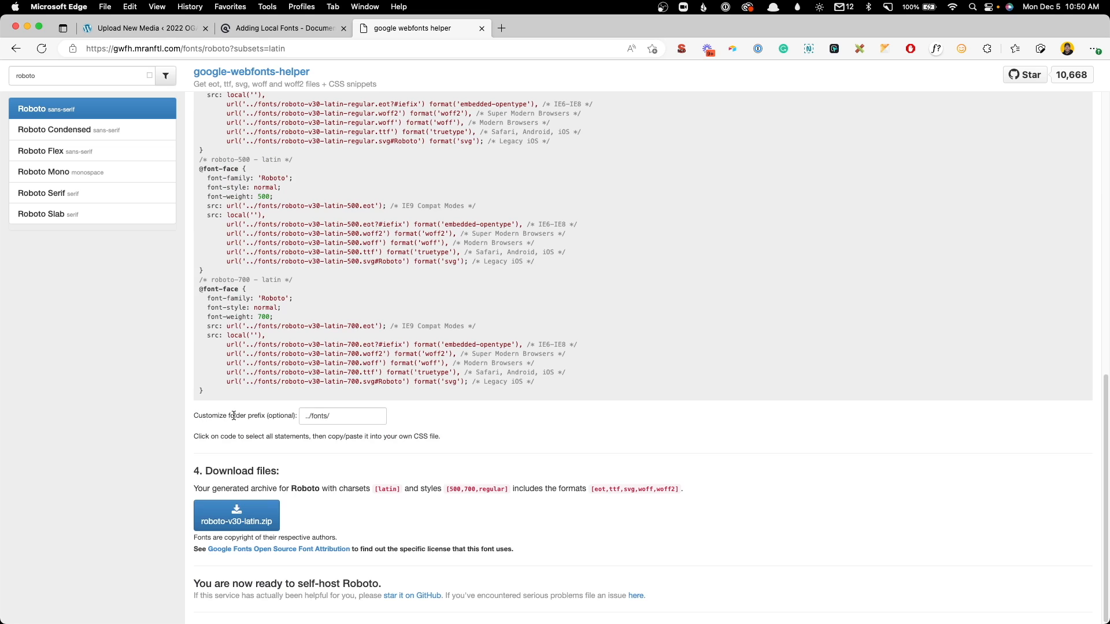
click(343, 416)
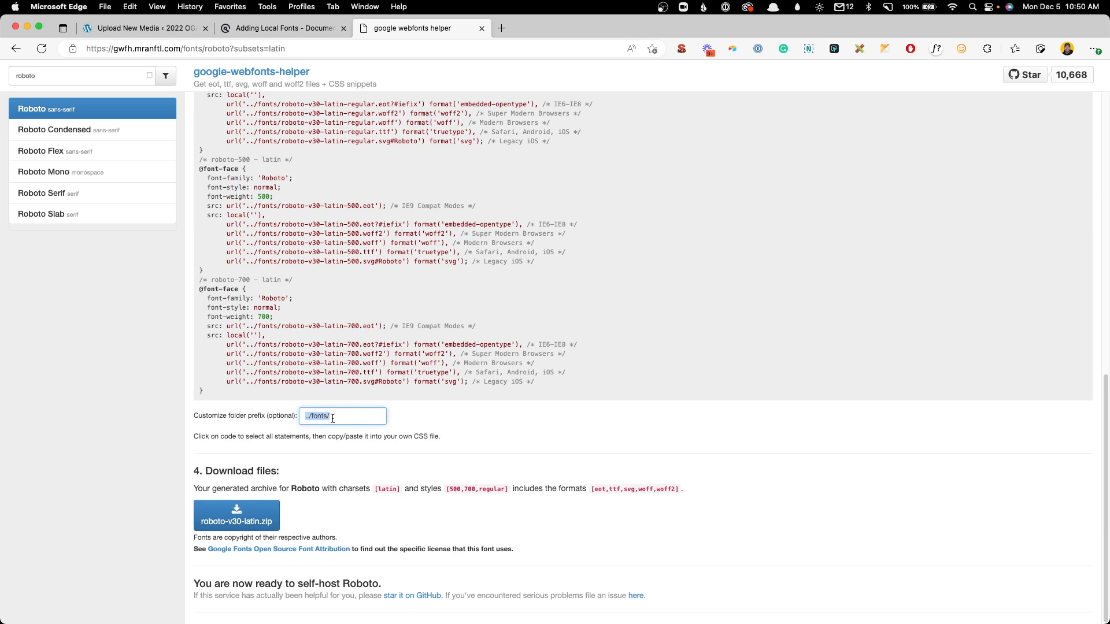
text(https://wordpress-479071-3078458.cloudwaysapps.com/wp-content/uploads/2022/12/roboto-v30-latin-700-3.woff)
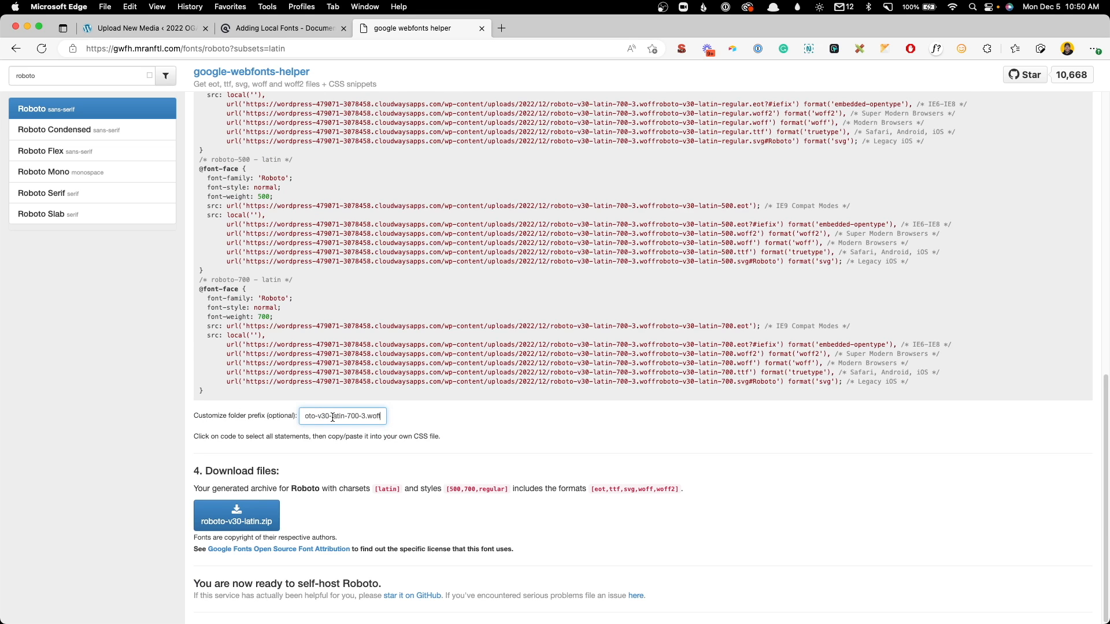
mouse_move(348, 421)
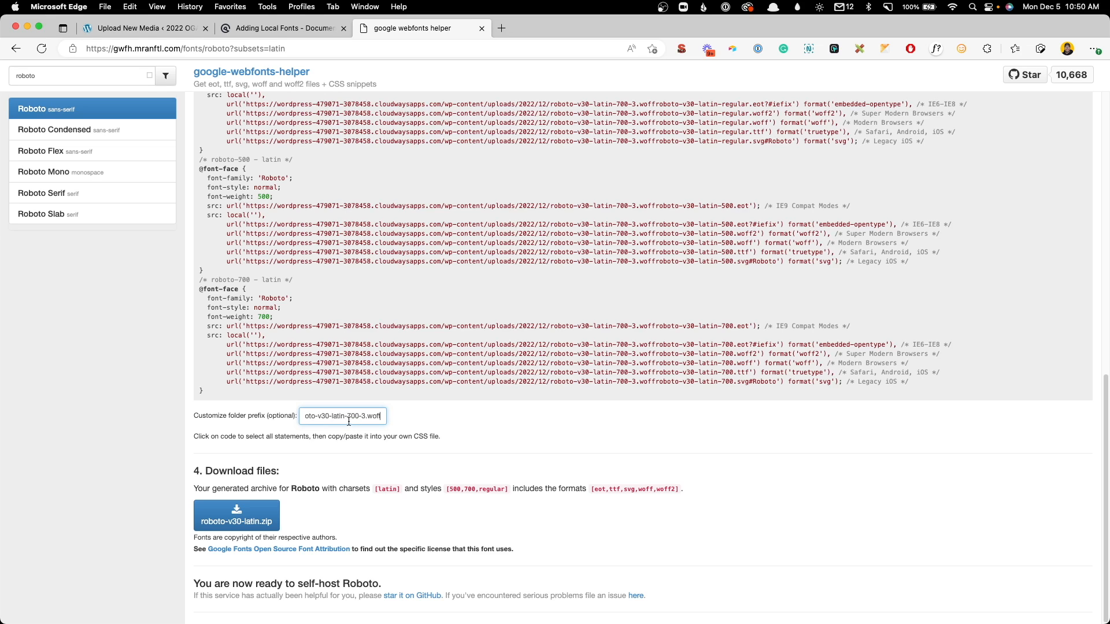
double_click(343, 416)
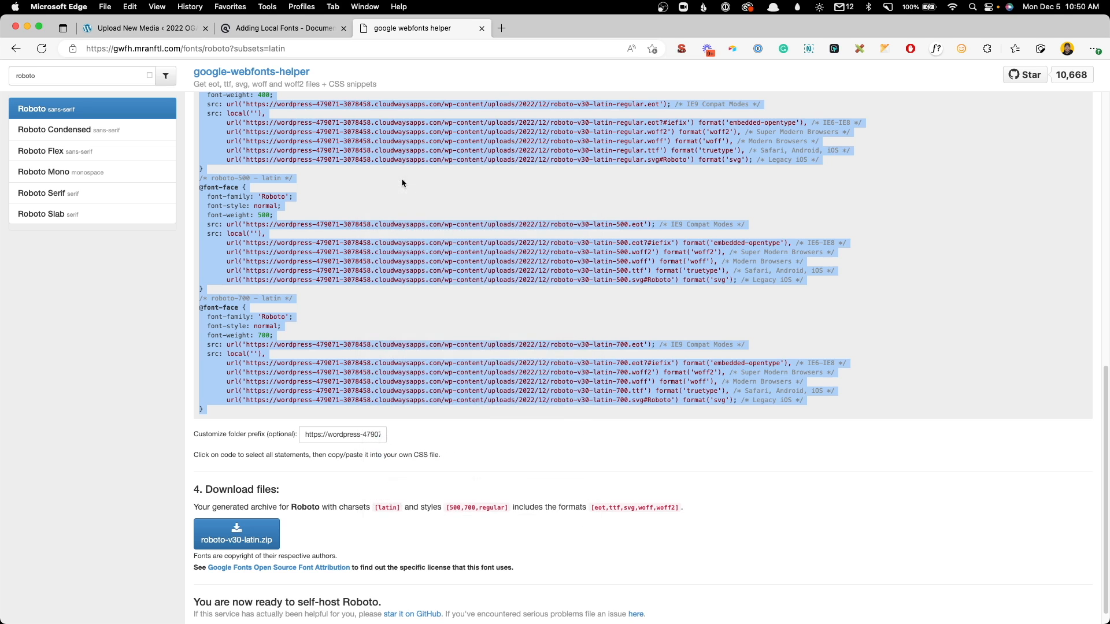
click(142, 28)
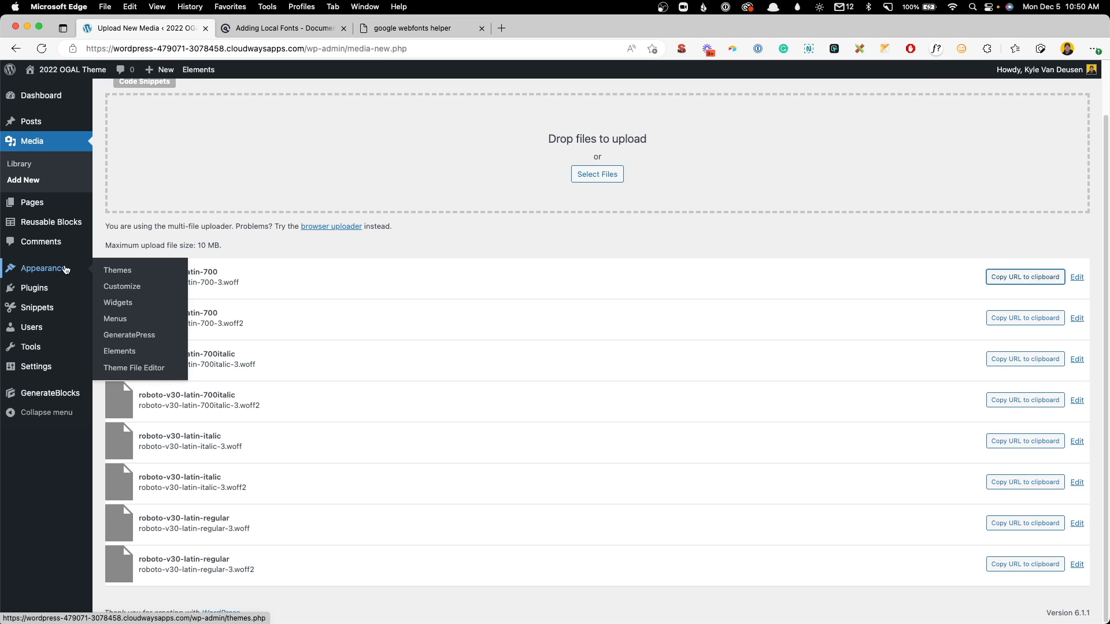
click(122, 286)
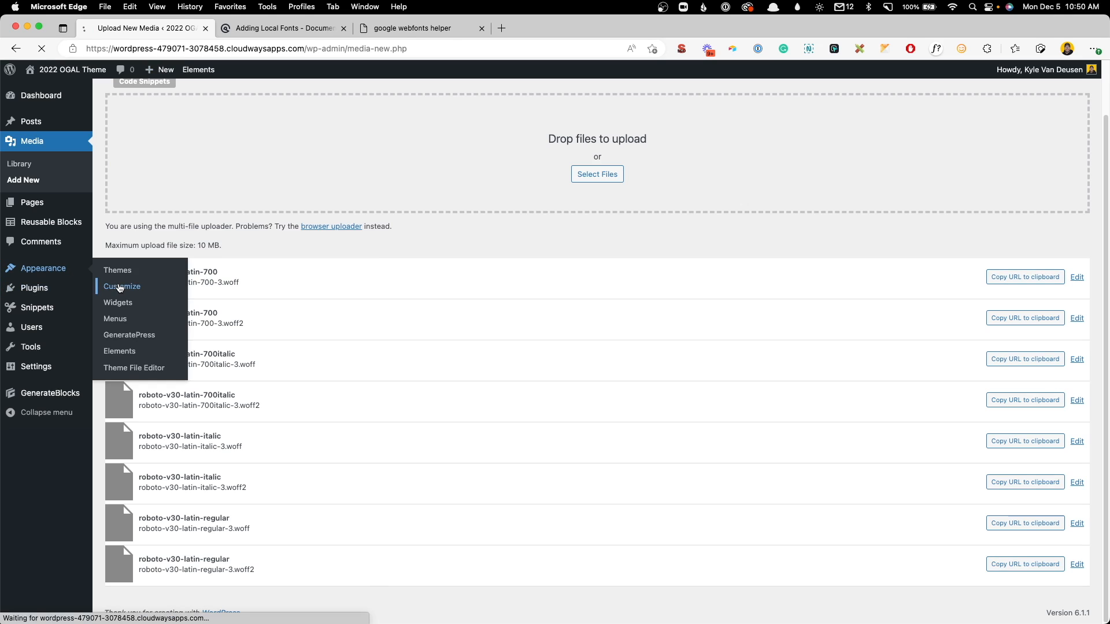
click(121, 286)
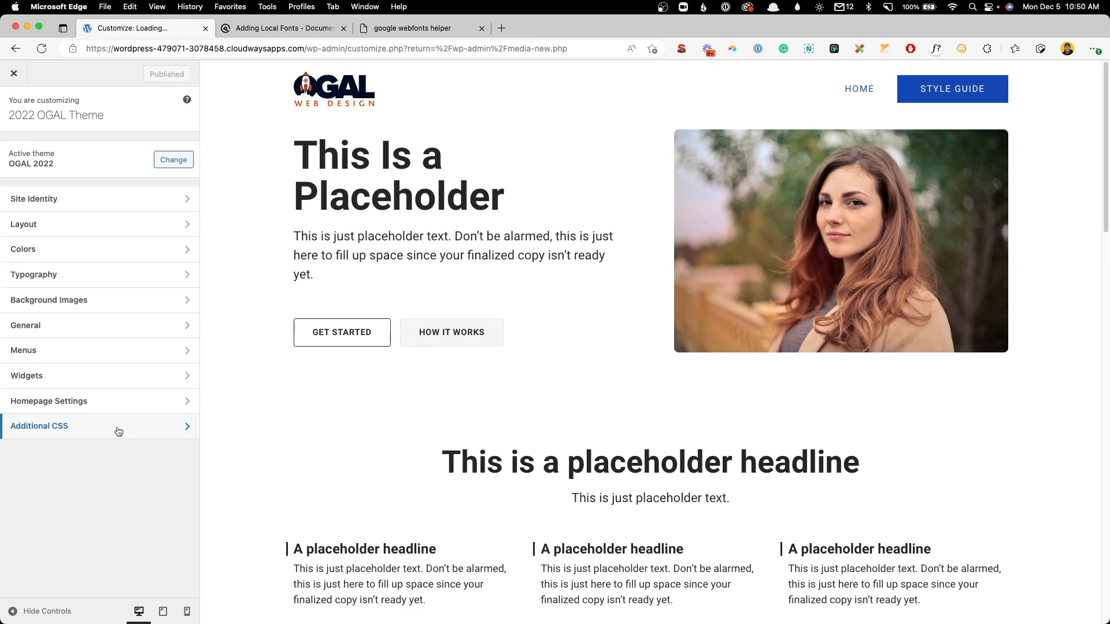
click(38, 425)
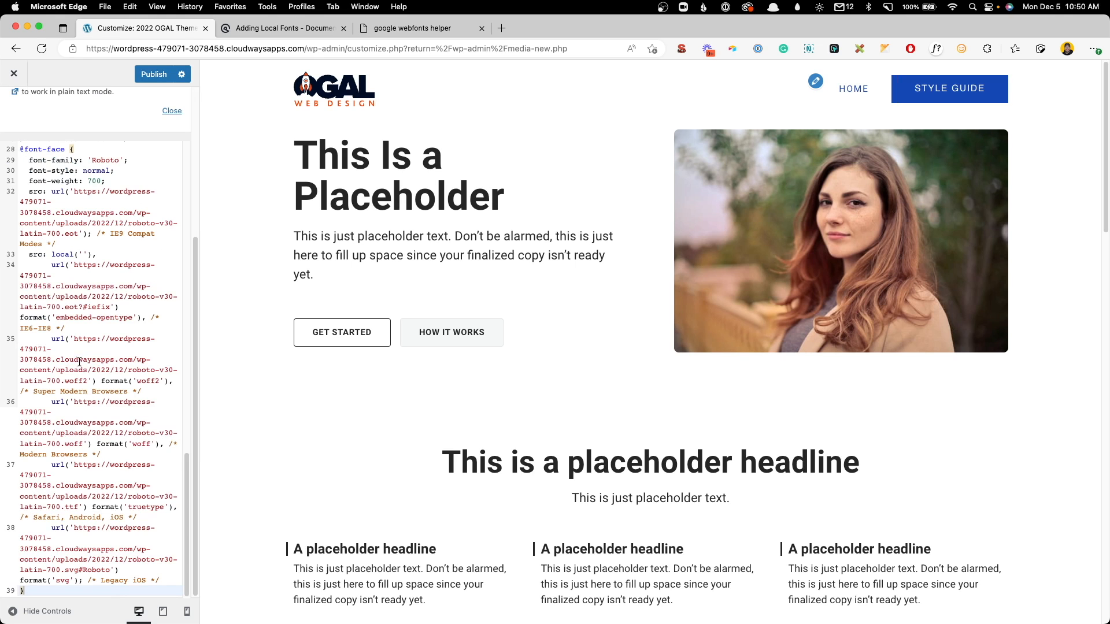
click(154, 73)
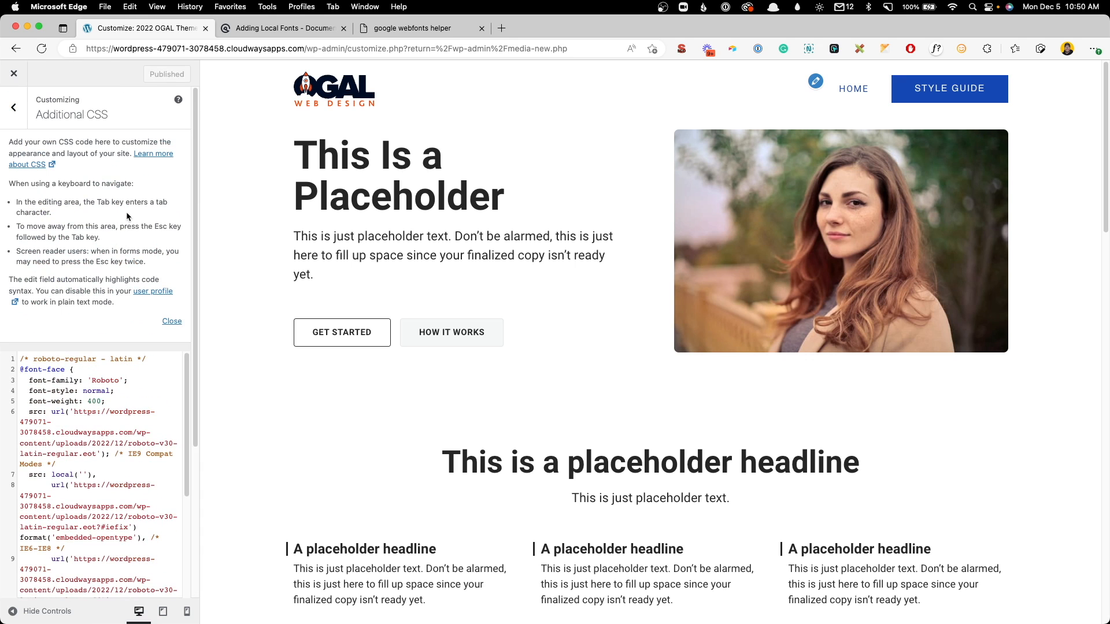
Step: Turn off Use Google Fonts API for Roboto in the Typography Font Manager
click(13, 107)
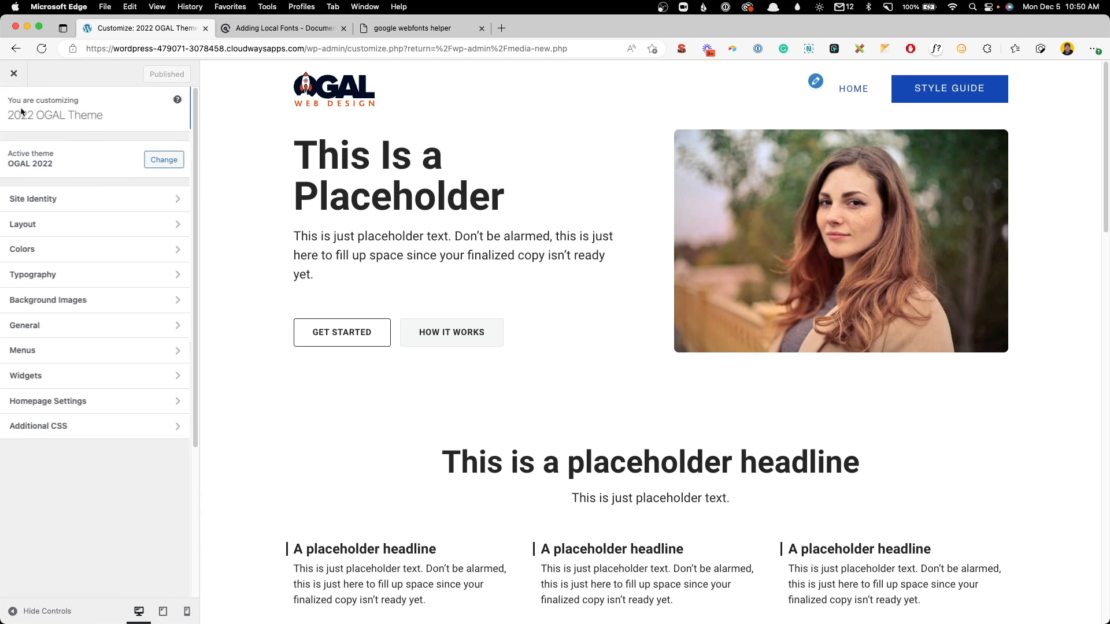
click(33, 275)
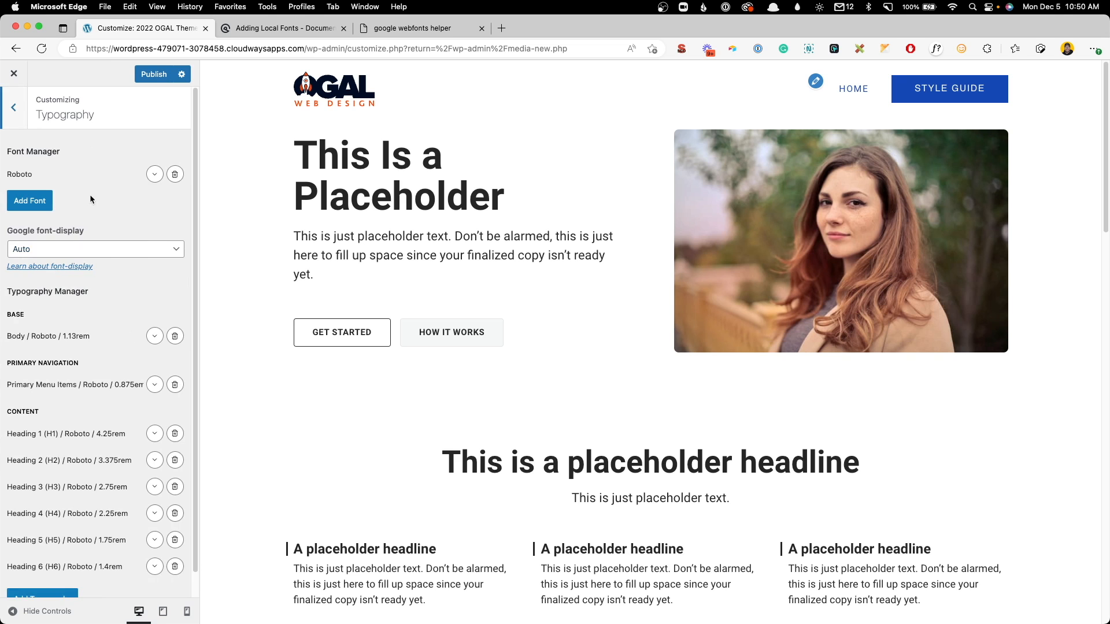
click(153, 174)
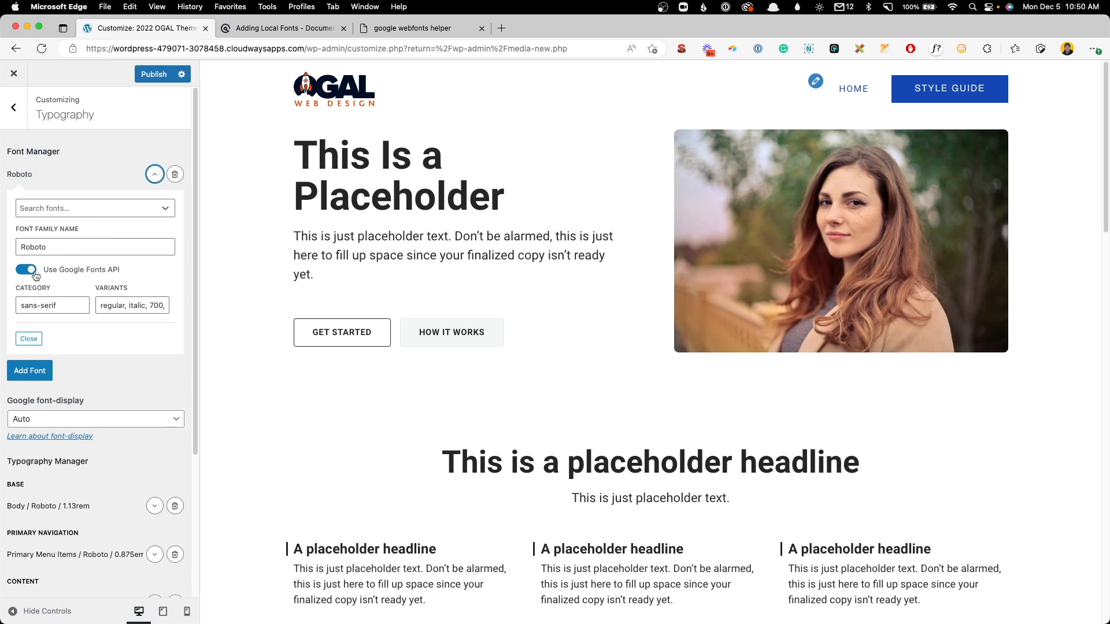
click(26, 270)
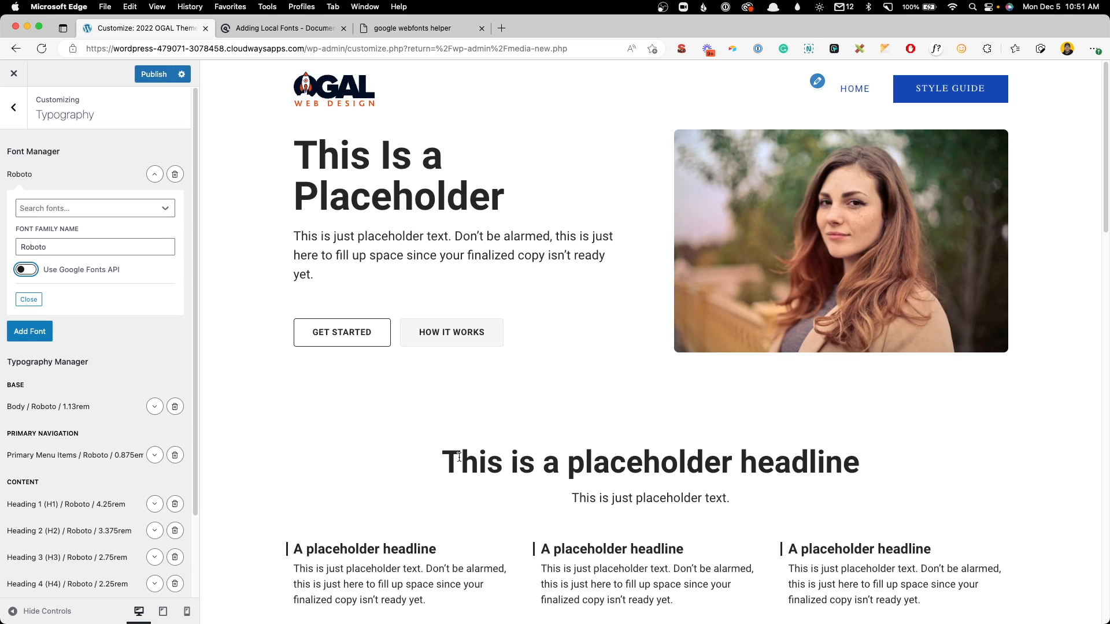
mouse_move(472, 289)
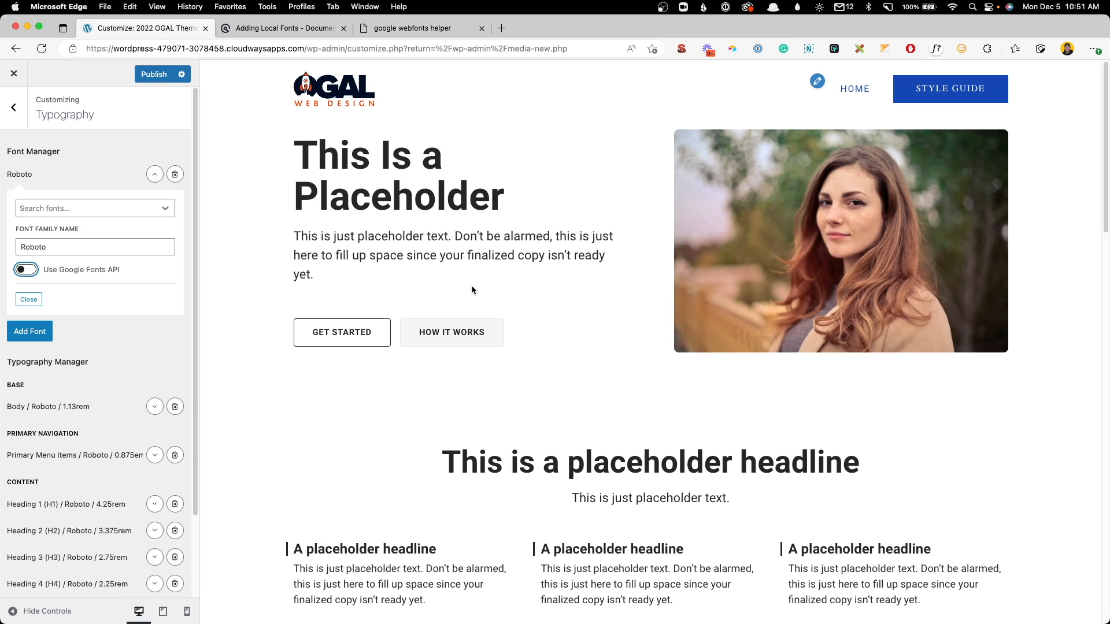
click(154, 174)
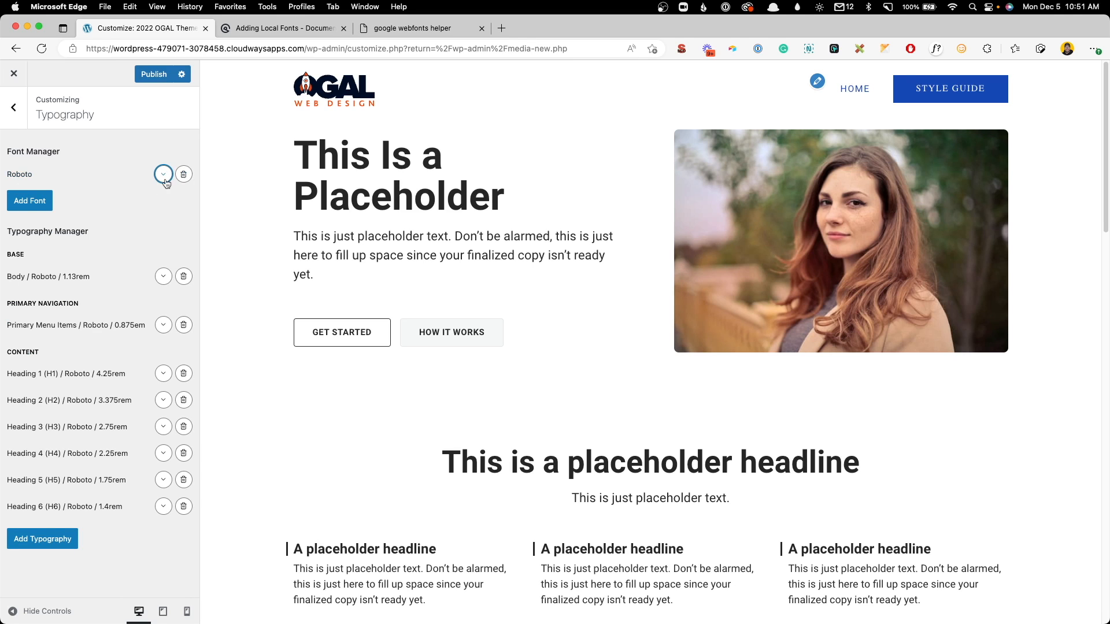
mouse_move(163, 174)
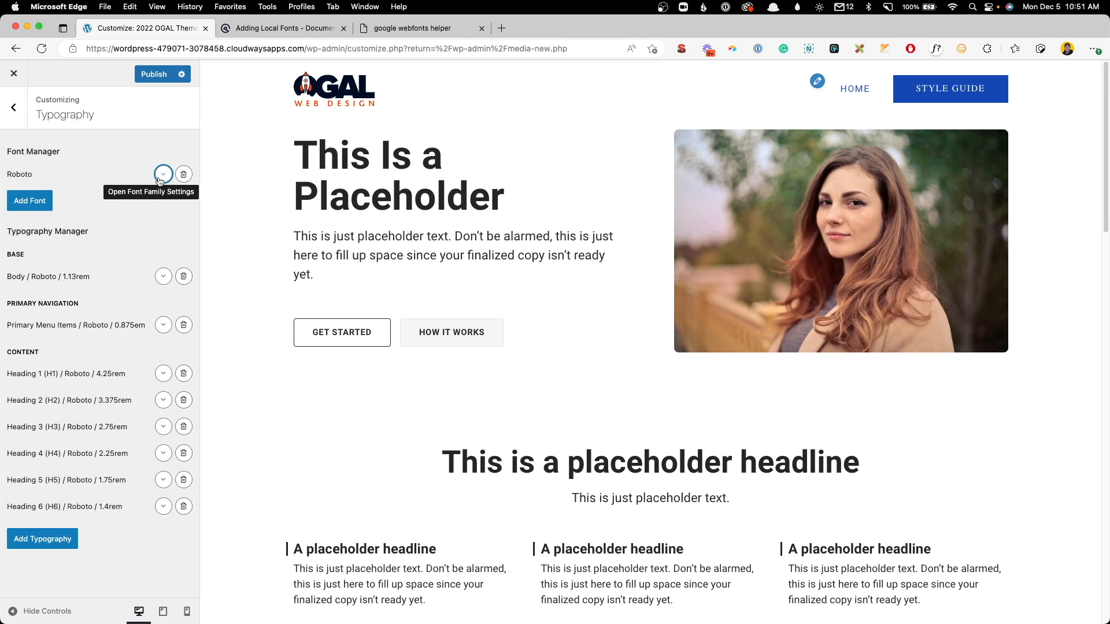